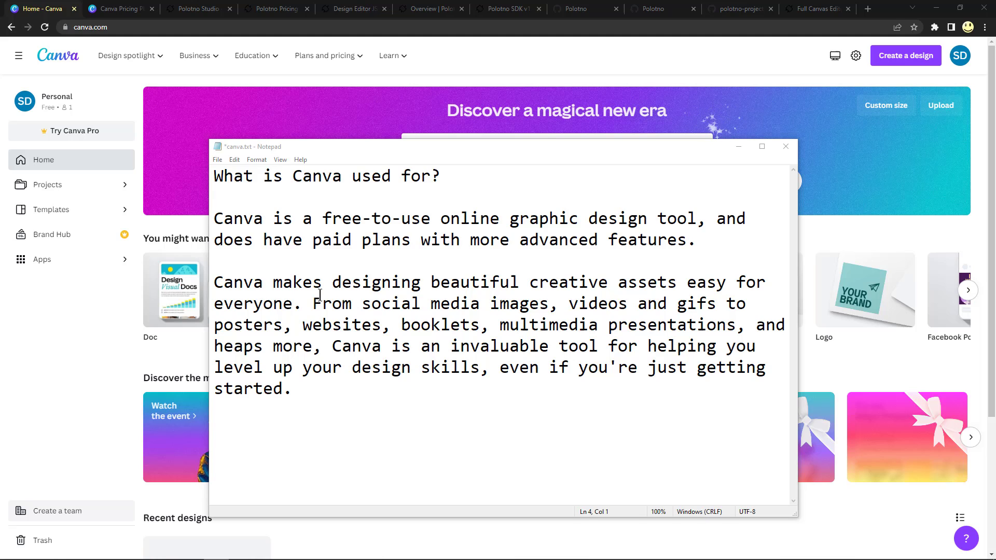
pyautogui.moveTo(390, 195)
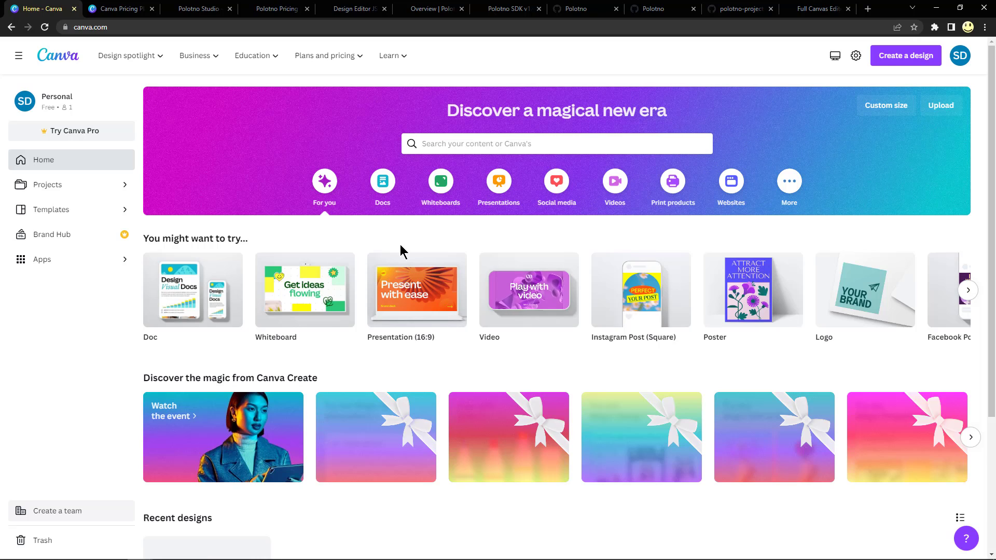
pyautogui.moveTo(335, 242)
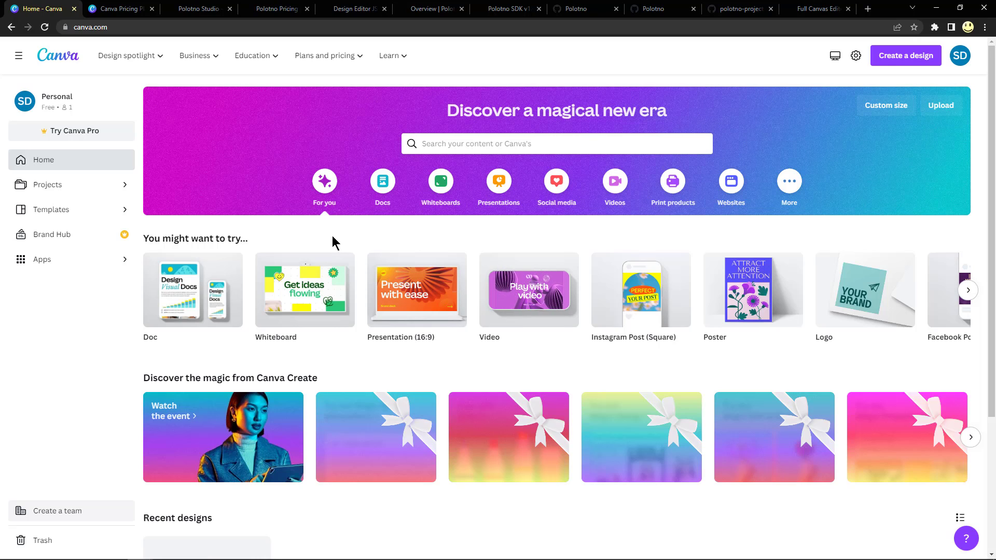
pyautogui.moveTo(383, 232)
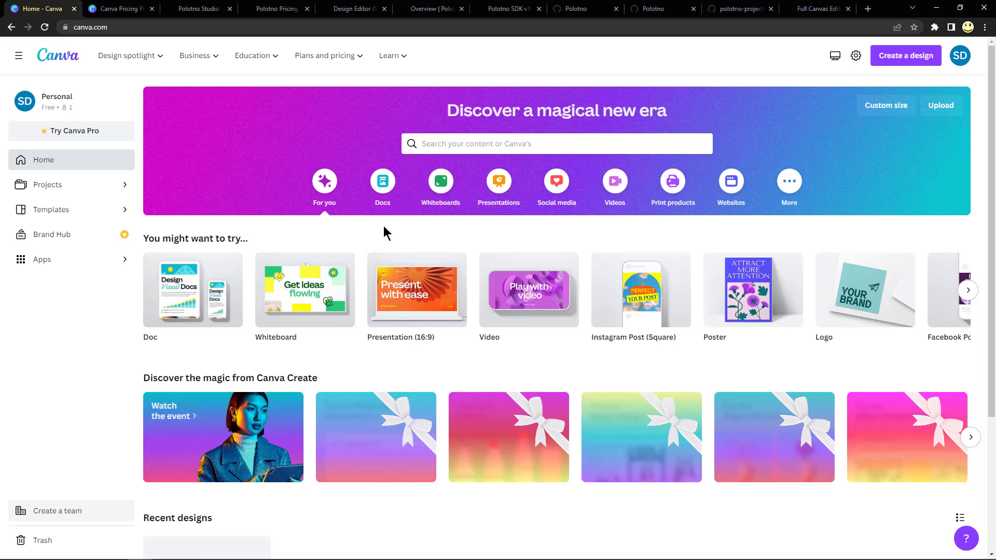
pyautogui.moveTo(425, 230)
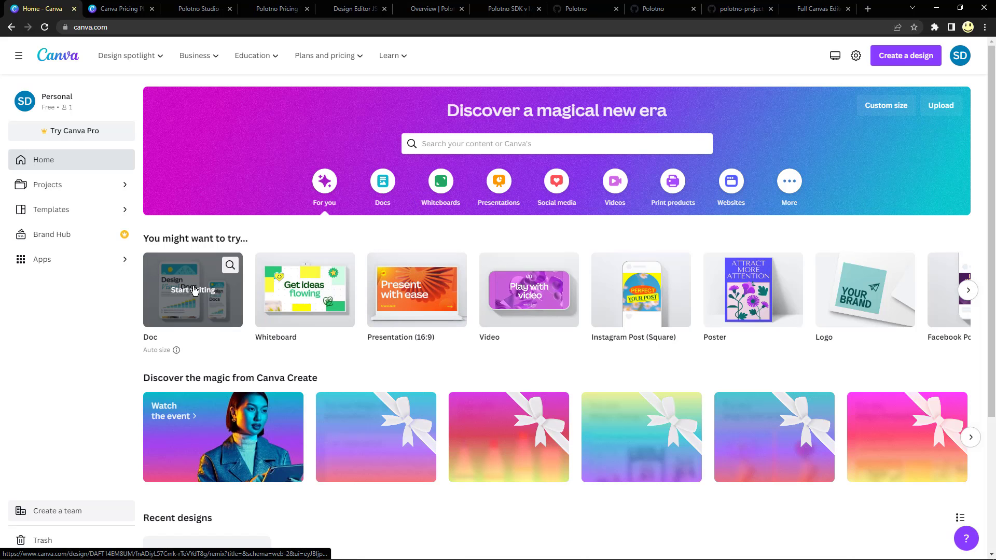
pyautogui.moveTo(528, 289)
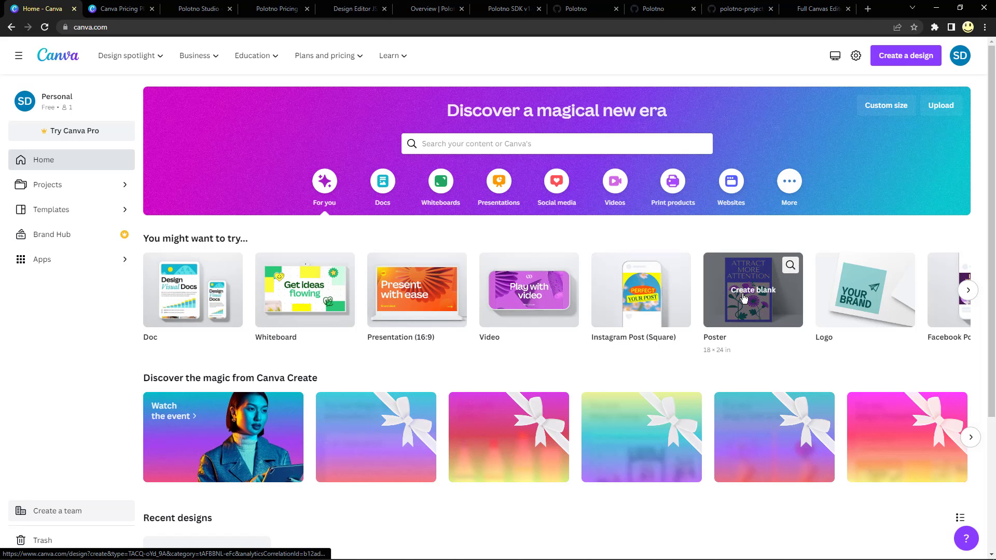
# Scroll through more suggested design types, peek at search suggestions, then show Canva's Free, Pro and Teams pricing.
pyautogui.click(969, 291)
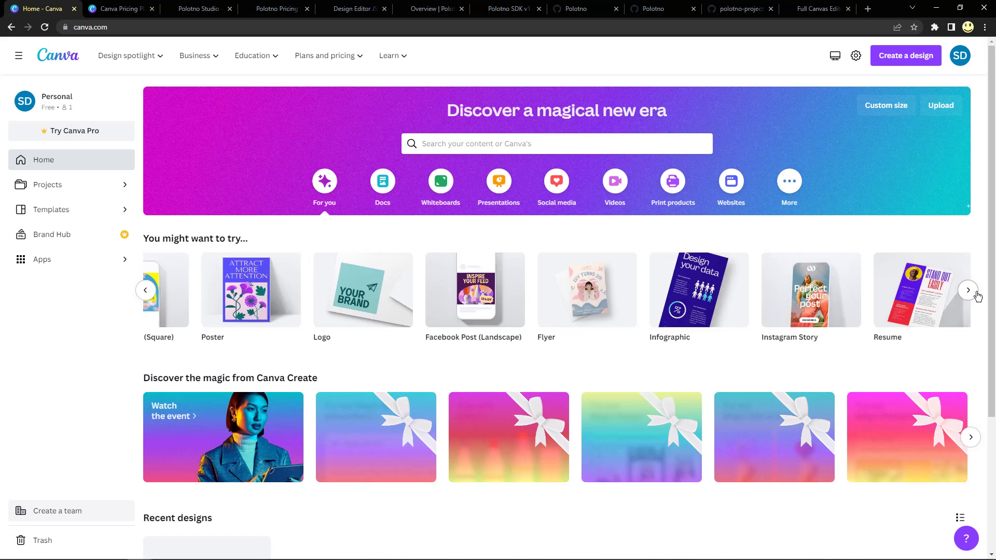
pyautogui.click(967, 289)
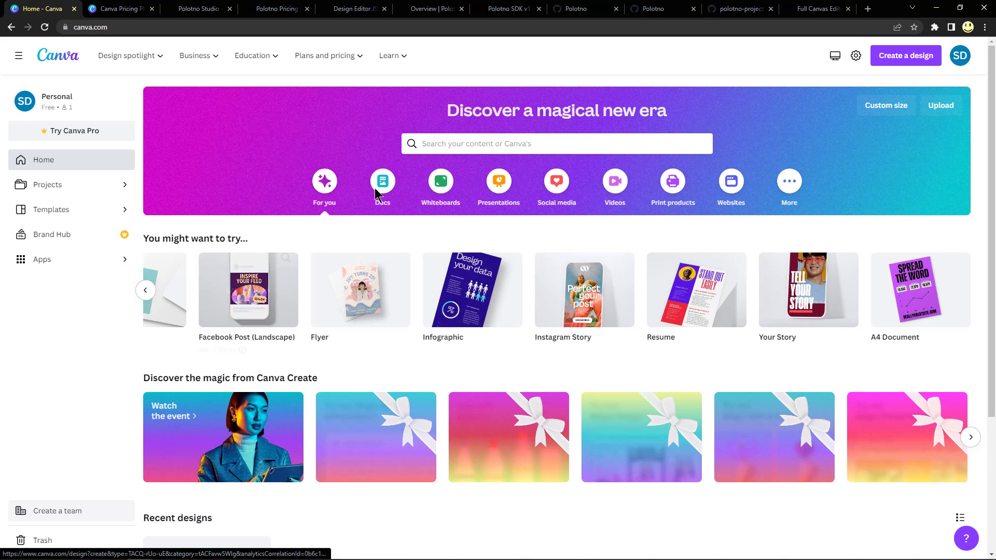
pyautogui.click(557, 143)
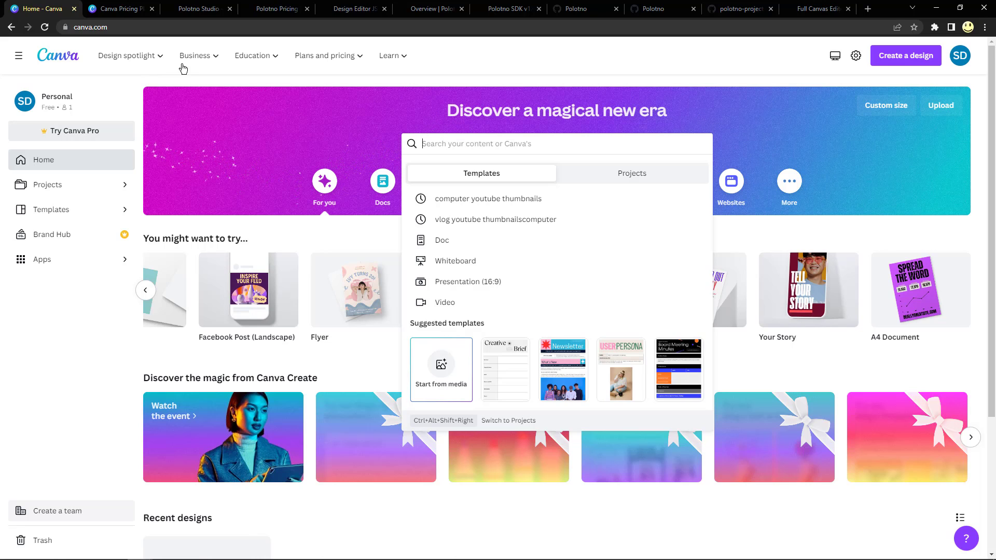
pyautogui.click(120, 8)
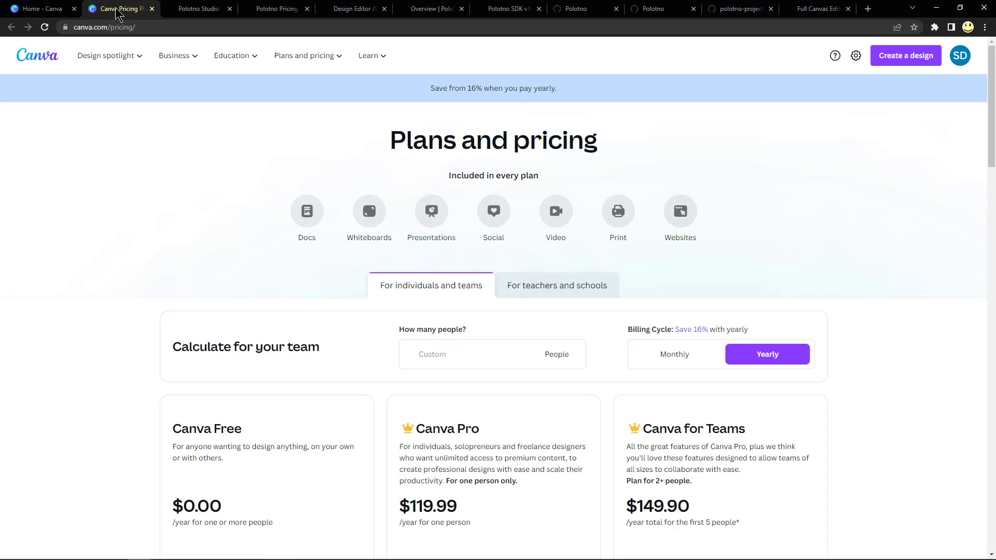
pyautogui.moveTo(207, 435)
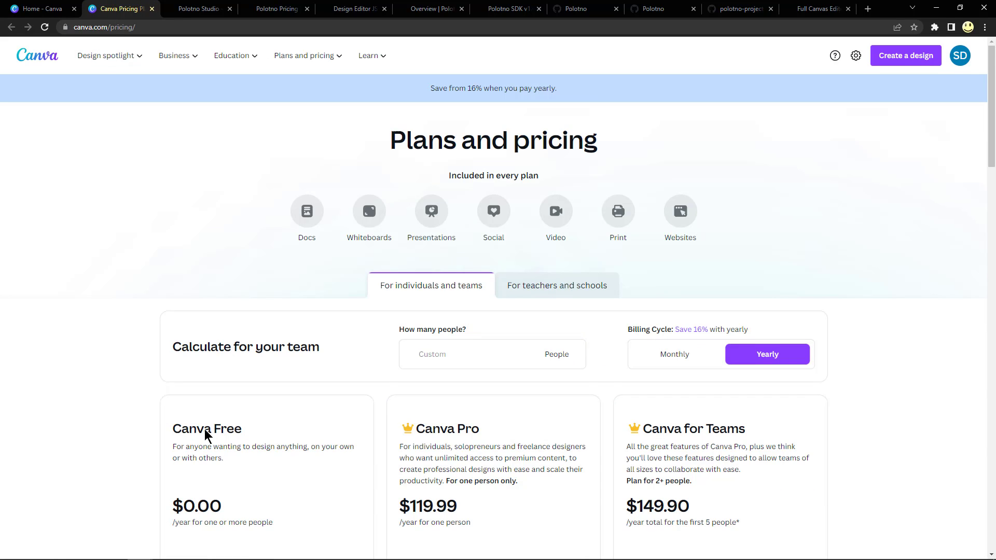
pyautogui.scroll(-3)
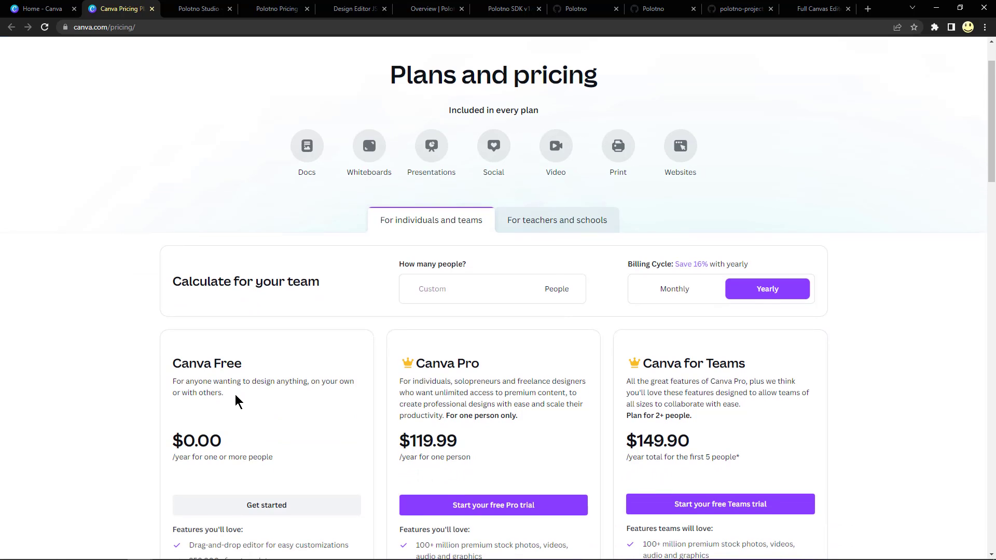
pyautogui.scroll(-3)
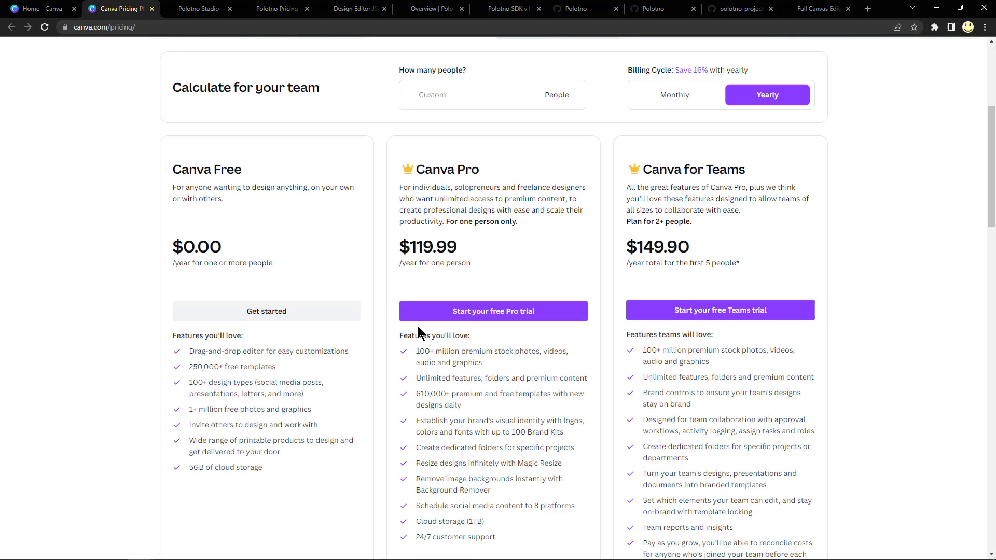
pyautogui.moveTo(462, 290)
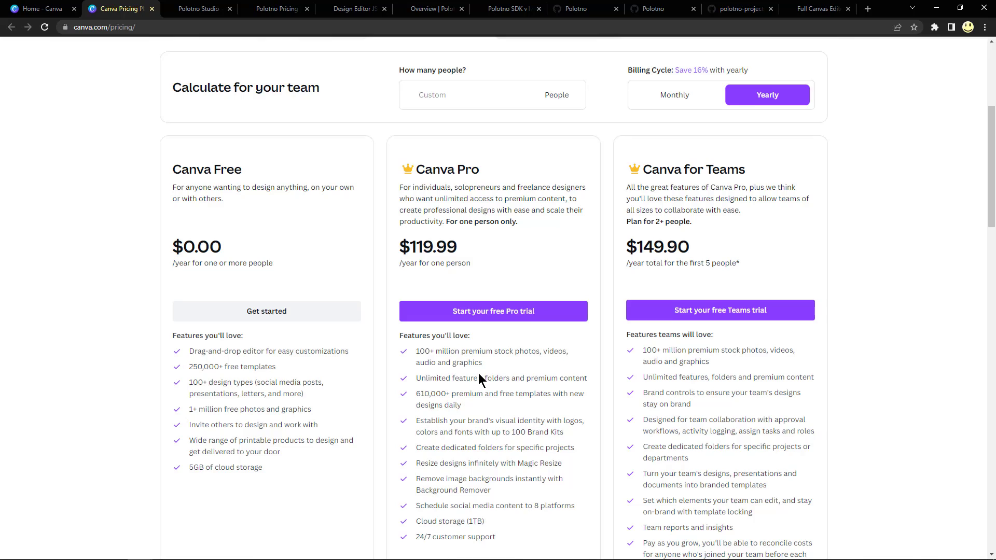
pyautogui.scroll(-3)
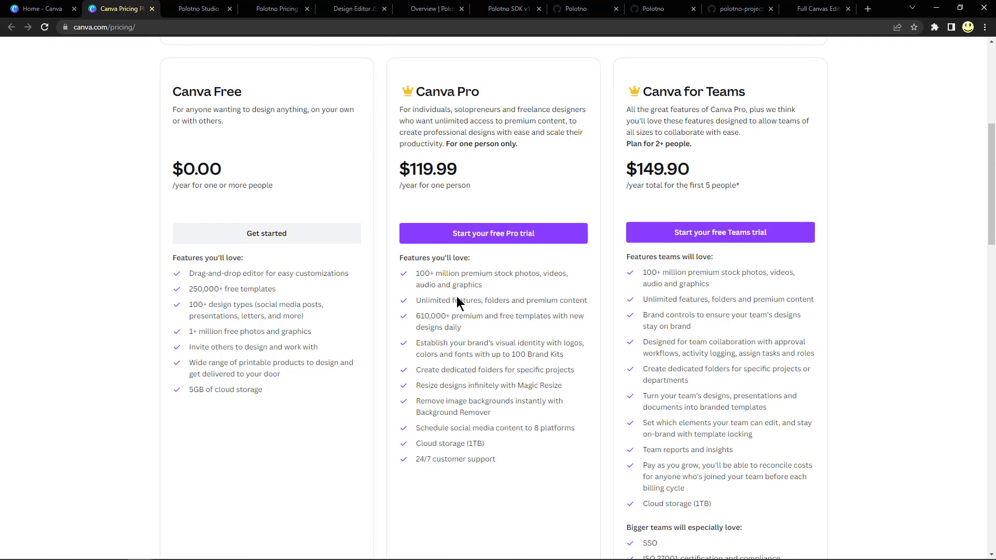
pyautogui.moveTo(457, 320)
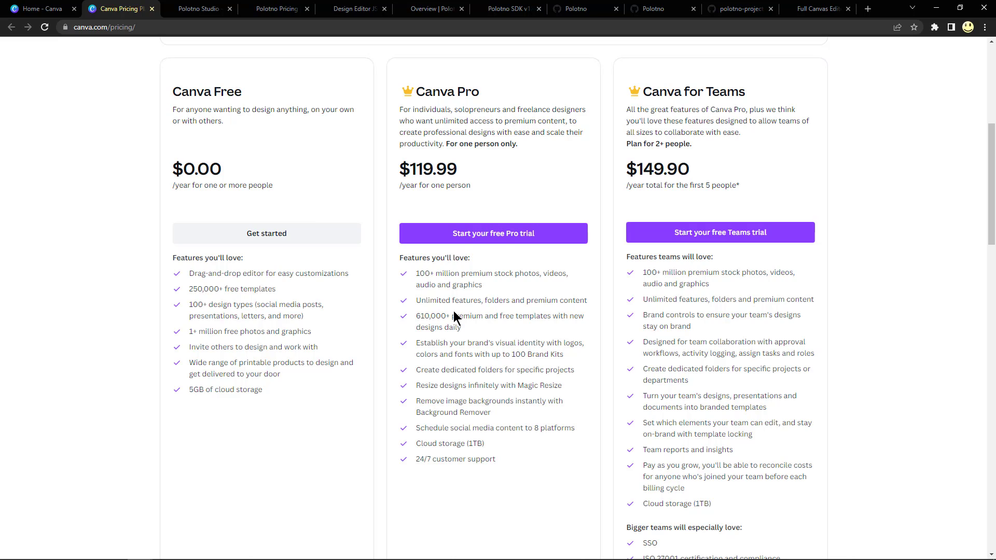
pyautogui.moveTo(473, 344)
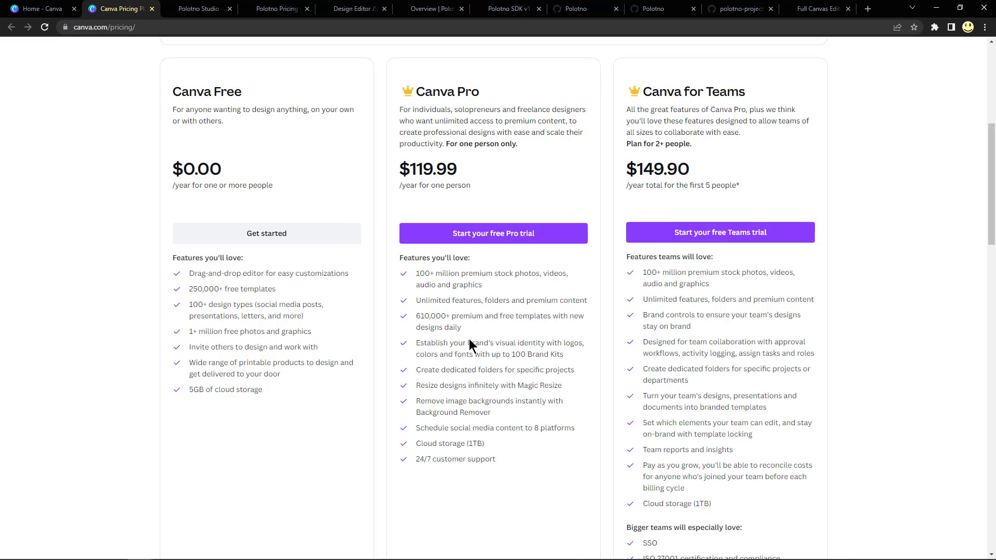
pyautogui.moveTo(473, 394)
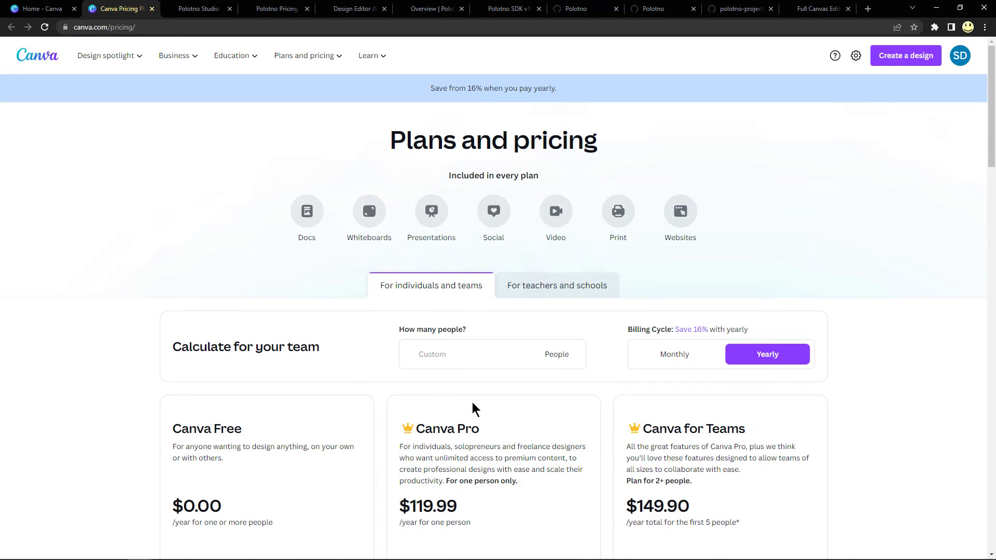
pyautogui.moveTo(219, 201)
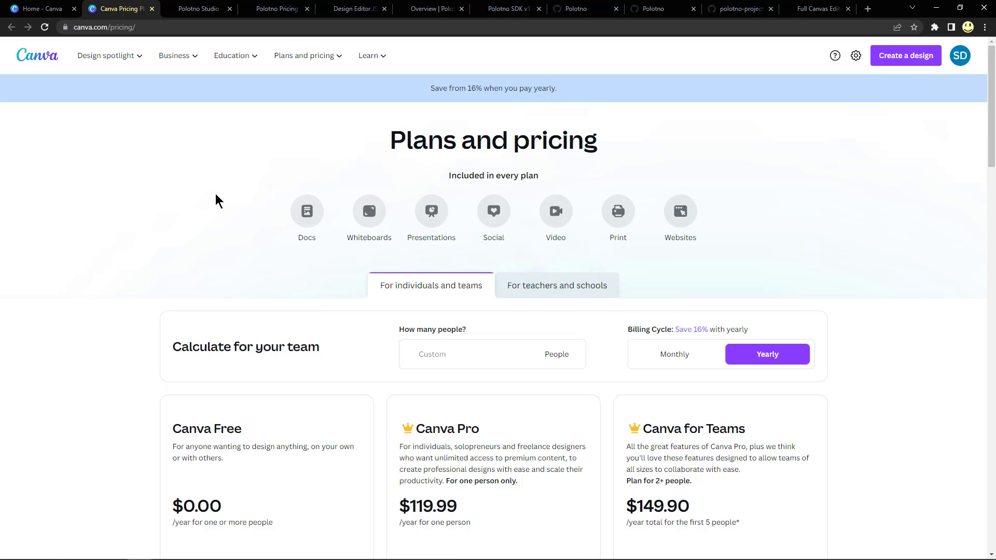
pyautogui.moveTo(139, 123)
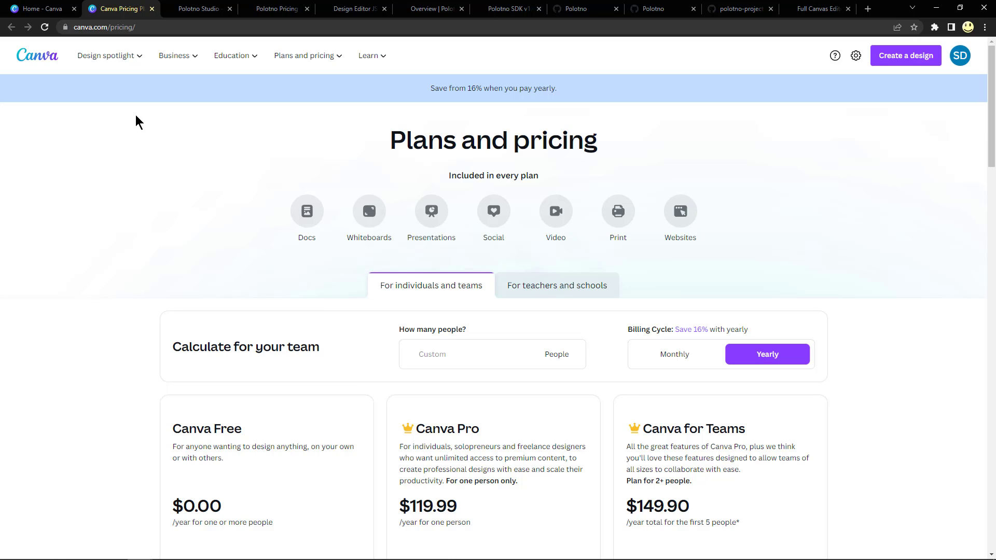
pyautogui.moveTo(72, 53)
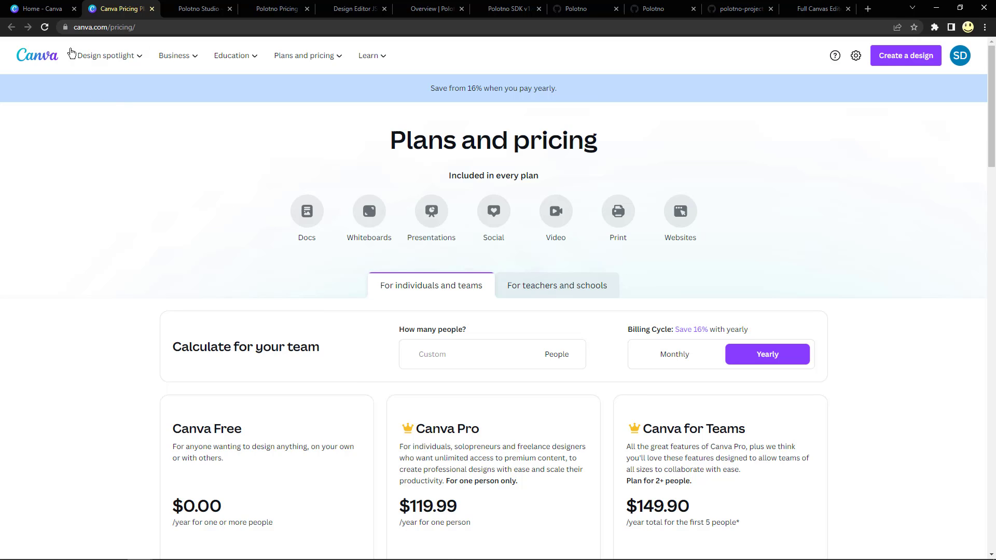
pyautogui.moveTo(42, 9)
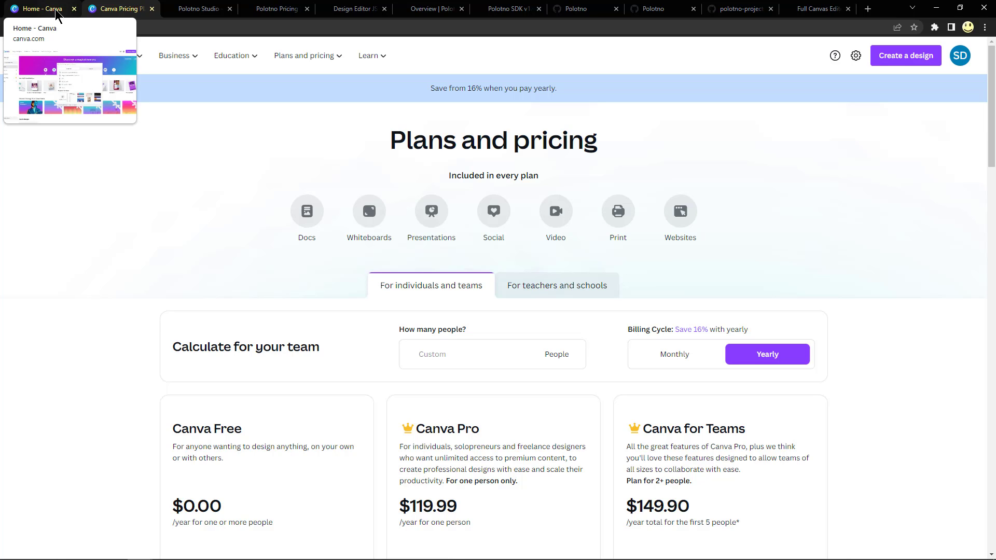
# Pass by the Canva home page and land in Polotno Studio on the waffle o'clock template.
pyautogui.click(42, 9)
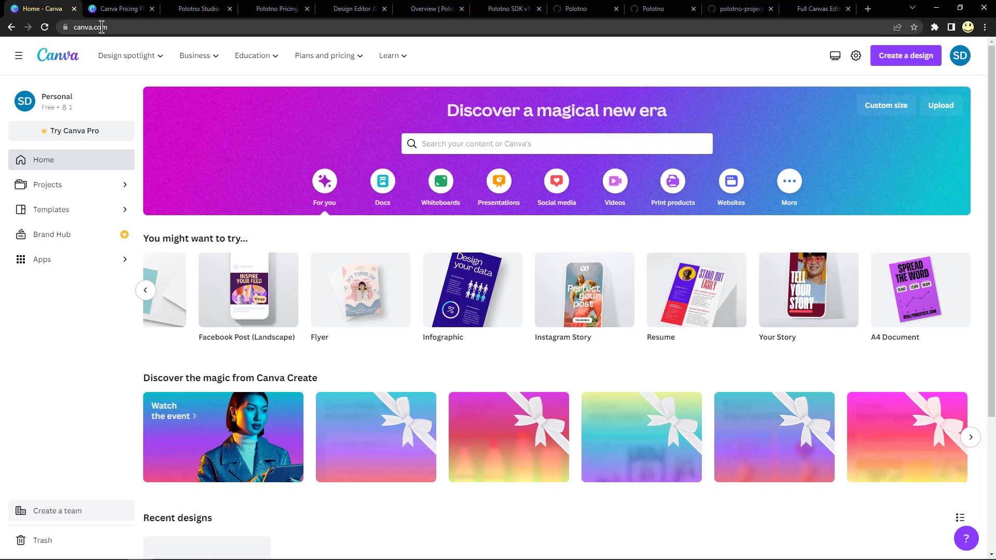
pyautogui.moveTo(199, 8)
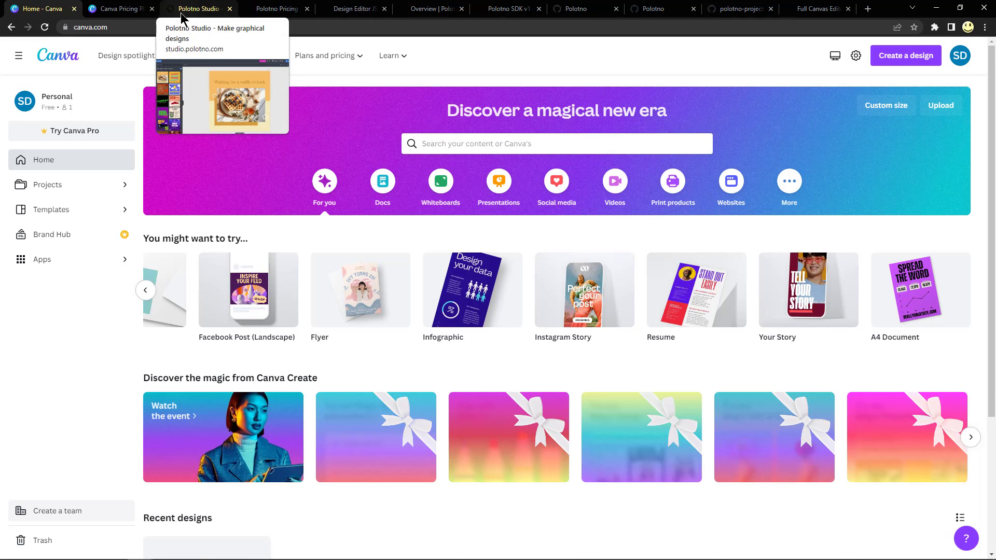
pyautogui.click(200, 8)
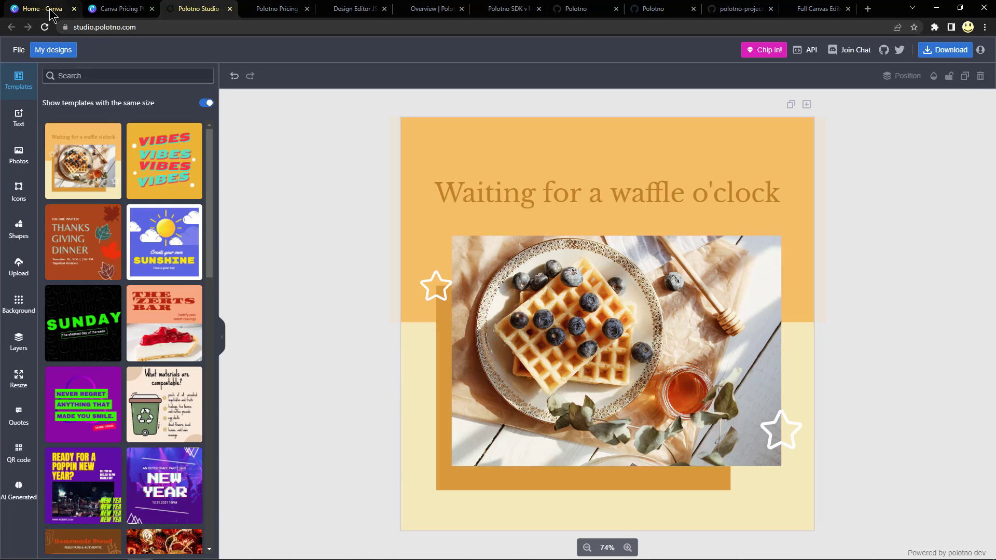
# Return to Canva's Glow Sparkle video design and show its Apps panel.
pyautogui.click(39, 9)
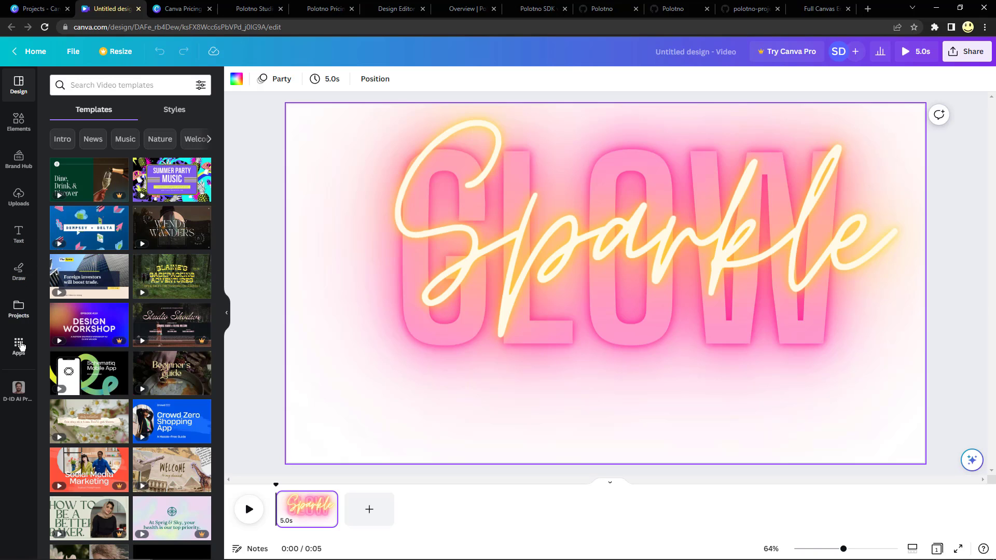
pyautogui.click(18, 344)
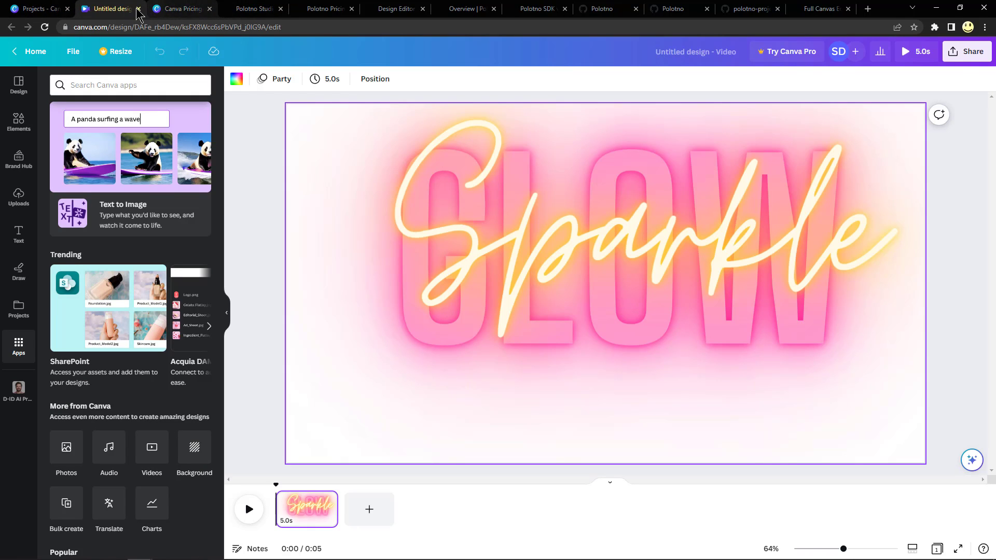
# Bring the Polotno Studio editor with the waffle o'clock design back on screen.
pyautogui.click(188, 8)
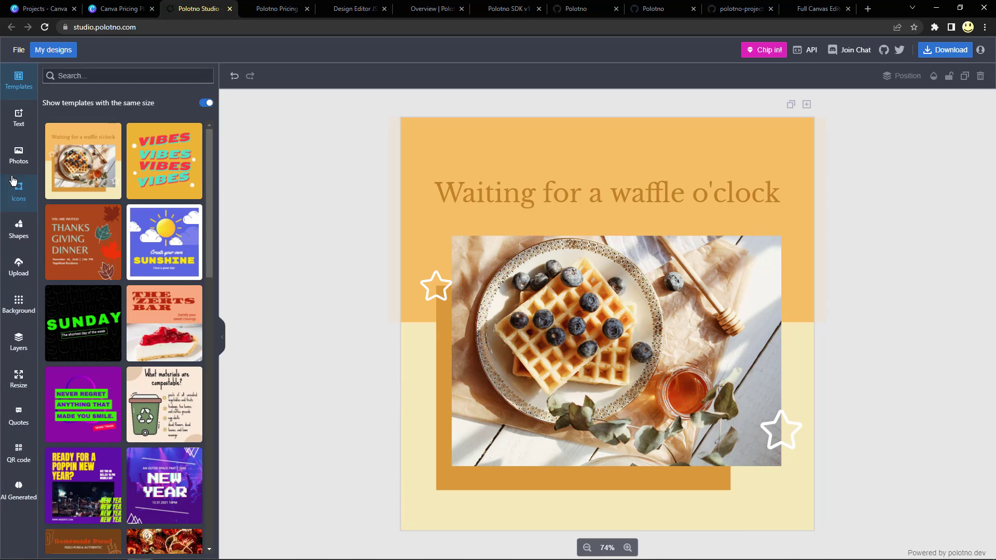
pyautogui.moveTo(19, 119)
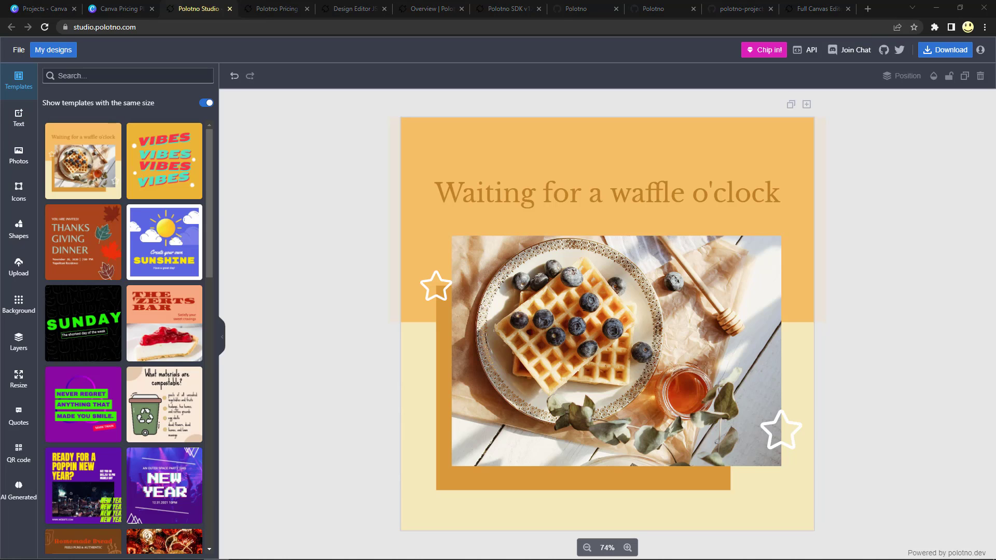
pyautogui.moveTo(670, 74)
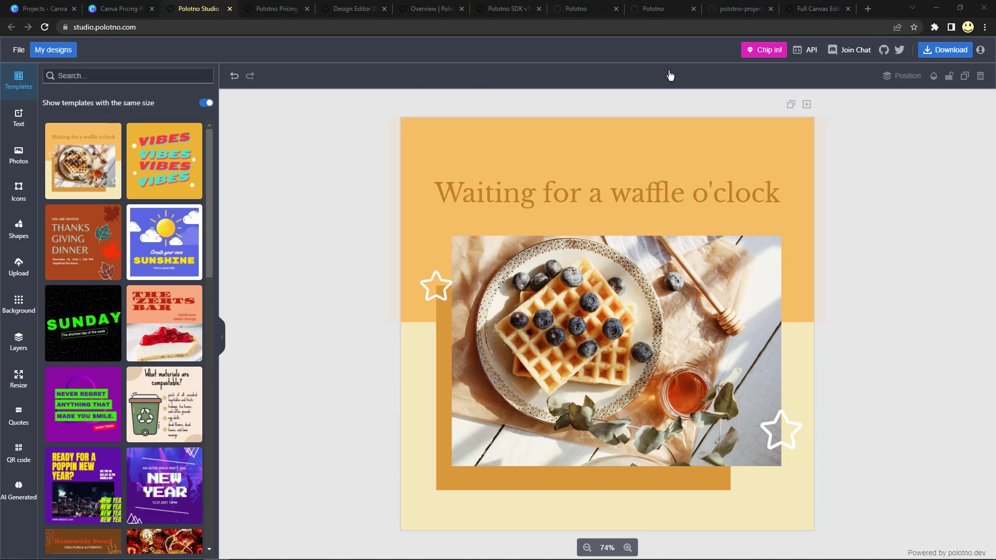
pyautogui.moveTo(276, 8)
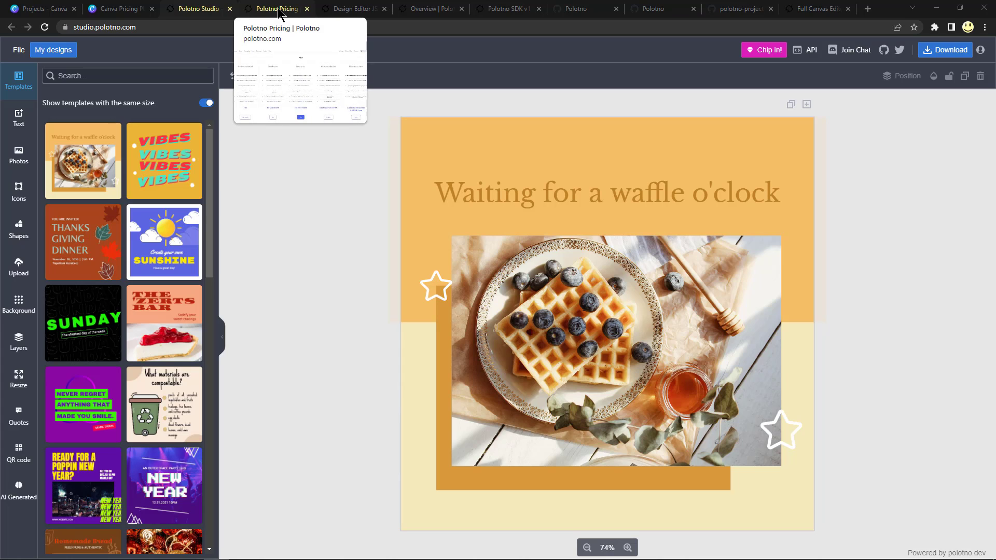
# Show Polotno's pricing plans from the free non-commercial tier to the 25,000 USD ultimate source.
pyautogui.click(274, 10)
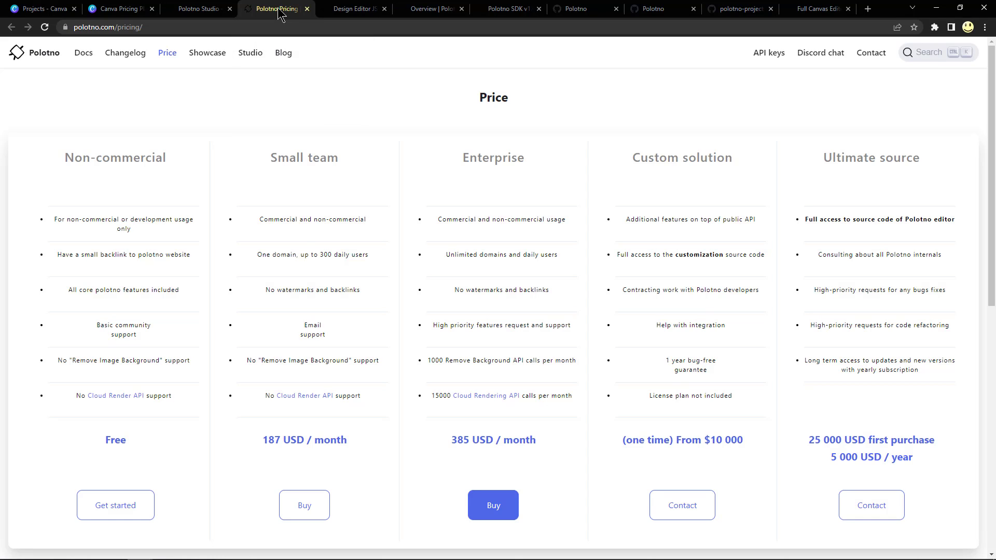
pyautogui.moveTo(215, 93)
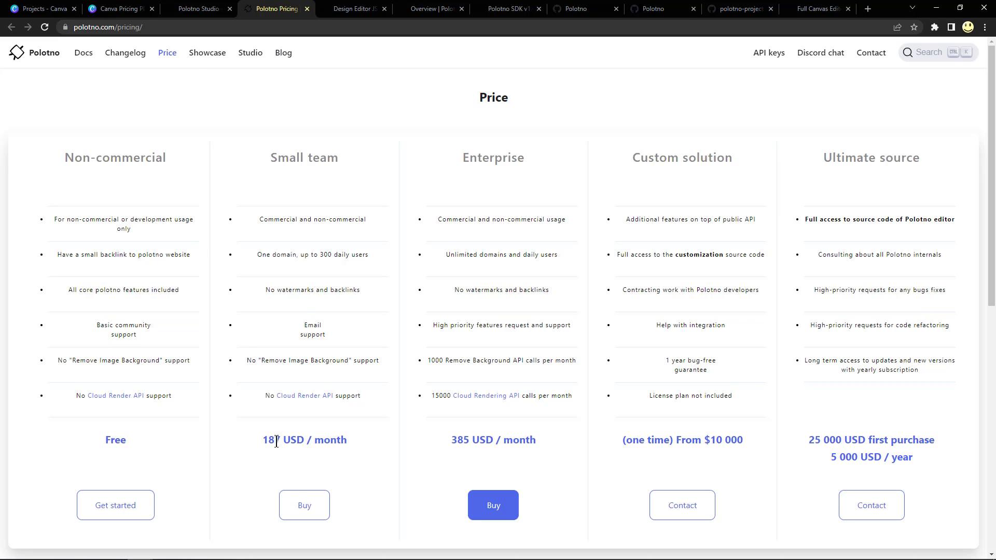
pyautogui.moveTo(287, 410)
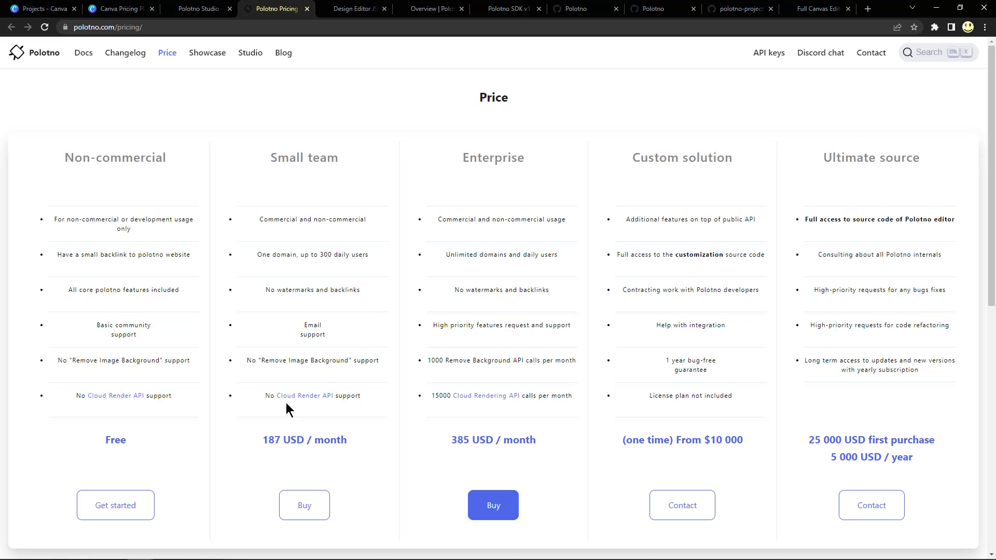
pyautogui.moveTo(282, 371)
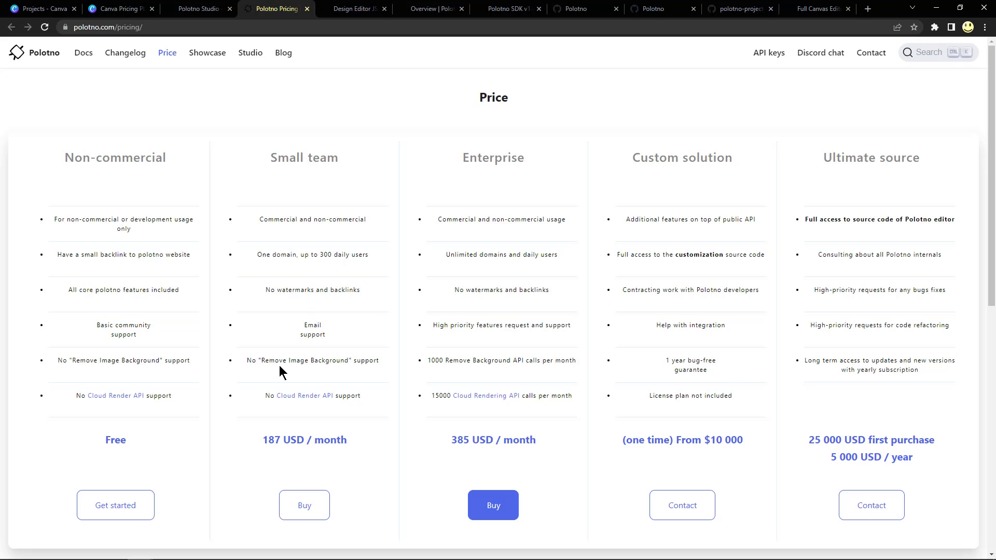
pyautogui.moveTo(272, 188)
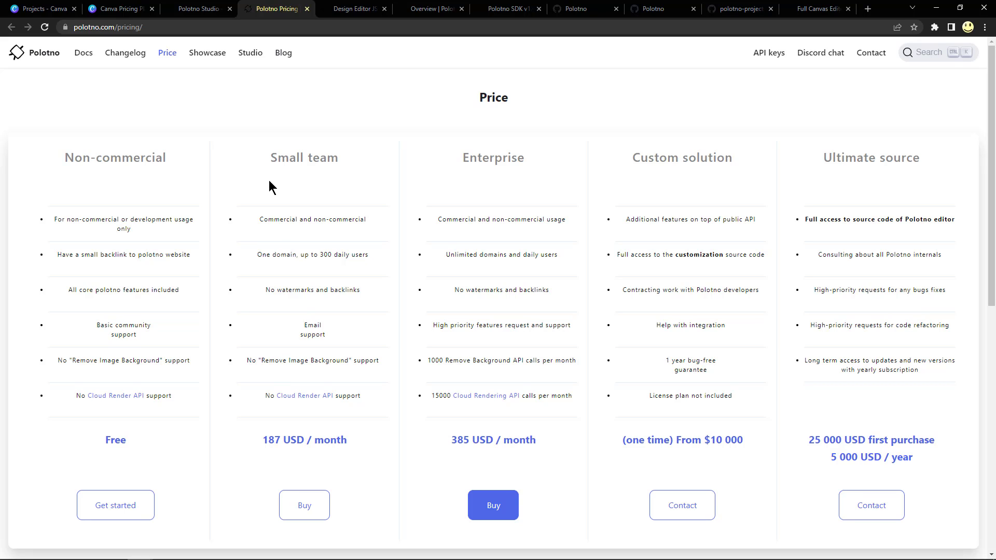
# Return to the waffle design in the editor and select its waffle photo element.
pyautogui.click(197, 8)
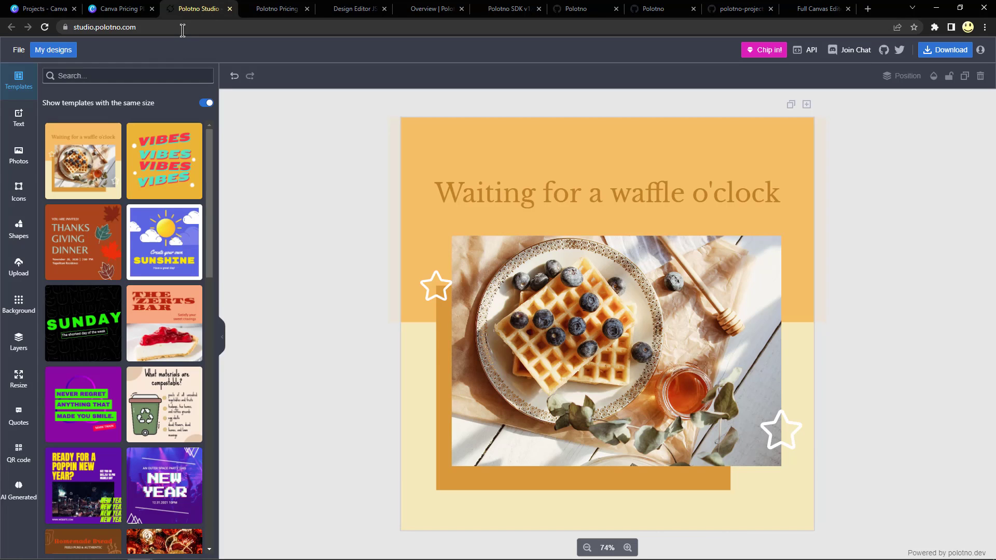
pyautogui.click(607, 193)
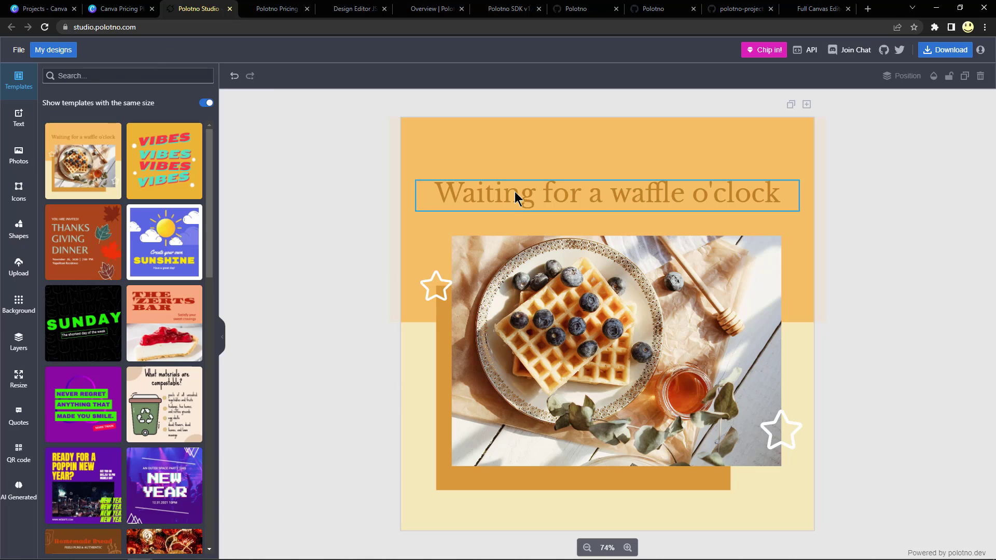
pyautogui.click(604, 194)
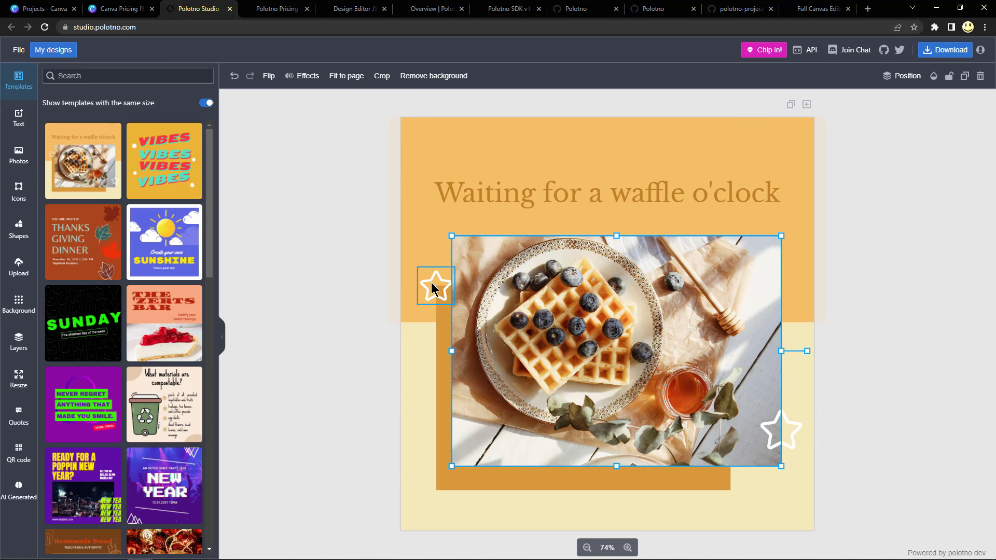
# Select a star, list the page's layers, and toggle the stars' visibility off and back on.
pyautogui.click(435, 286)
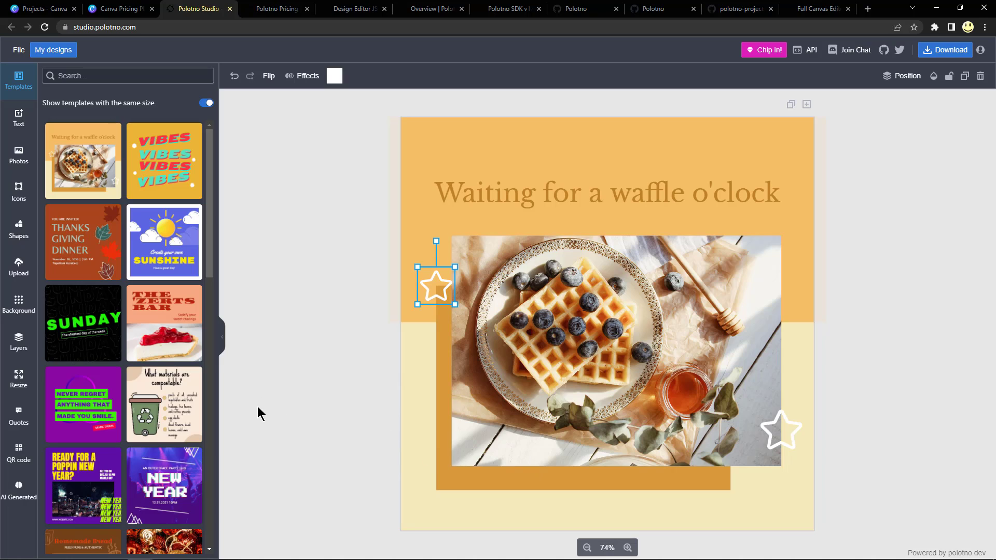
pyautogui.click(19, 341)
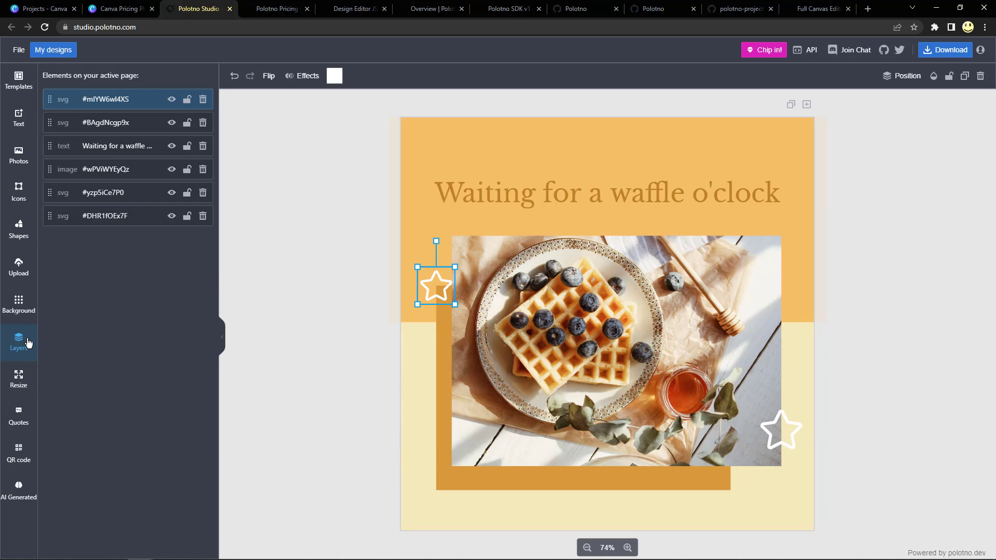
pyautogui.doubleClick(106, 100)
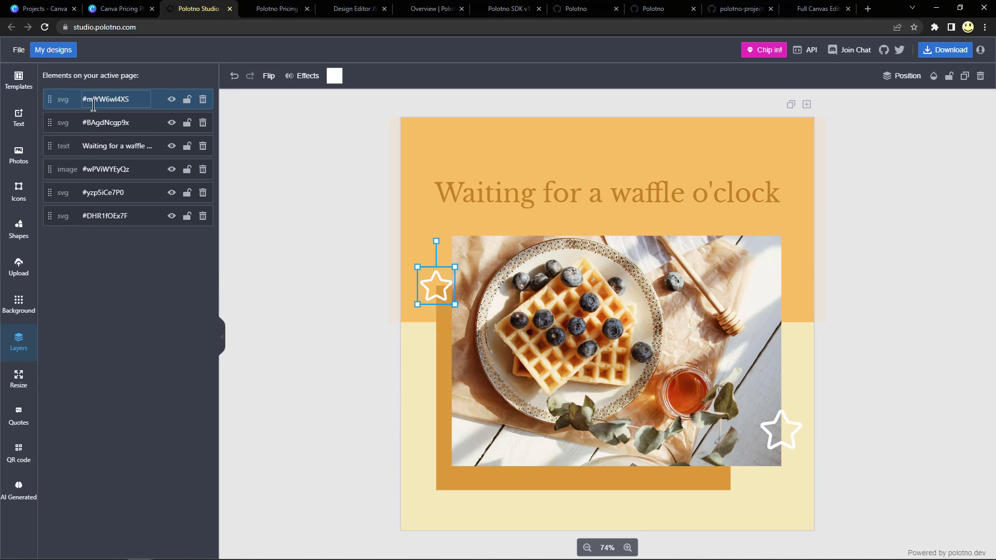
pyautogui.click(171, 100)
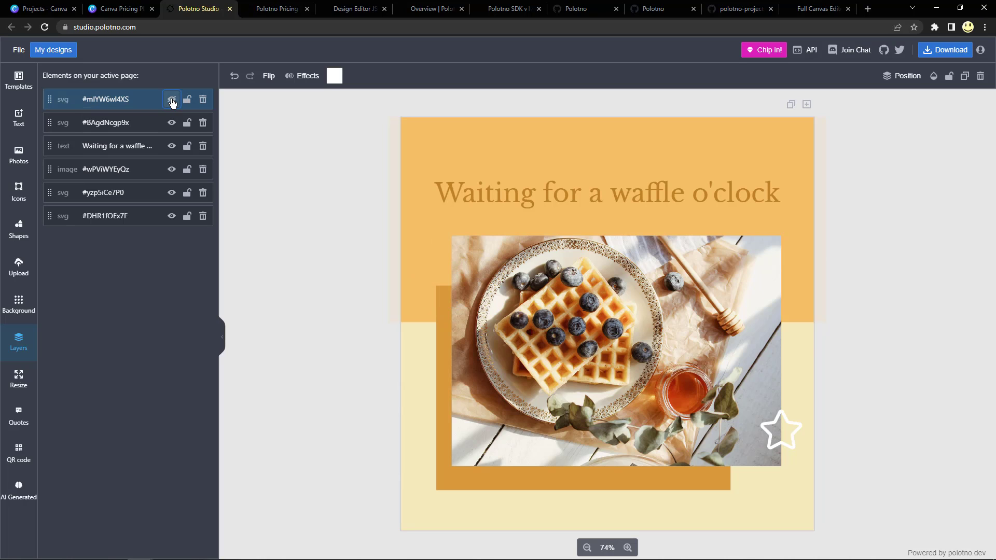
pyautogui.moveTo(781, 432); pyautogui.dragTo(436, 286)
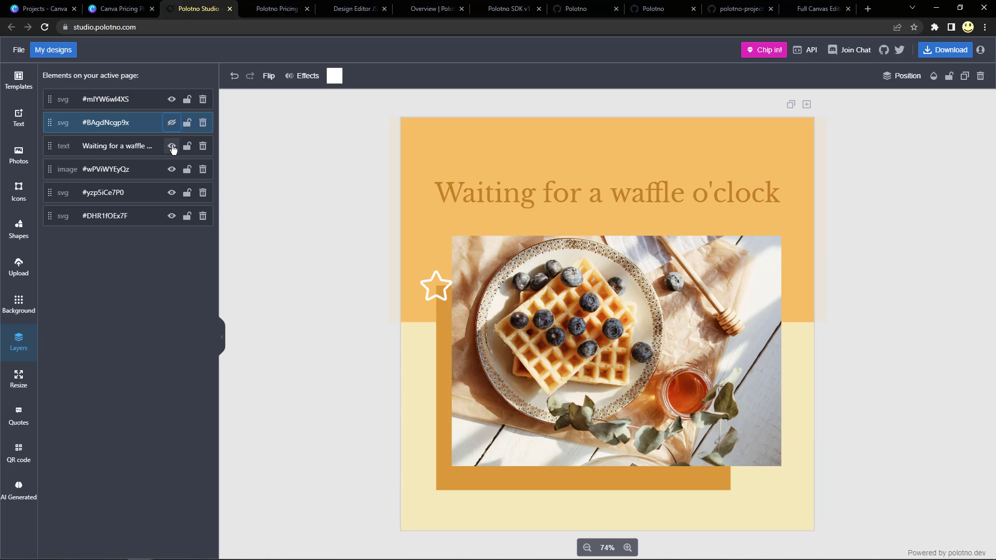
pyautogui.click(171, 169)
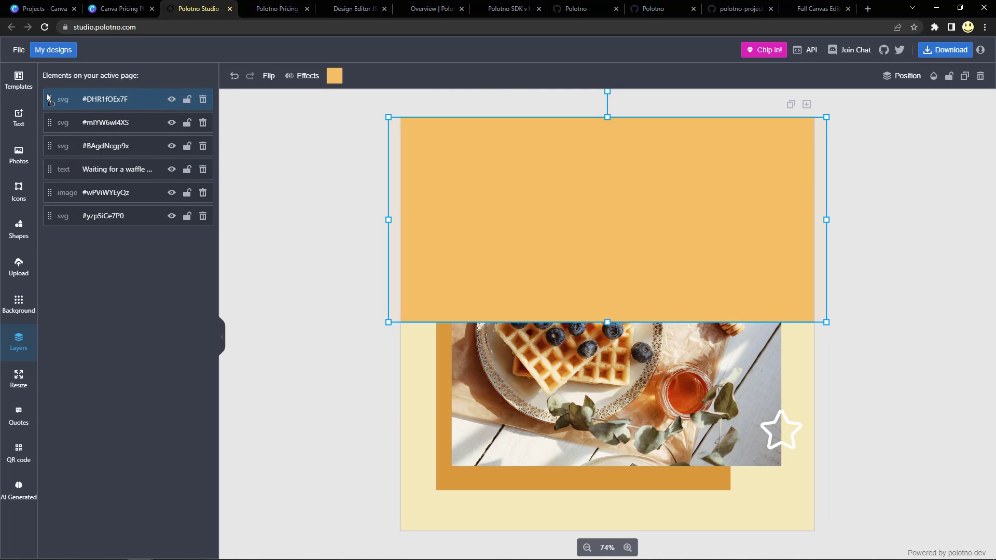
# Move the orange shape layer back beneath everything, then search templates for pizza.
pyautogui.moveTo(105, 99); pyautogui.dragTo(105, 225)
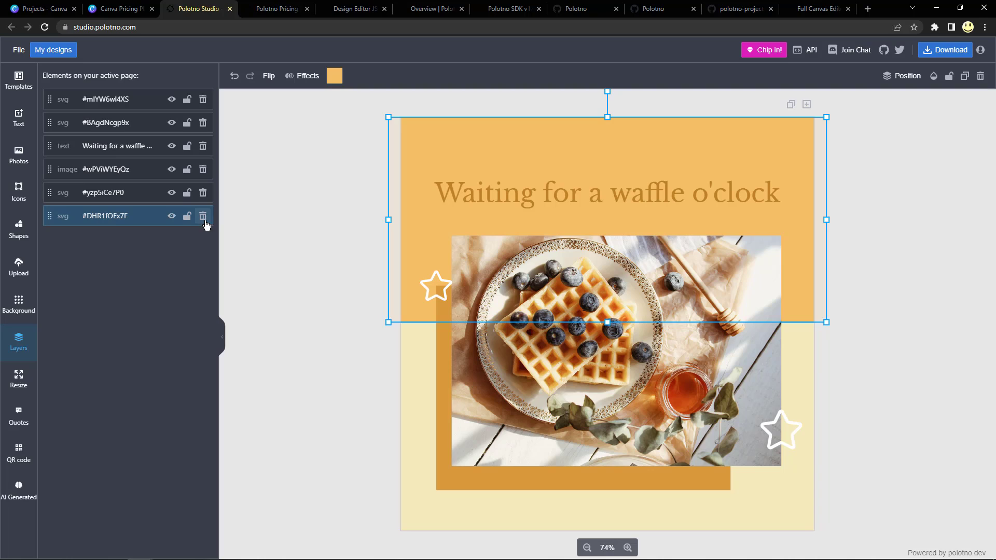
pyautogui.moveTo(117, 233)
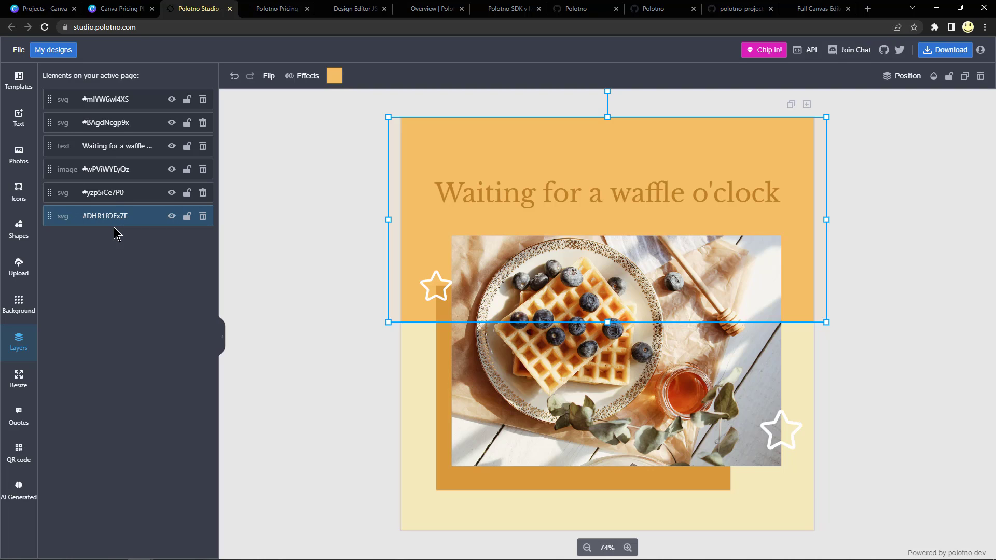
pyautogui.doubleClick(105, 216)
pyautogui.write('pizza')
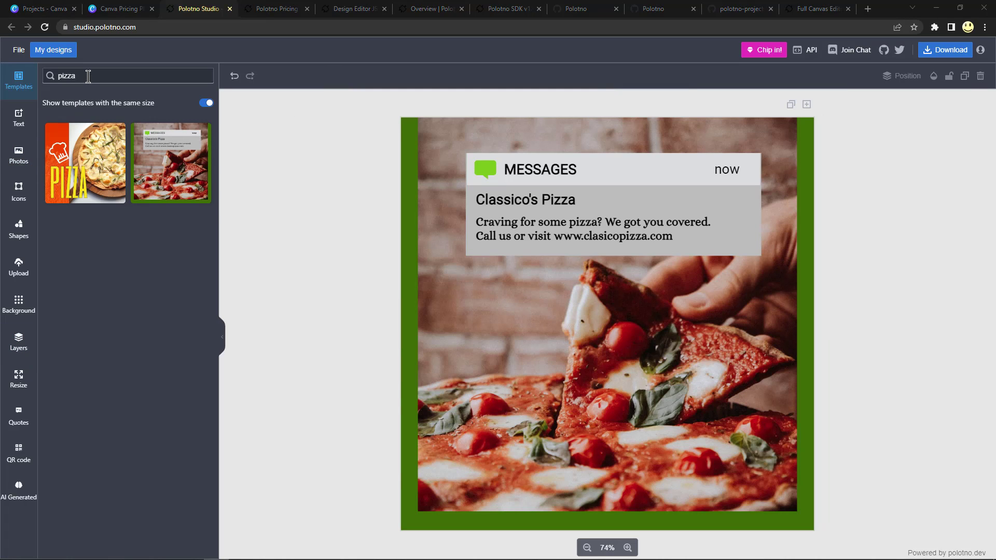
# Try the Classico's Pizza template, then settle on the orange PIZZA template with the chef hat.
pyautogui.click(84, 163)
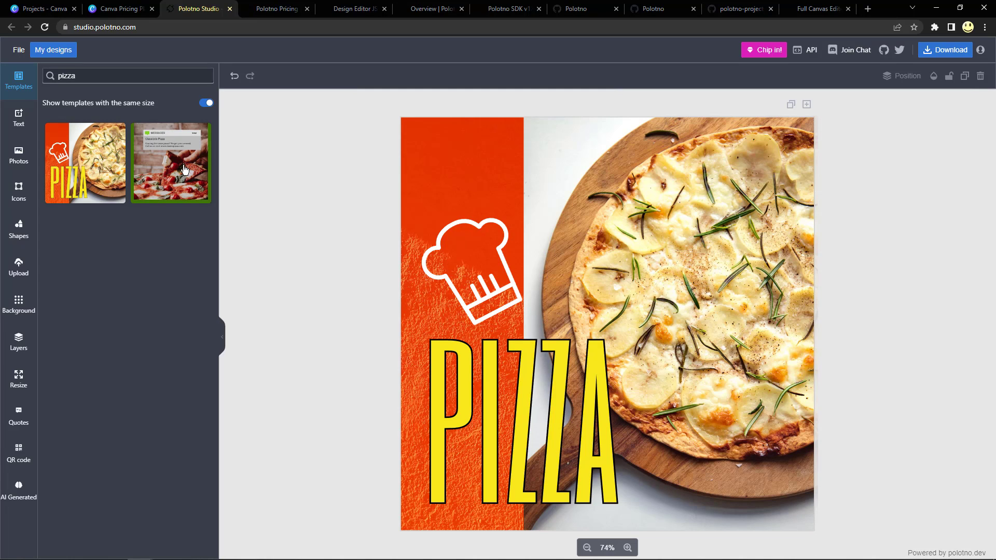
pyautogui.click(171, 163)
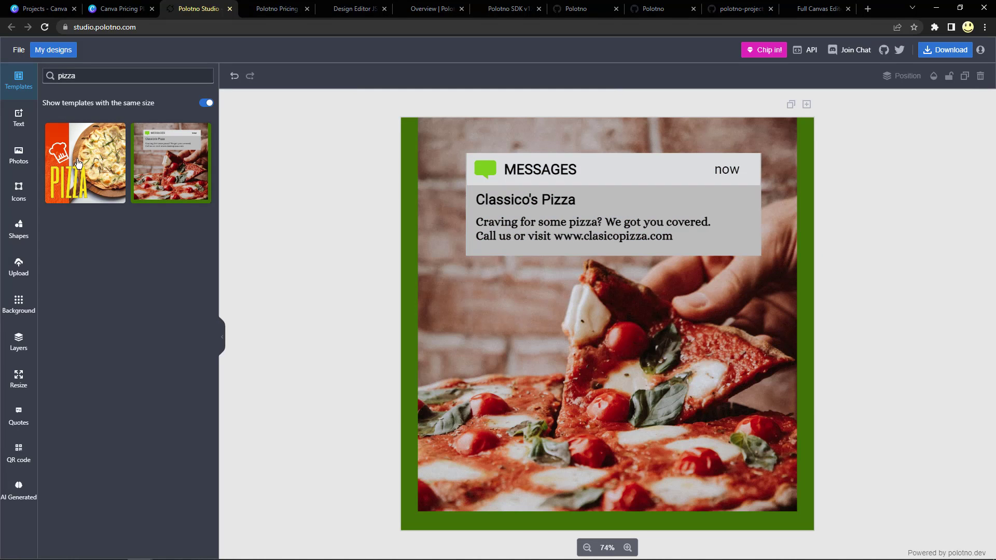
pyautogui.click(84, 163)
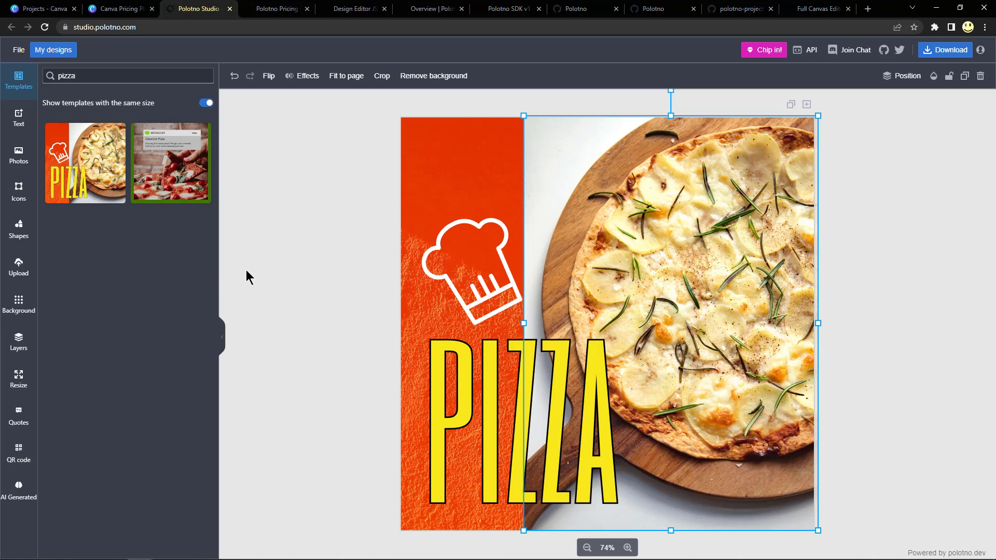
# Add the END OF SEASON SALE text design above the chef hat and select it.
pyautogui.click(19, 118)
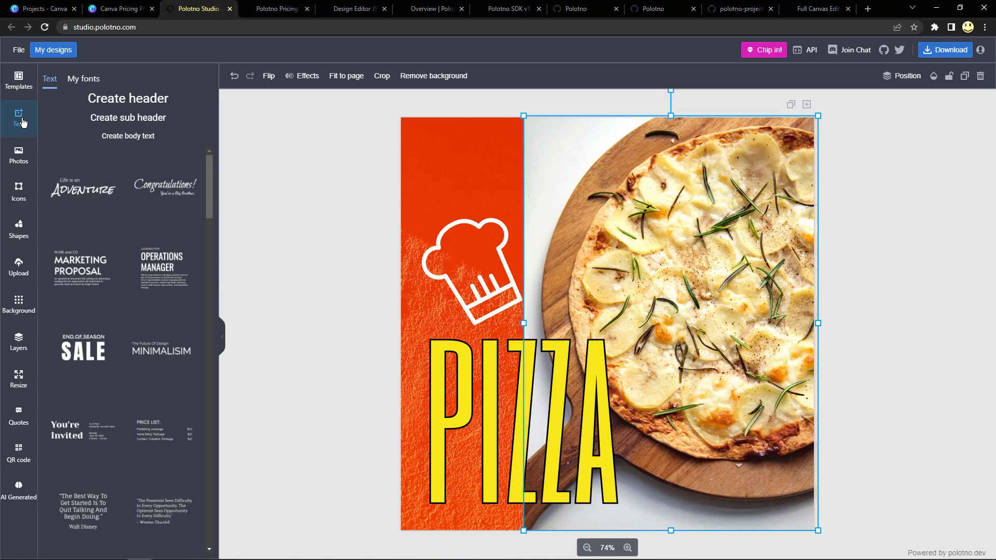
pyautogui.moveTo(157, 267)
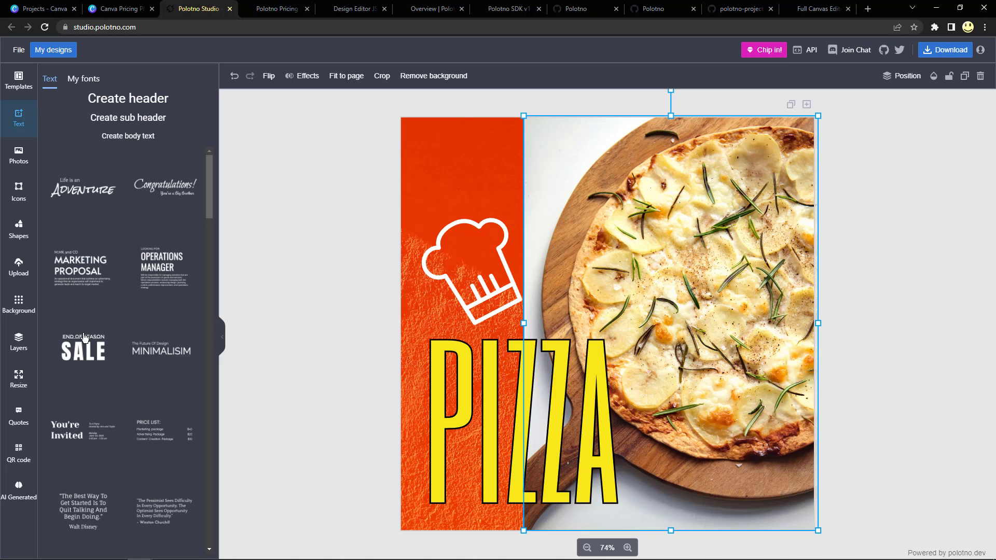
pyautogui.click(83, 348)
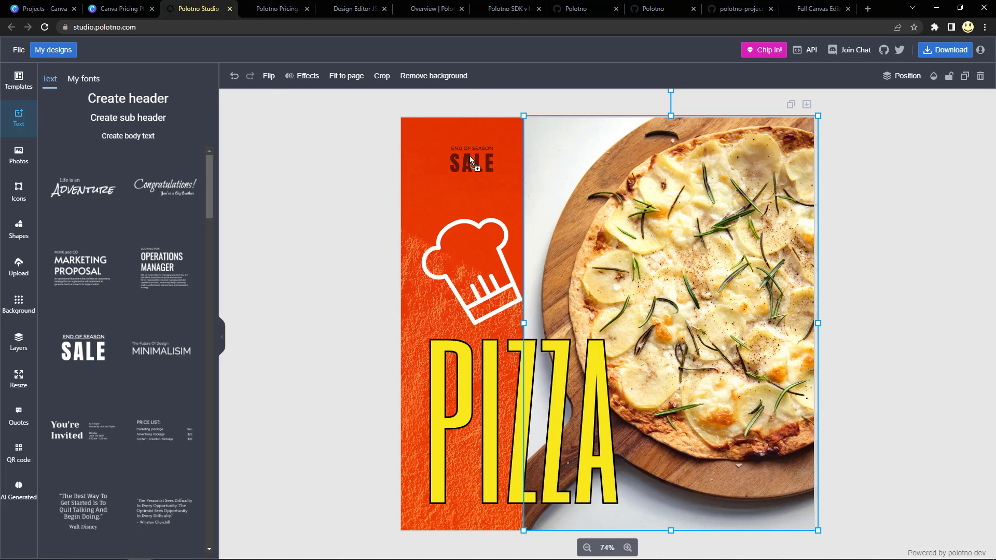
pyautogui.click(471, 162)
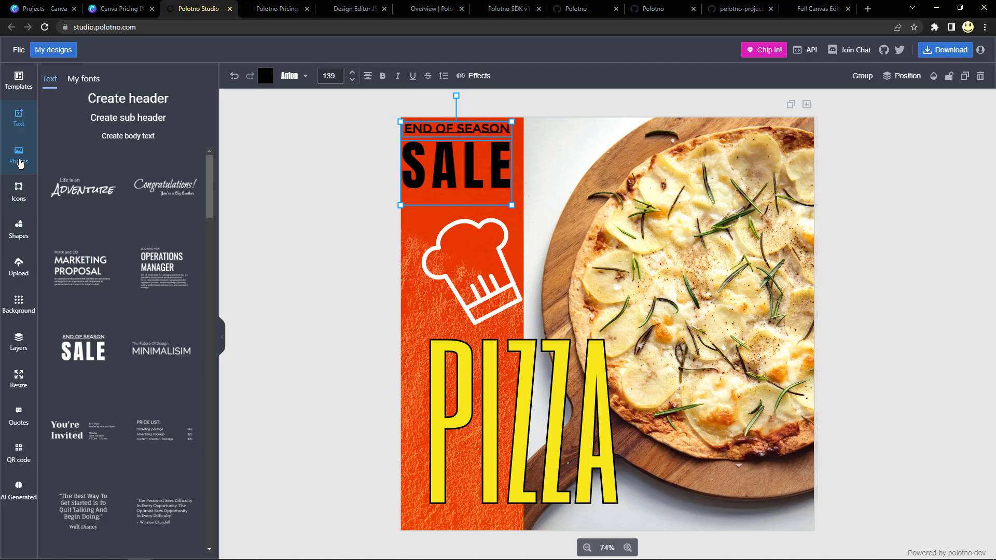
# Search stock photos for pizza and swap in the shot of a pizza on a board beside tomatoes.
pyautogui.click(19, 157)
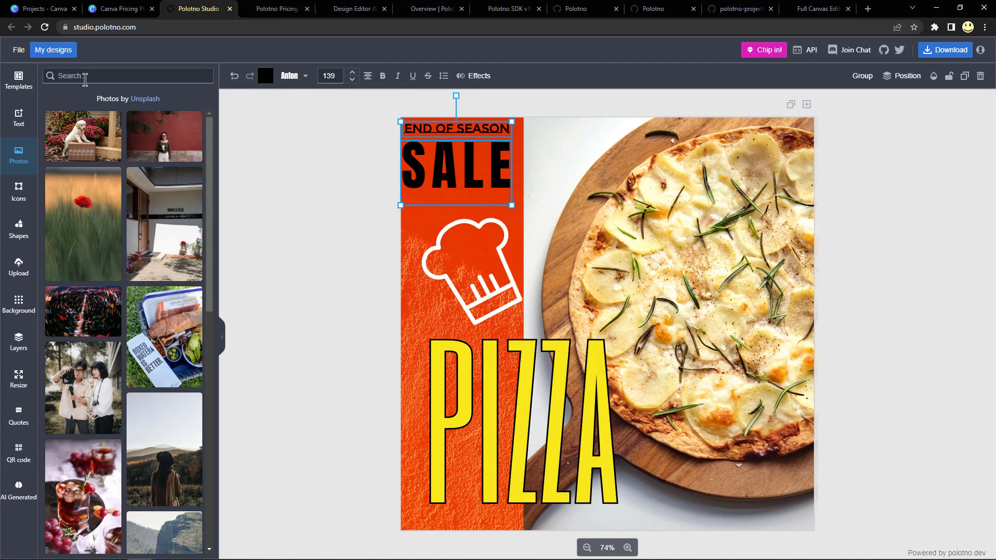
pyautogui.write('piu')
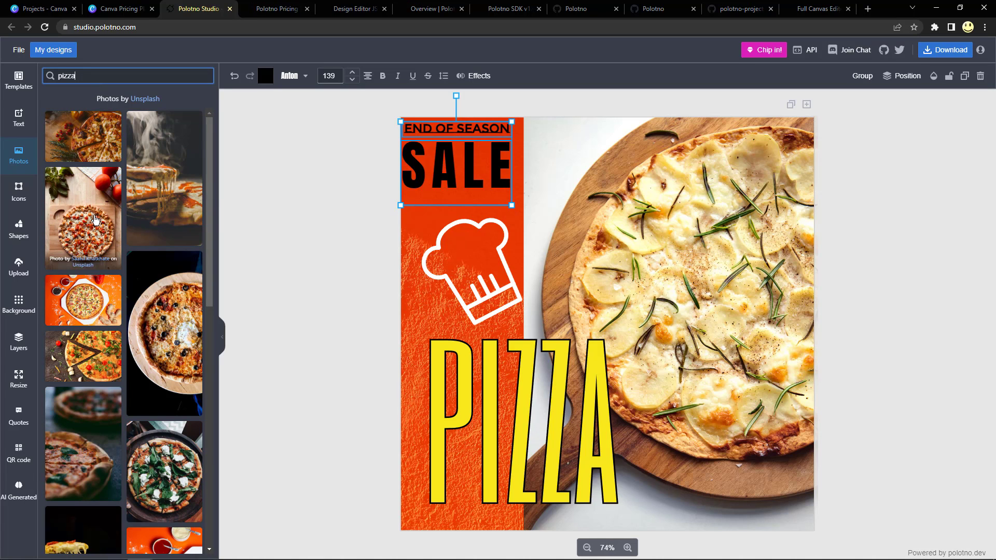
pyautogui.click(83, 216)
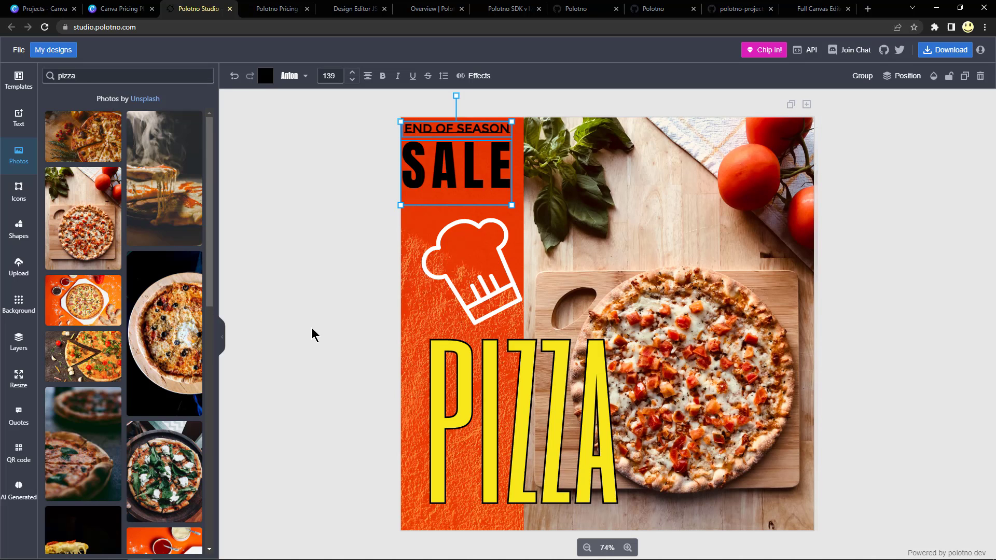
pyautogui.moveTo(18, 191)
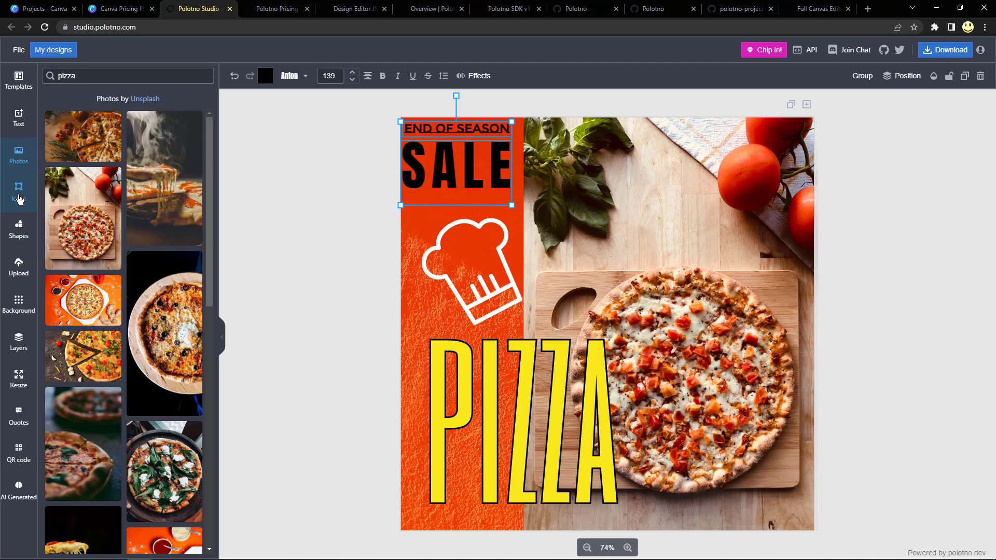
# Search the icon library for 'pizz' and place a pizza-slice icon below SALE.
pyautogui.click(19, 191)
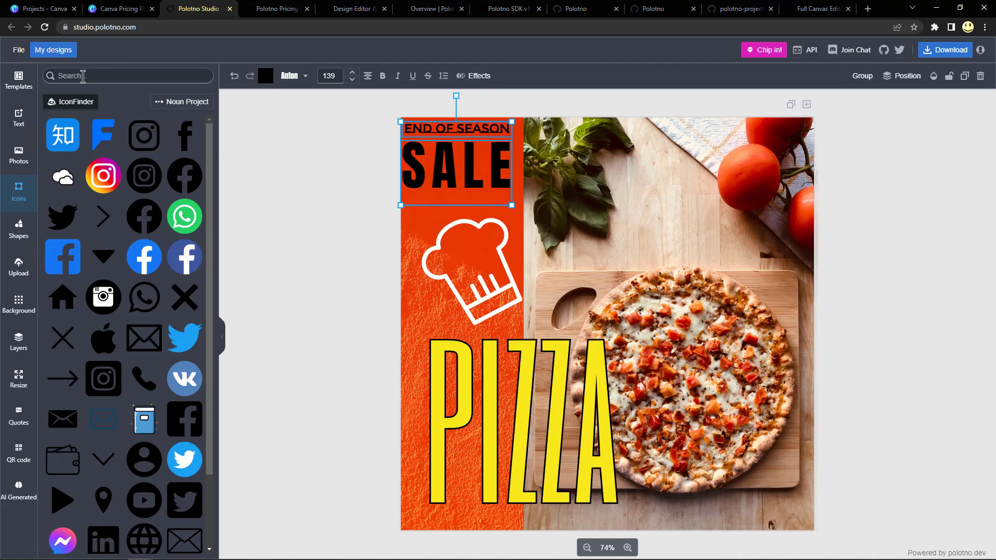
pyautogui.write('pizza')
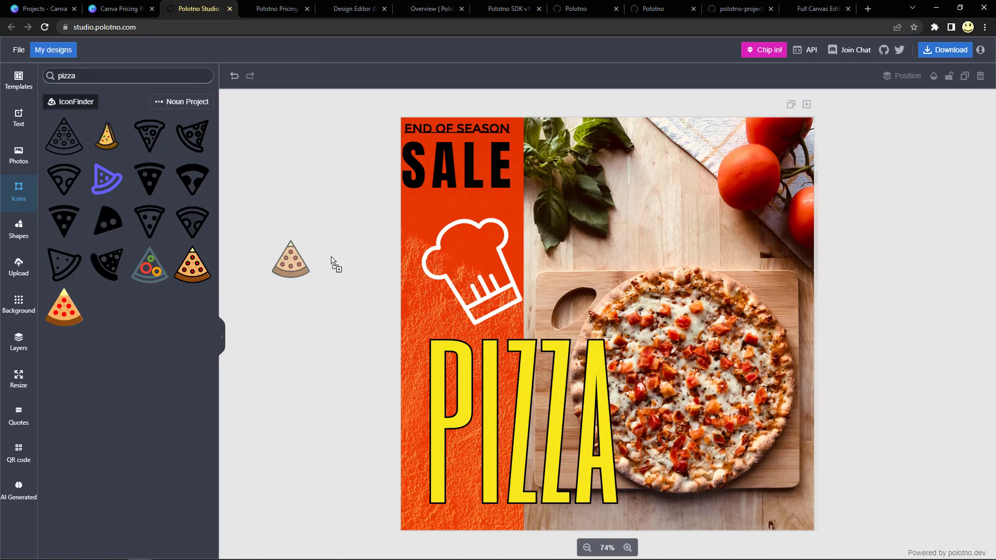
pyautogui.moveTo(290, 258); pyautogui.dragTo(388, 231)
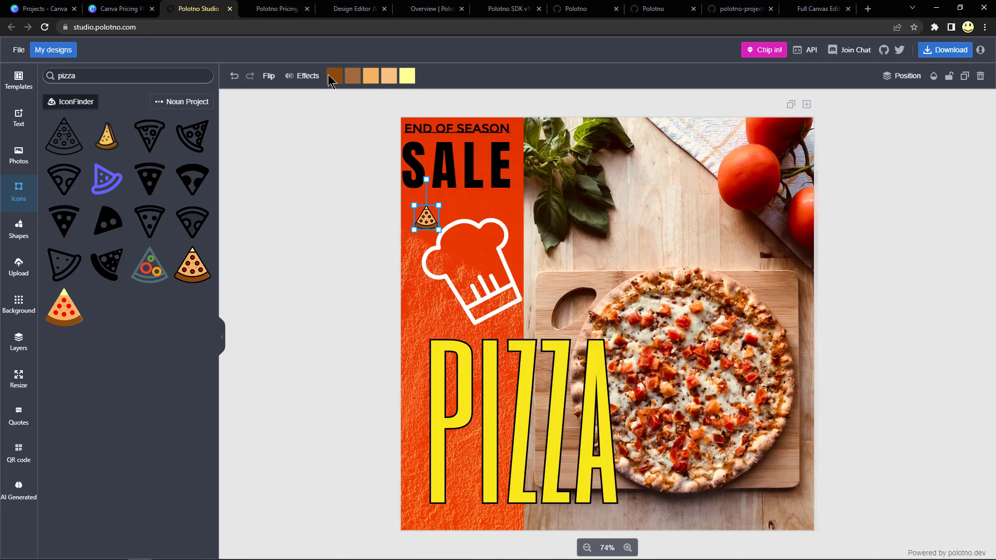
# Peek at the icon's image effects list and its brown colour swatch options.
pyautogui.click(307, 76)
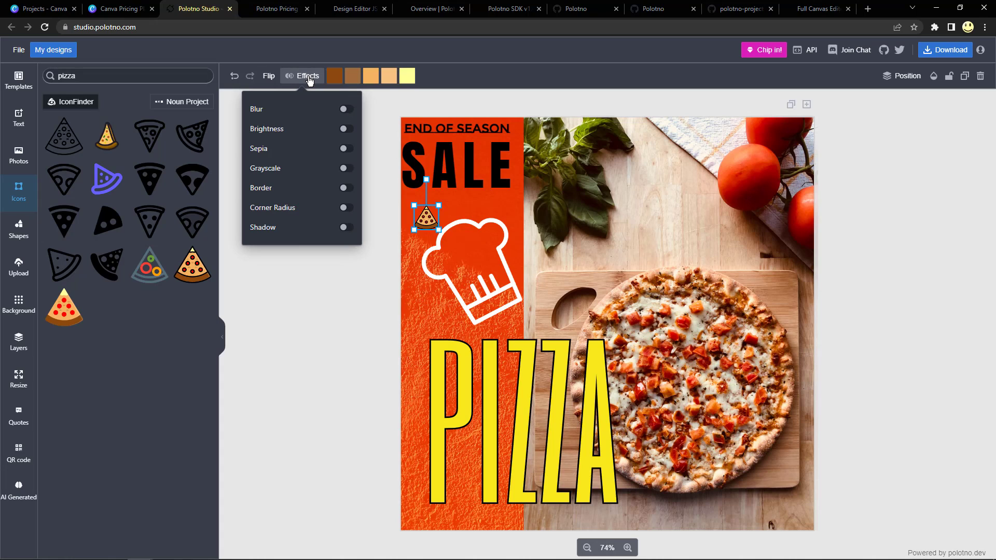
pyautogui.click(307, 76)
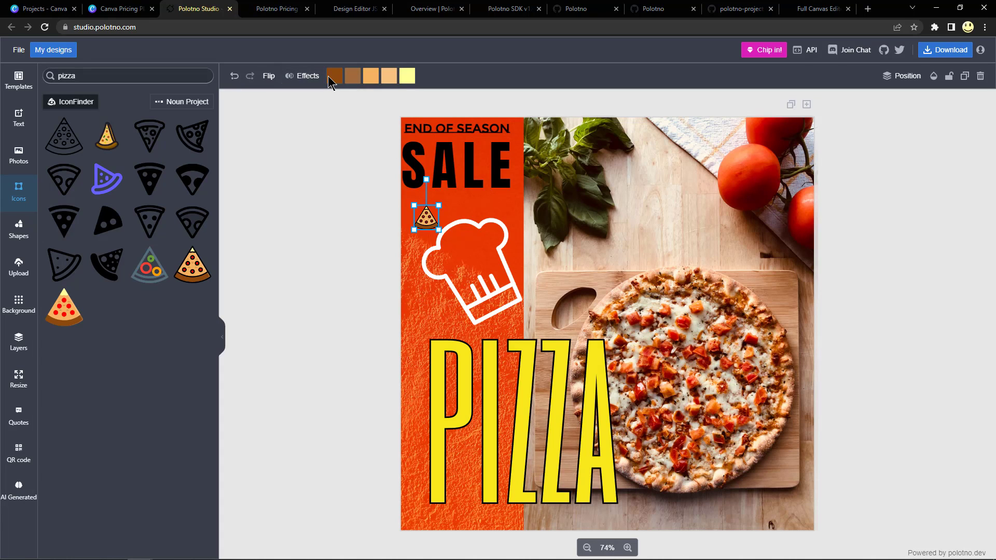
pyautogui.click(333, 76)
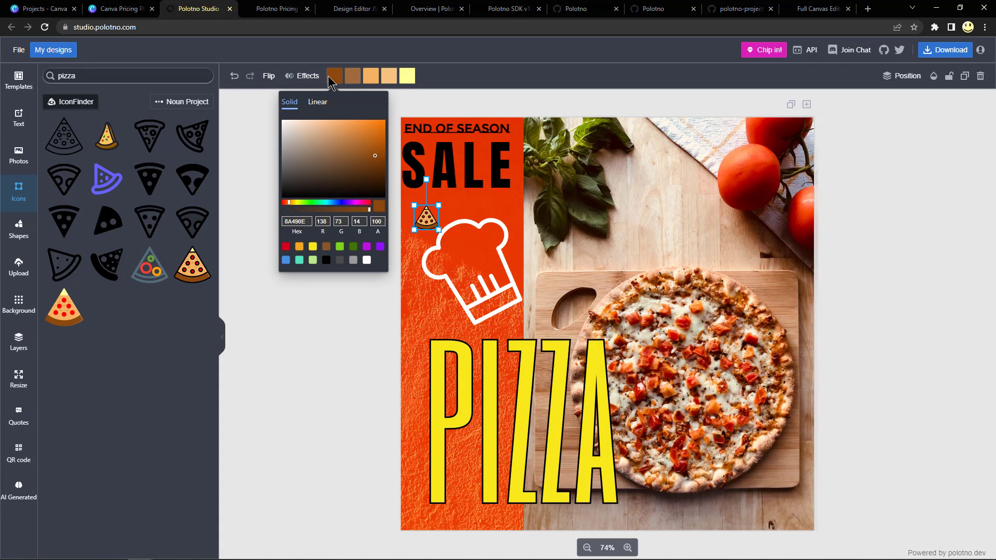
pyautogui.moveTo(340, 80)
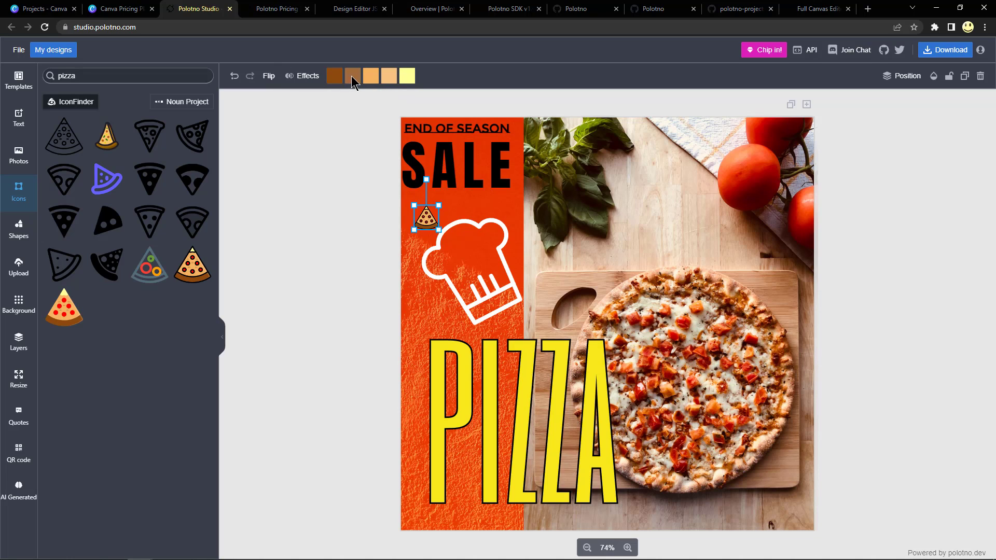
pyautogui.moveTo(257, 124)
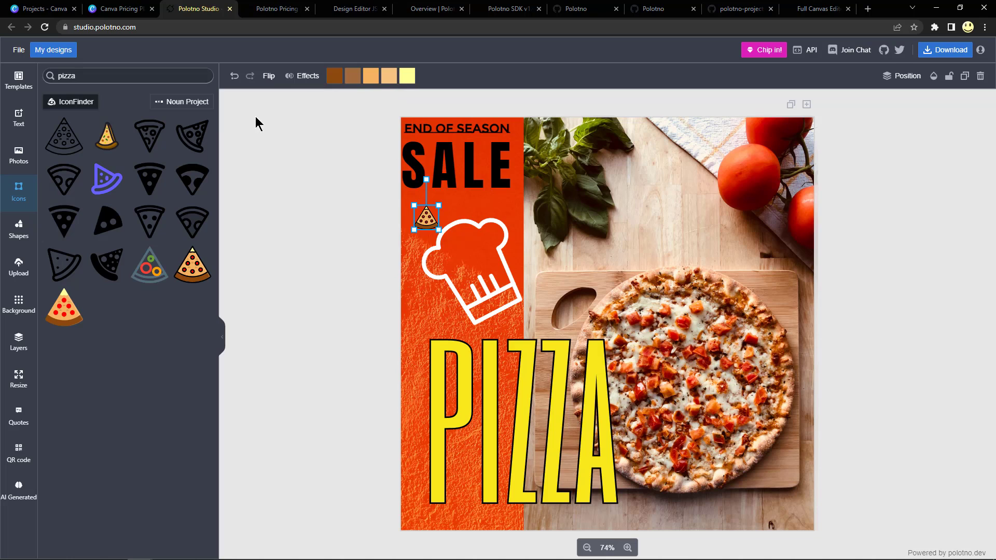
pyautogui.moveTo(19, 230)
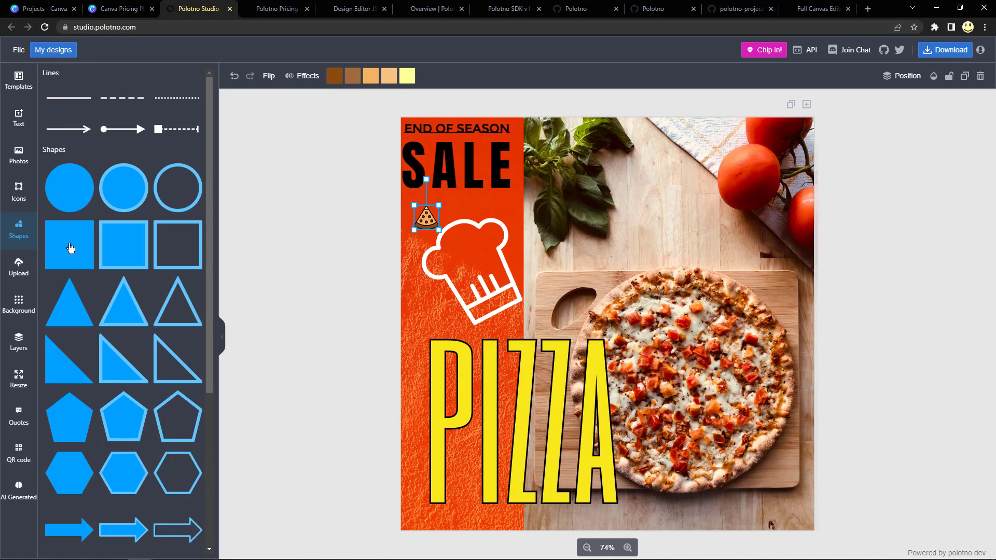
pyautogui.moveTo(157, 197)
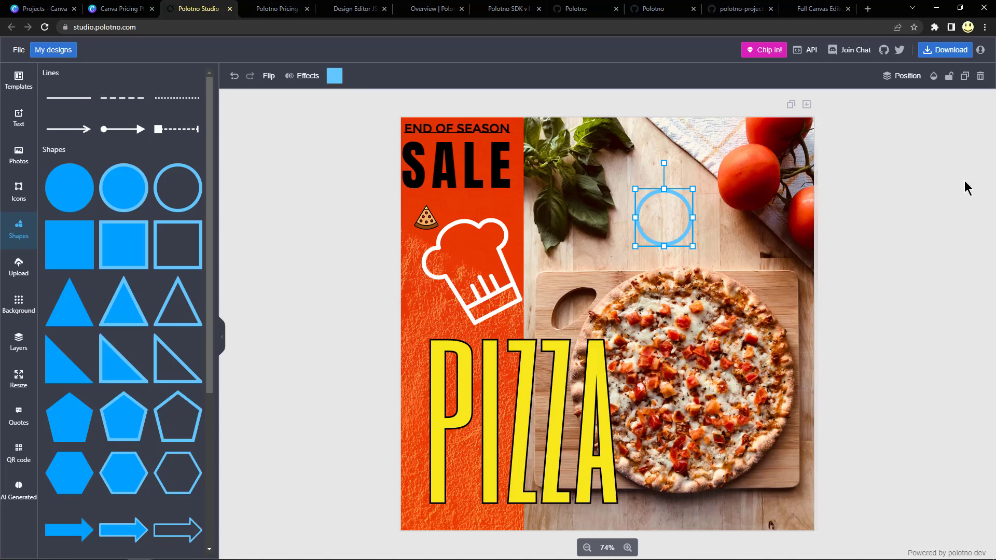
# Check the circle outline's colour options and dismiss them.
pyautogui.click(334, 76)
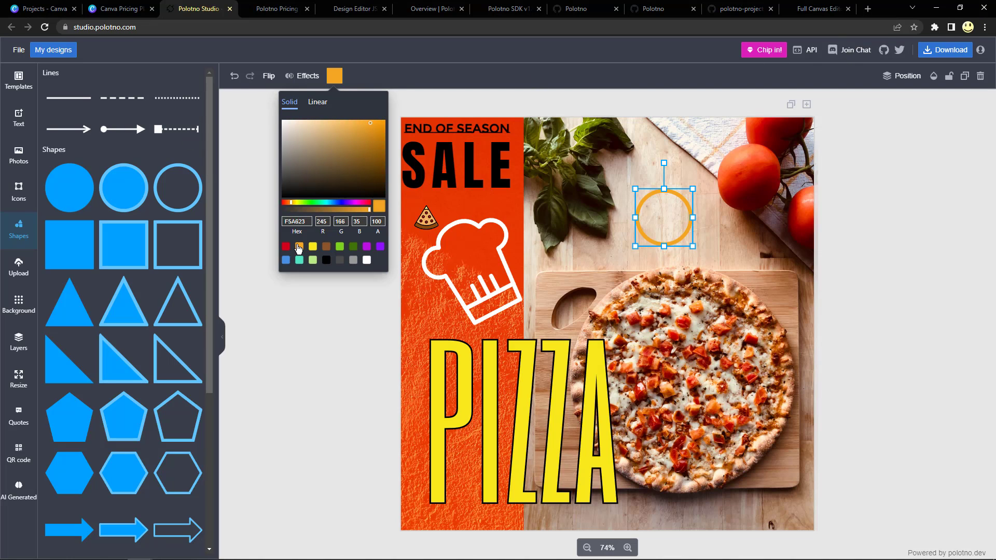
pyautogui.click(236, 264)
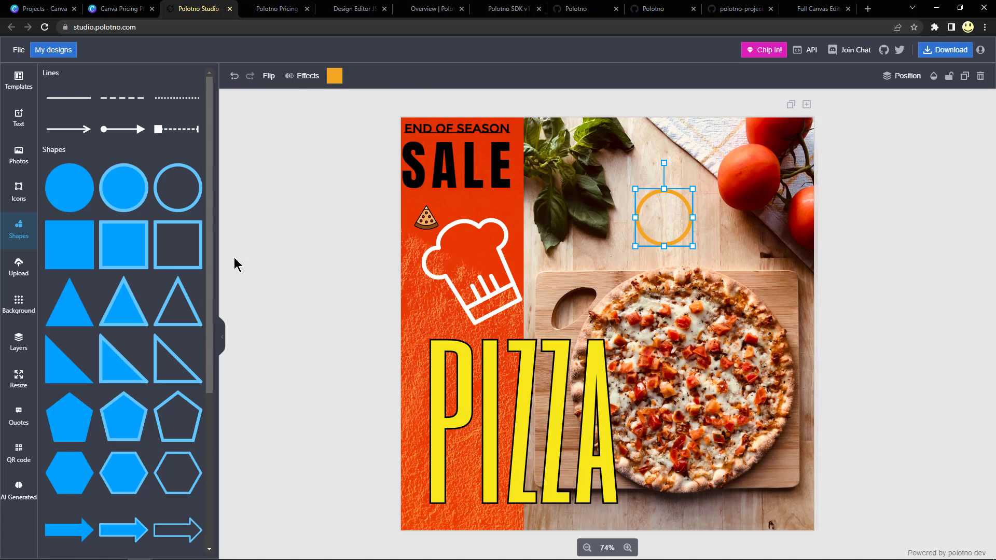
pyautogui.moveTo(345, 268)
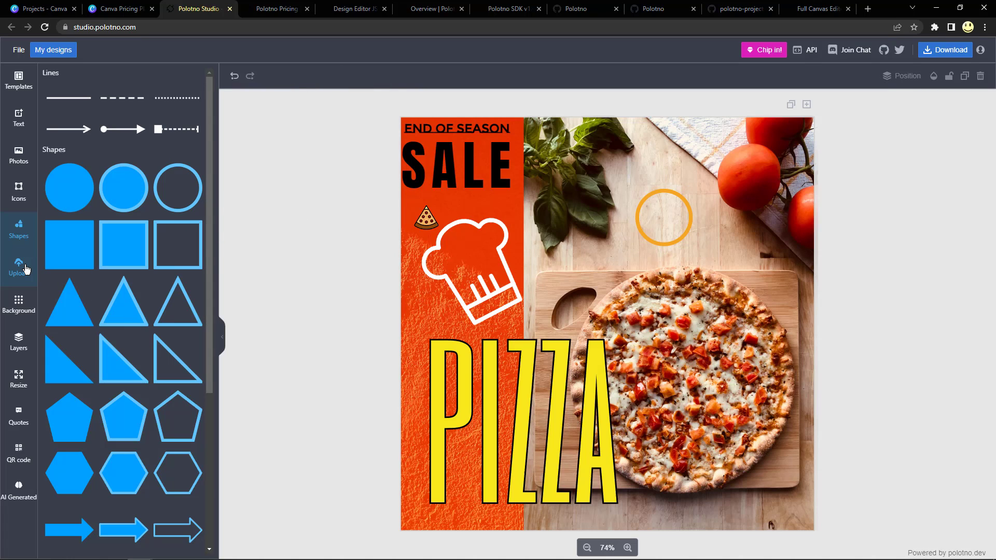
# Review the Upload panel, then bring up background colour and photo choices.
pyautogui.click(19, 267)
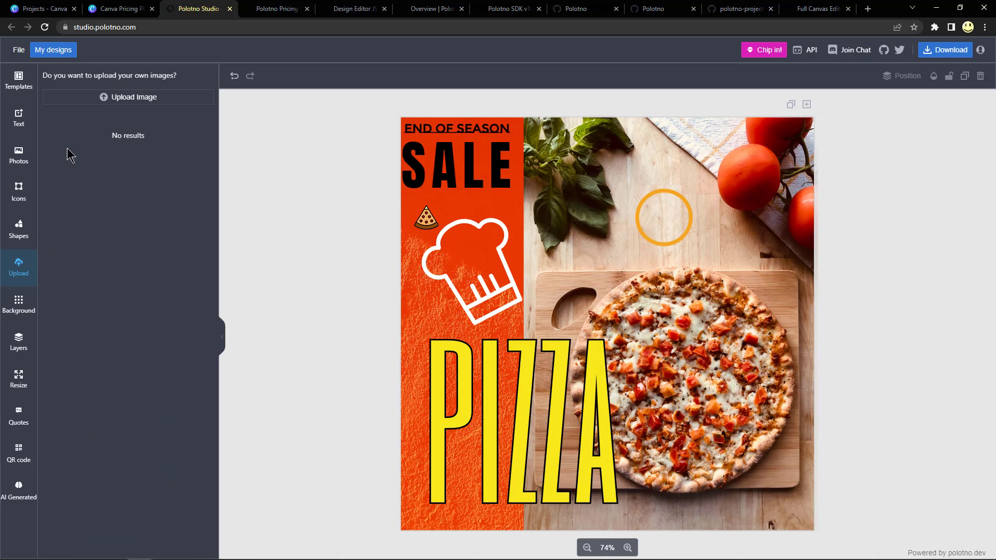
pyautogui.moveTo(127, 96)
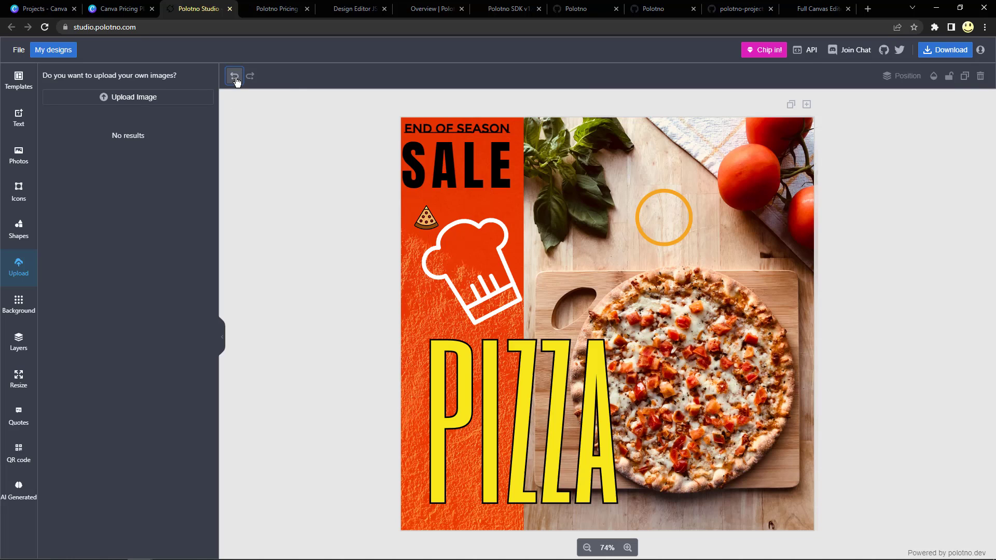
pyautogui.moveTo(665, 218); pyautogui.dragTo(823, 221)
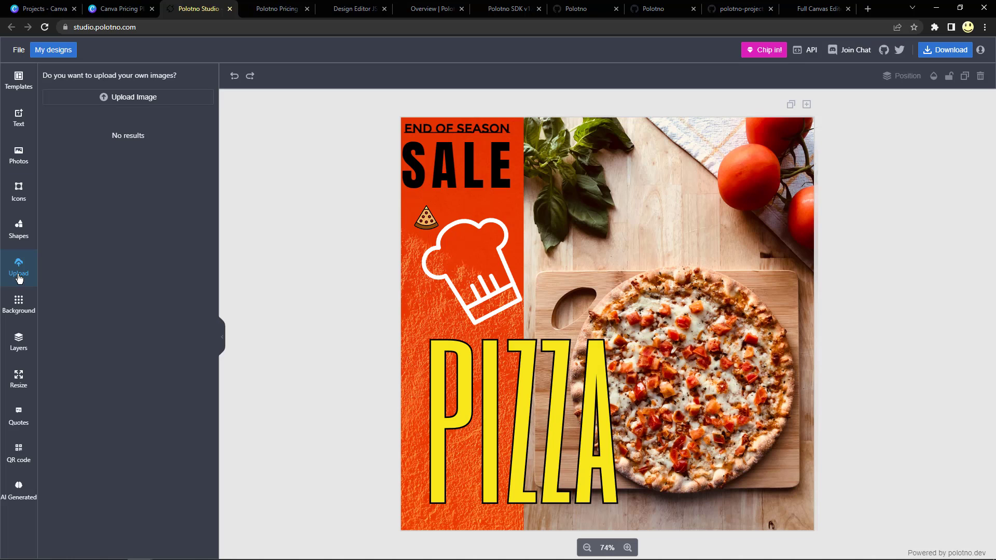
pyautogui.click(18, 305)
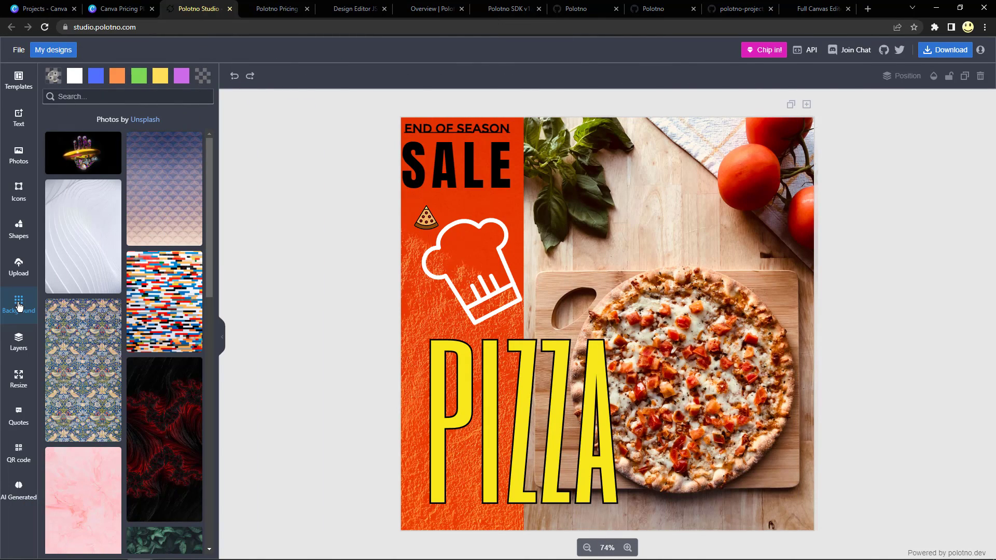
# Search background images for 'food' then 'pizz' and browse the Unsplash pizza photos.
pyautogui.scroll(-3)
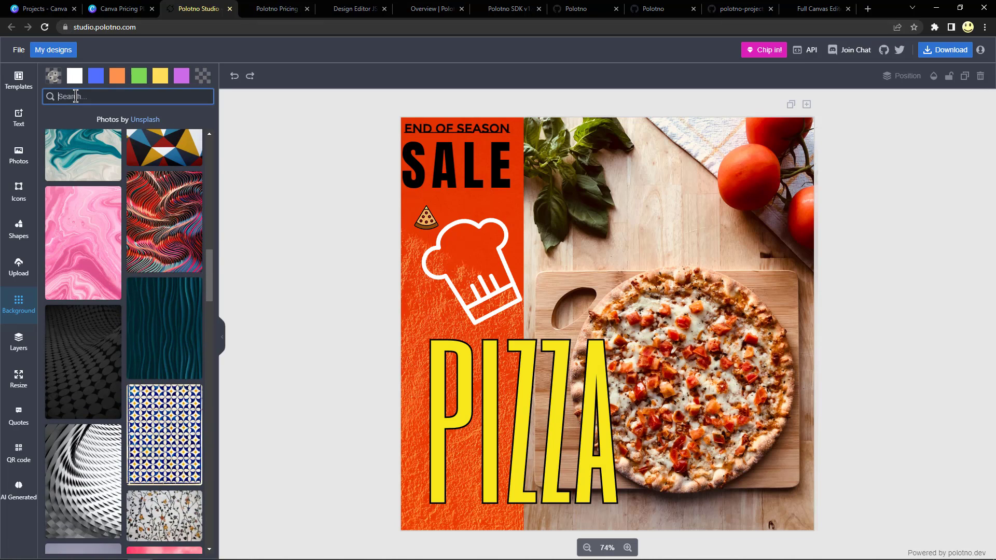
pyautogui.write('food')
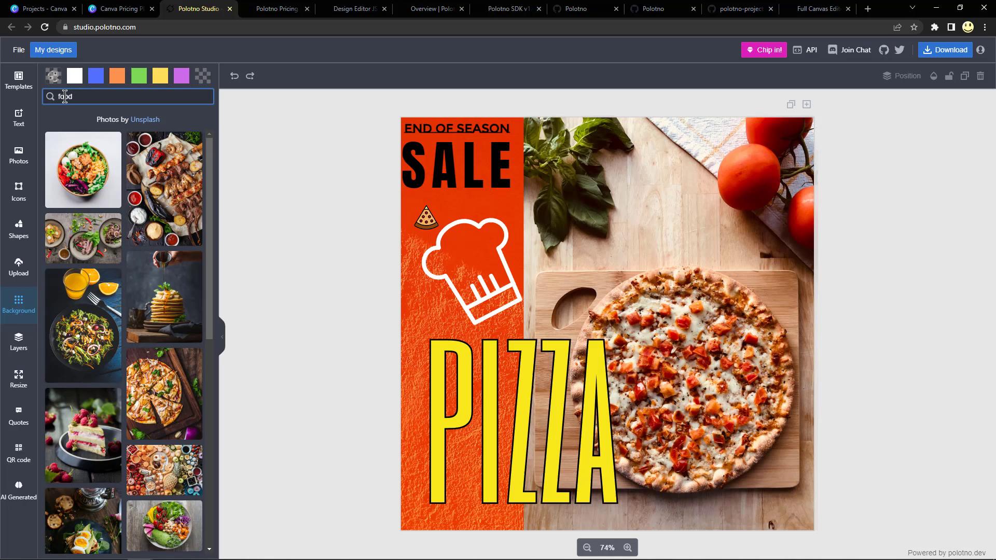
pyautogui.write('pizza')
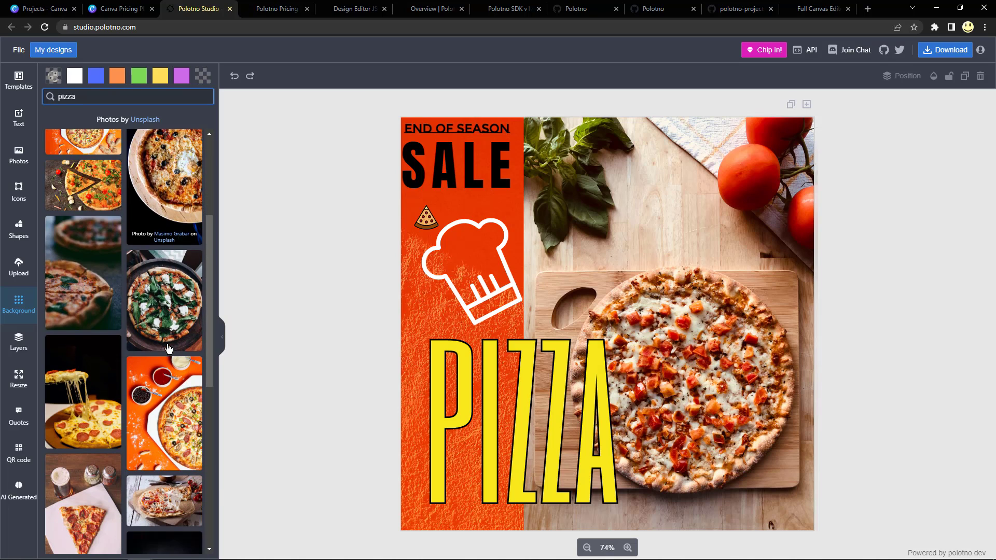
pyautogui.scroll(-3)
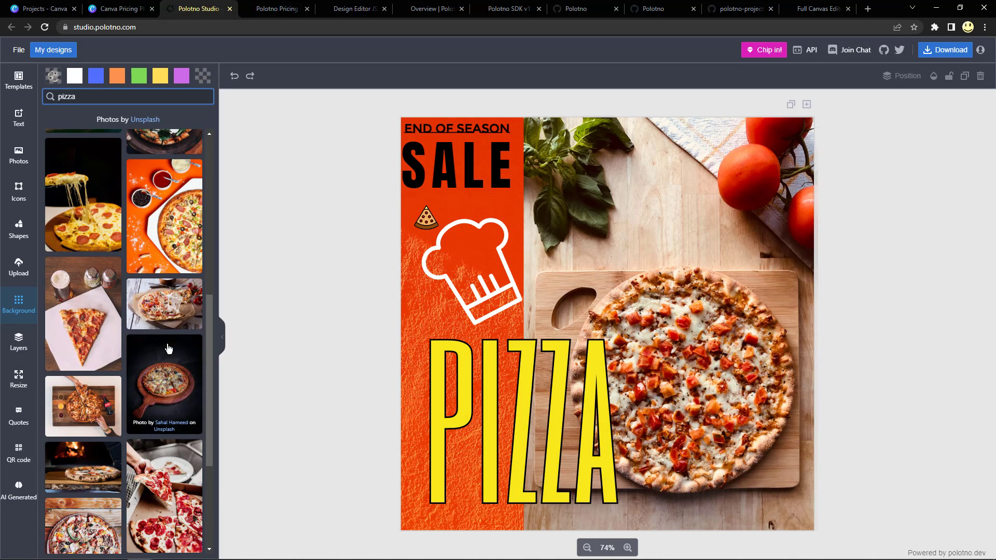
pyautogui.scroll(-3)
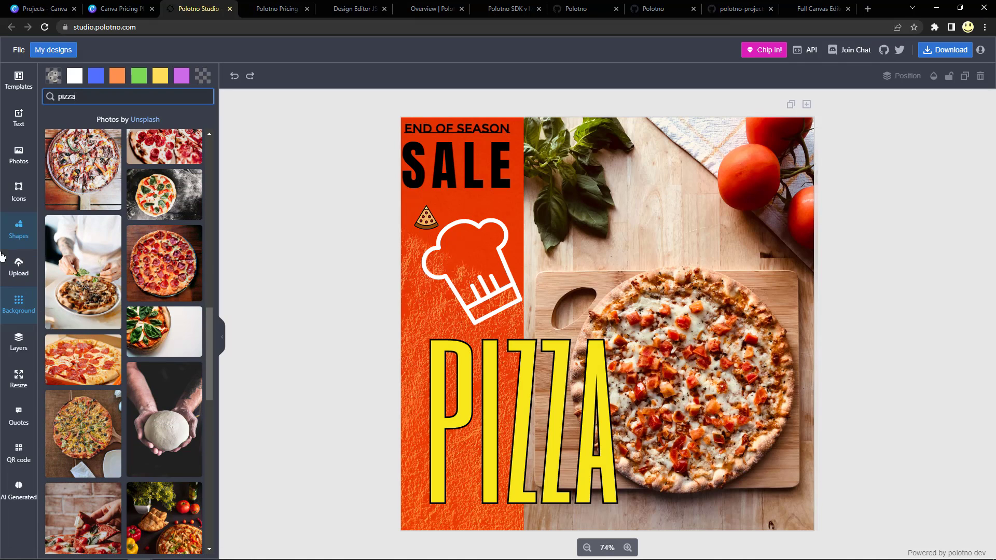
pyautogui.click(19, 378)
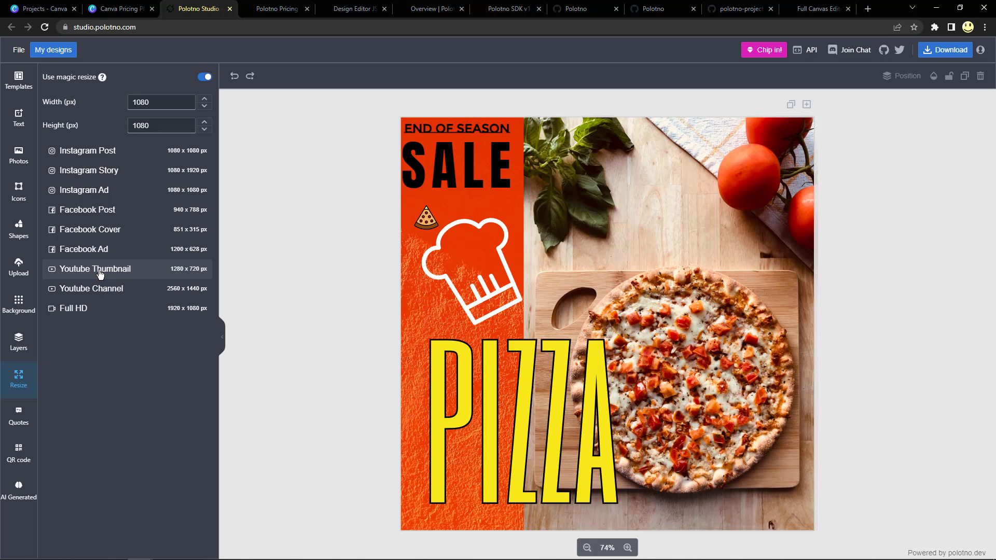
pyautogui.moveTo(383, 340)
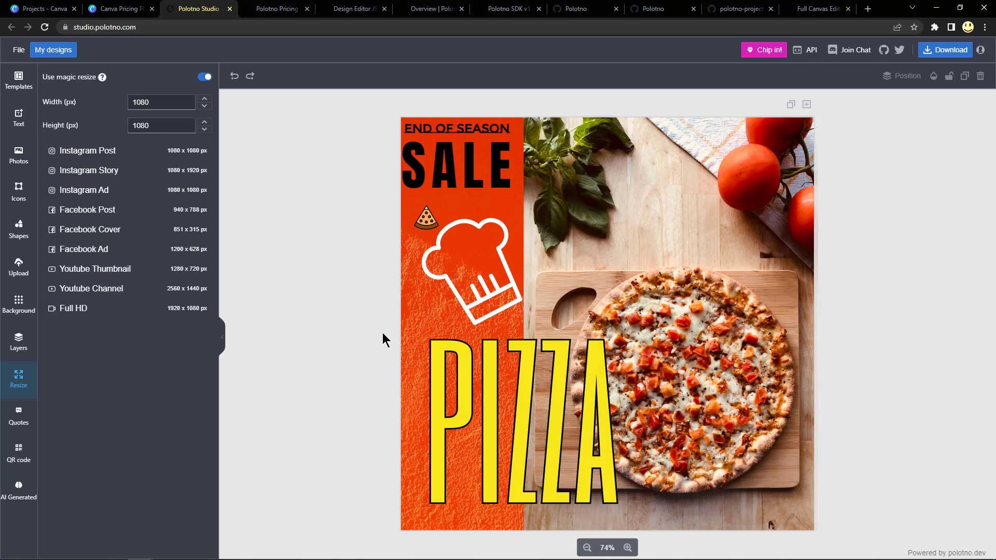
# Select the pizza-slice icon to show its flip, effects and colour controls.
pyautogui.click(424, 218)
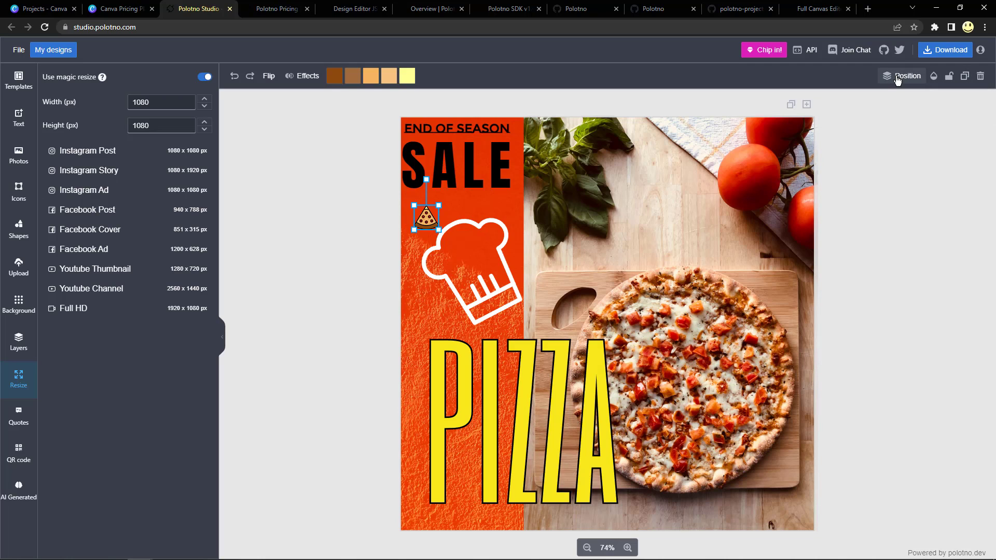
# Review Position options, select the chef hat and bring up Download as PNG 1080×1080.
pyautogui.click(907, 76)
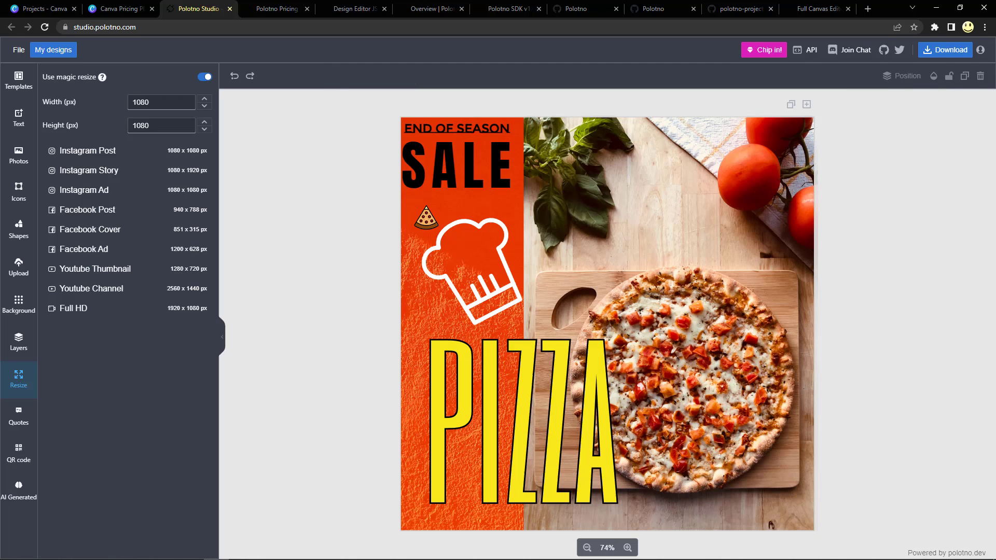
pyautogui.click(468, 273)
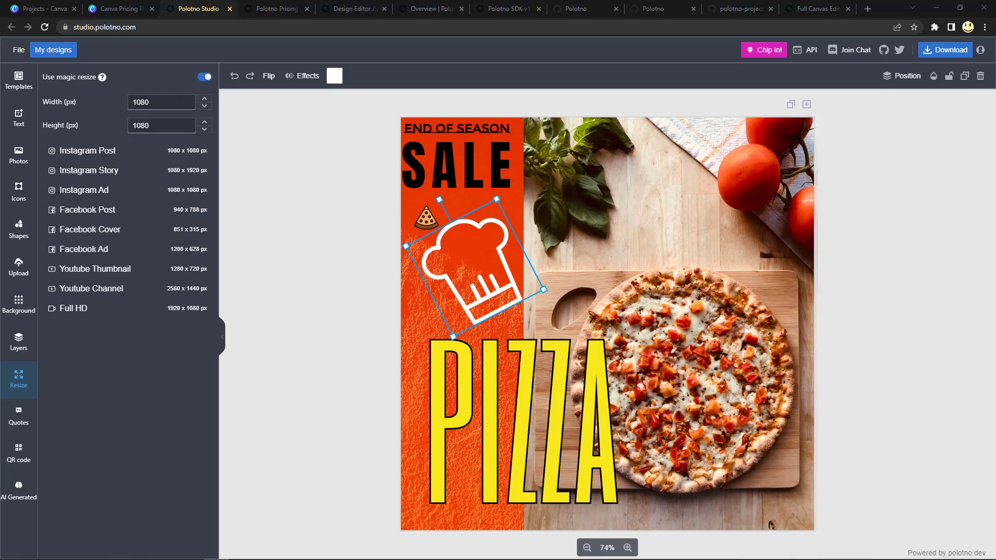
pyautogui.click(945, 50)
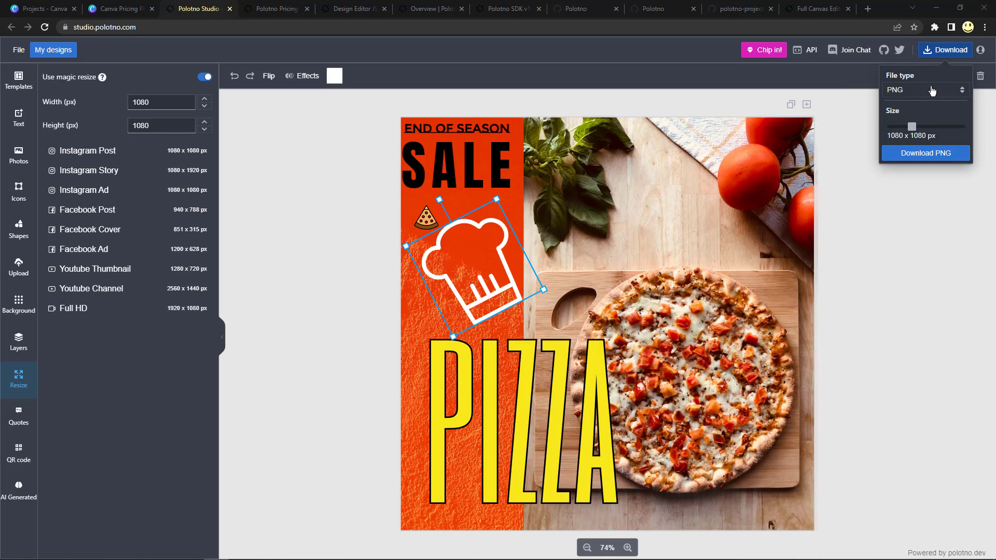
# Check the download file types, then search the Quotes library for pizza.
pyautogui.click(925, 89)
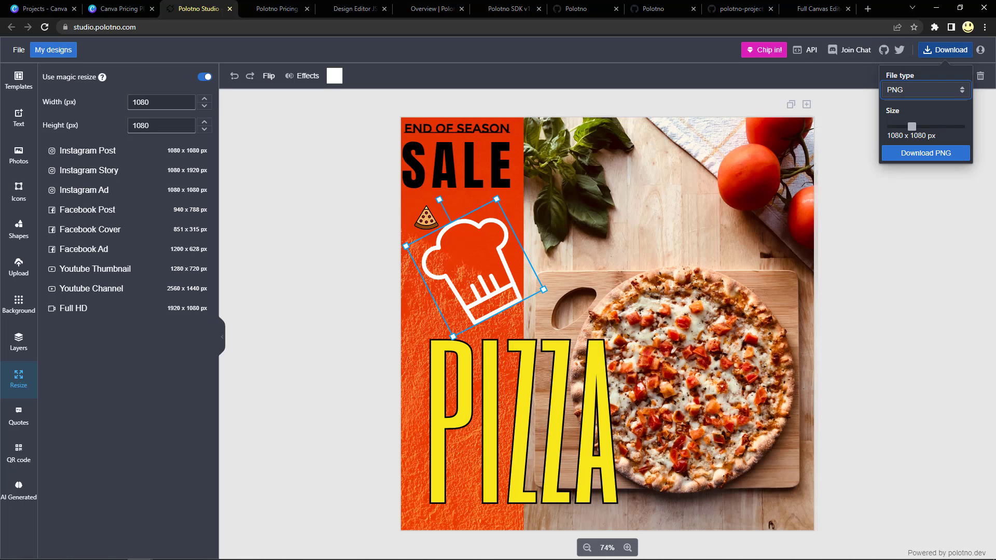
pyautogui.click(925, 154)
pyautogui.write('pizza')
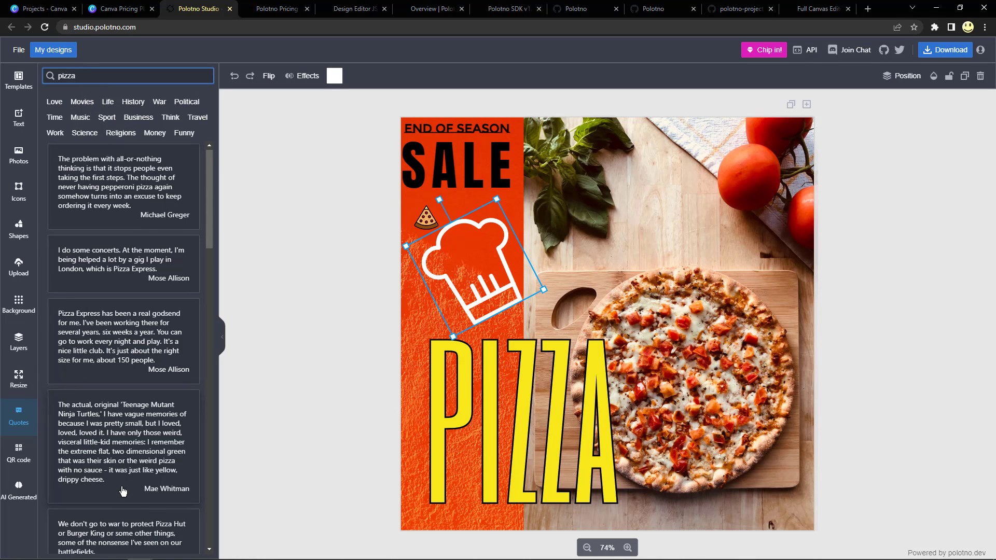
# Add the Nick Jonas pizza quote, raise its font size and widen its box leftward.
pyautogui.scroll(-3)
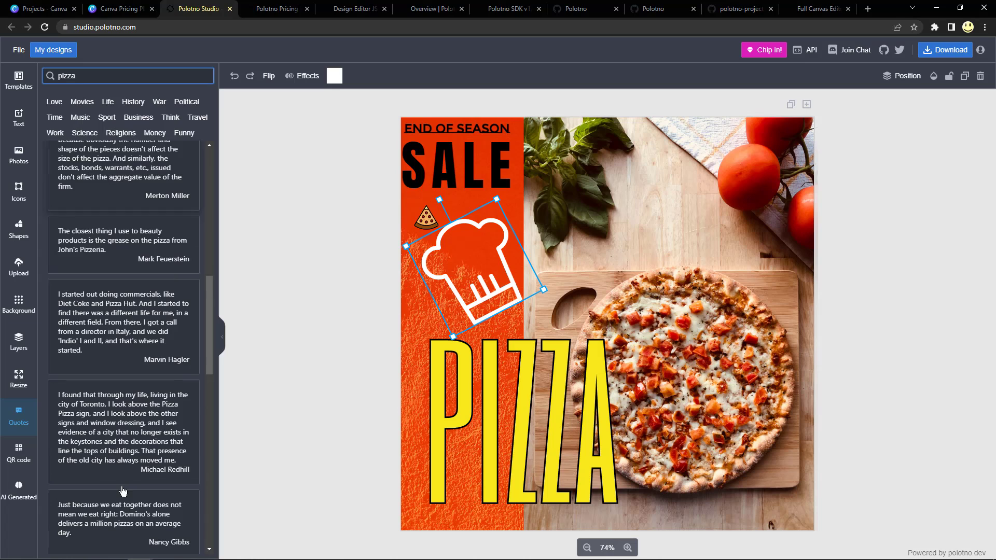
pyautogui.scroll(-3)
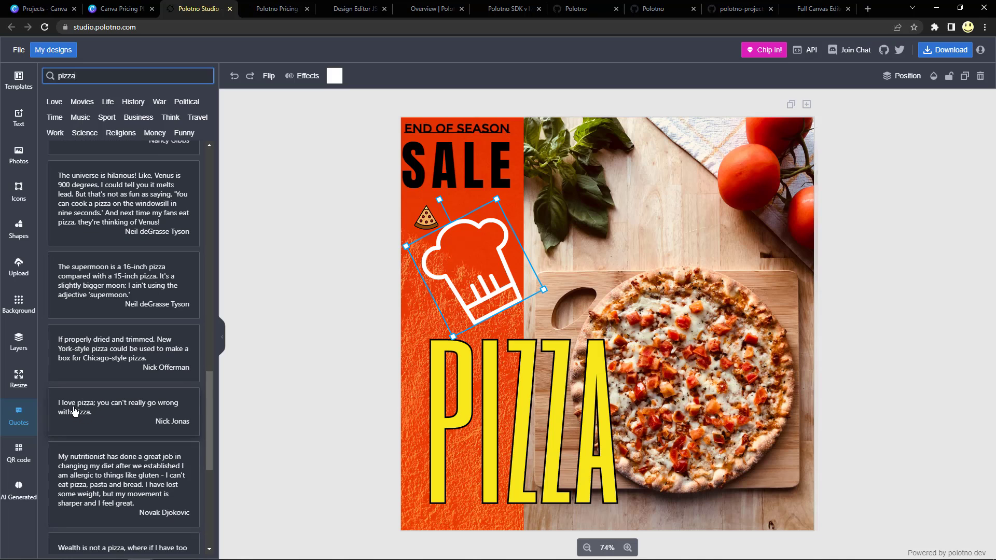
pyautogui.scroll(-3)
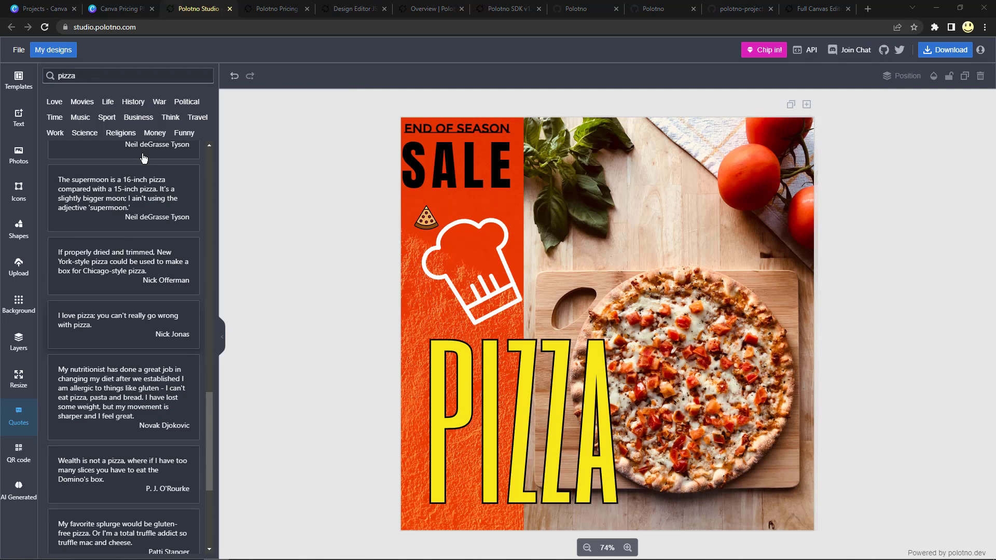
pyautogui.moveTo(104, 324)
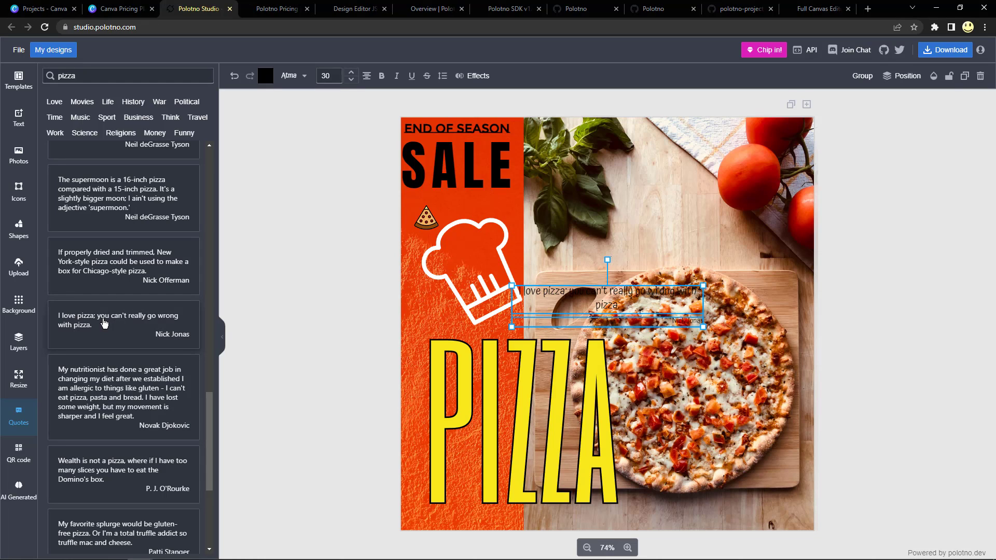
pyautogui.moveTo(389, 307)
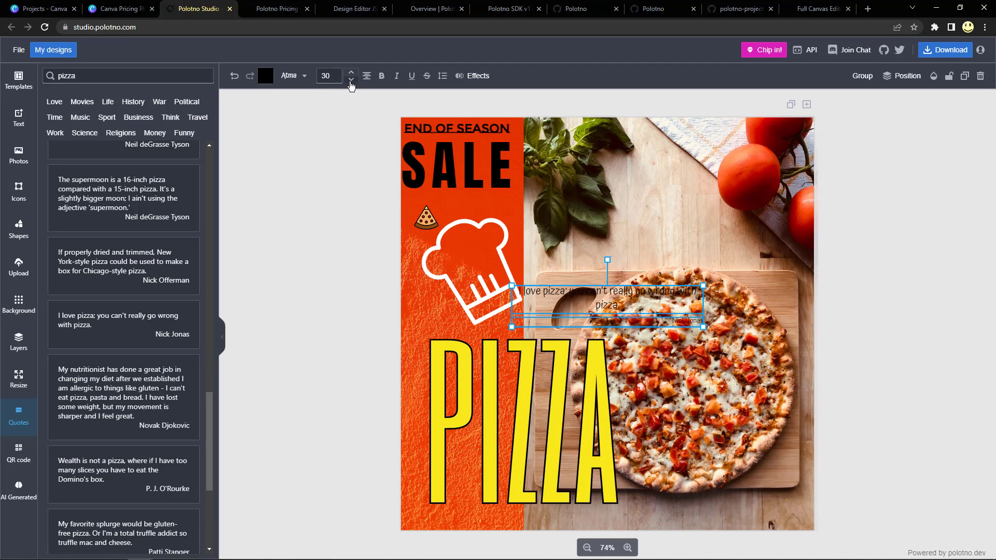
pyautogui.click(350, 73)
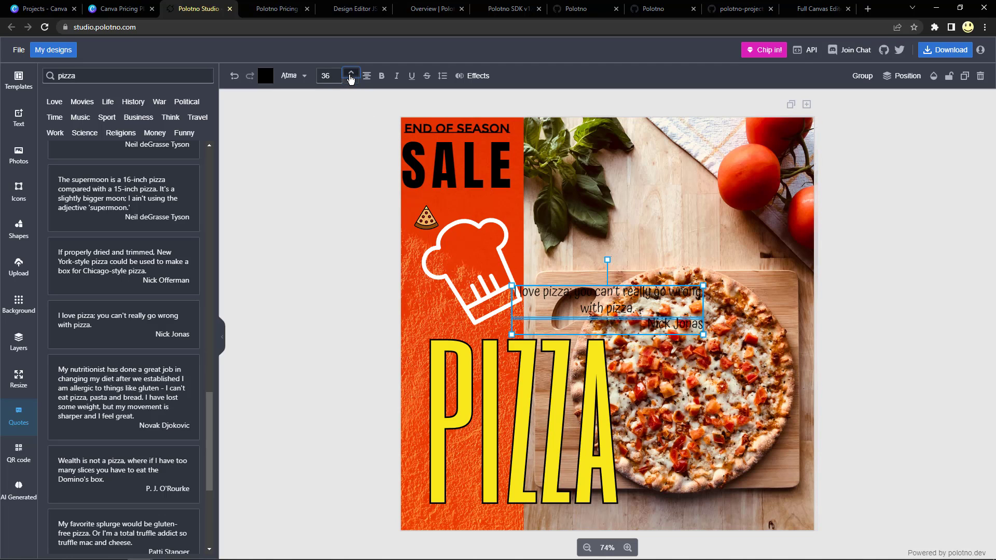
pyautogui.click(351, 75)
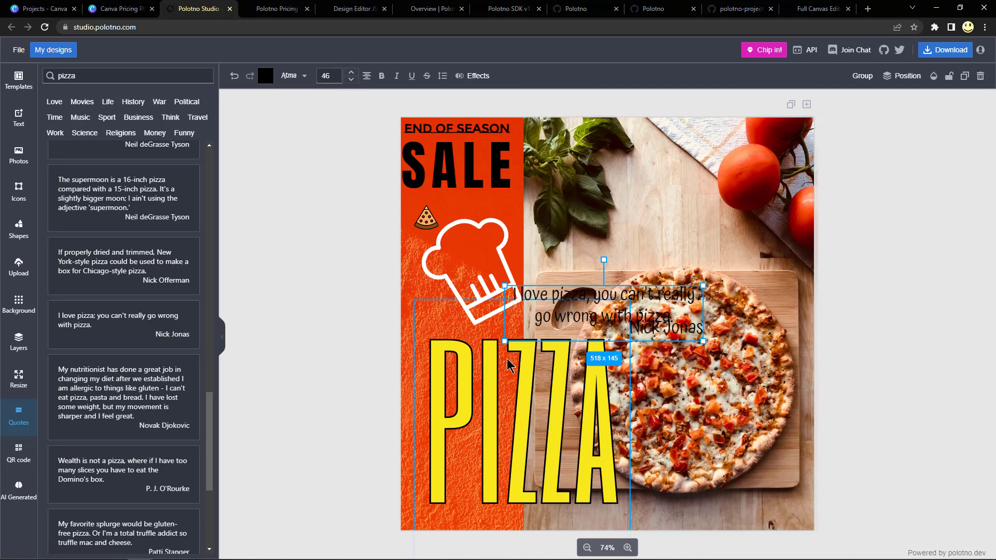
pyautogui.moveTo(506, 341); pyautogui.dragTo(431, 362)
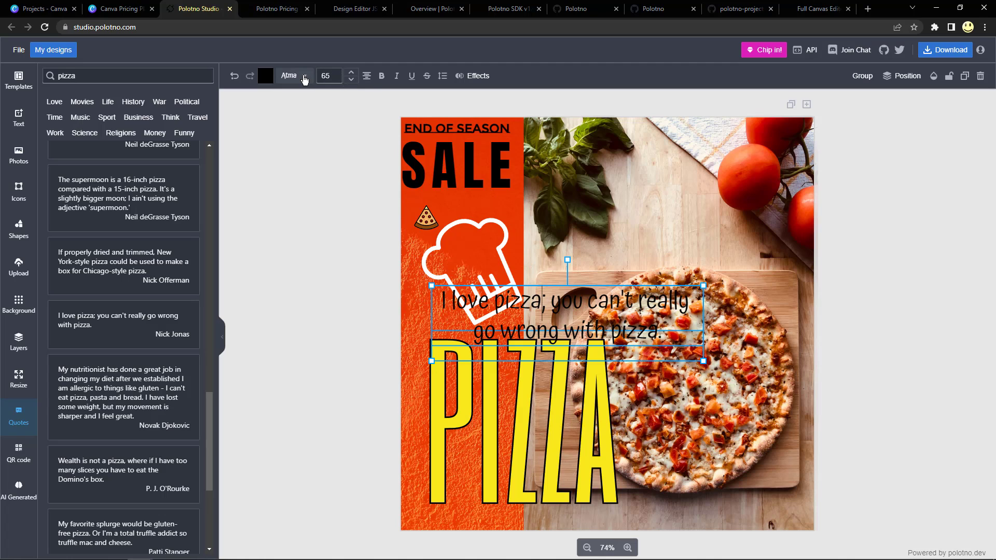
# Change the pizza quote's typeface from the font list.
pyautogui.click(381, 75)
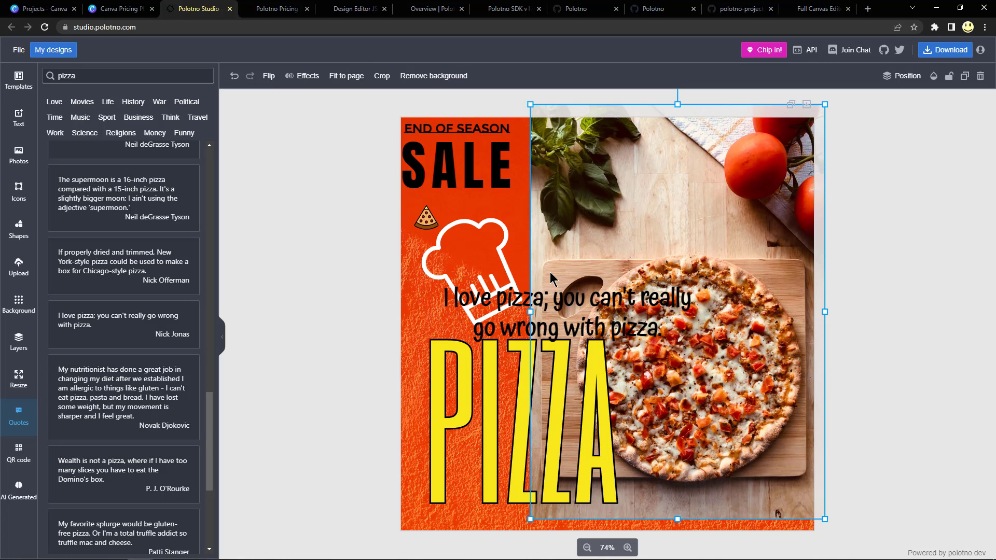
pyautogui.click(568, 299)
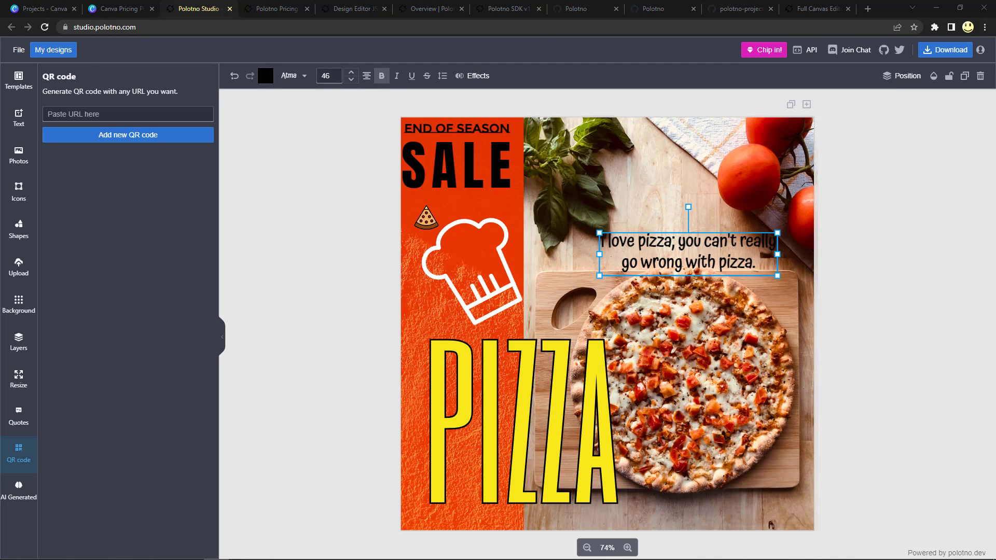
# Bring up the AI Generated image search listing pizza menus and a PIZZA logo.
pyautogui.click(126, 114)
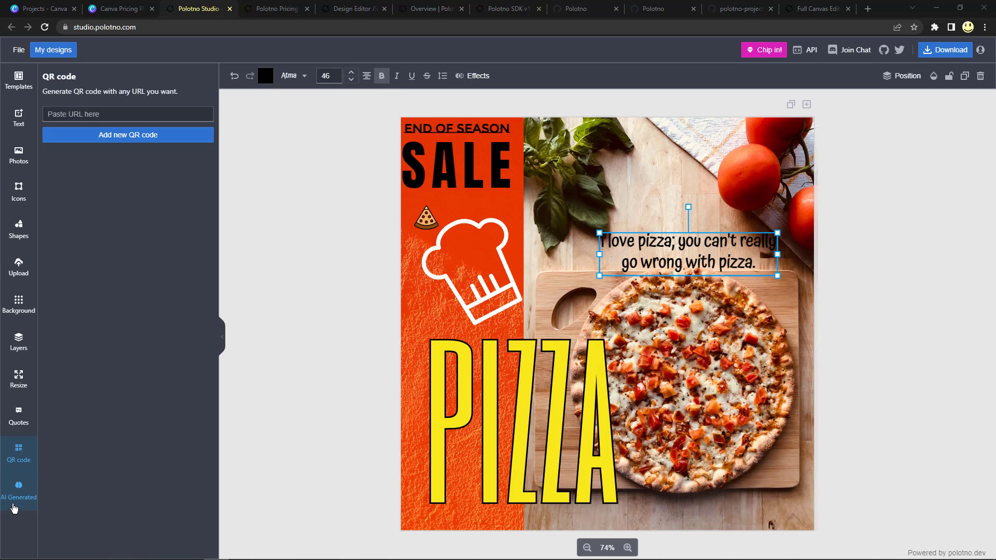
pyautogui.click(19, 489)
pyautogui.write('pizza')
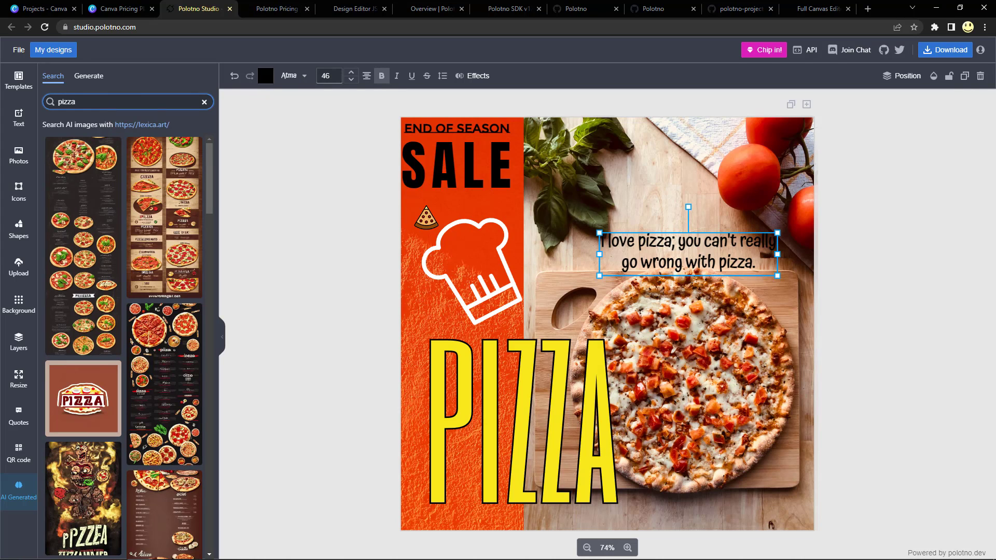
# Switch the AI Generated panel to the Generate mode for text-prompt images.
pyautogui.click(88, 75)
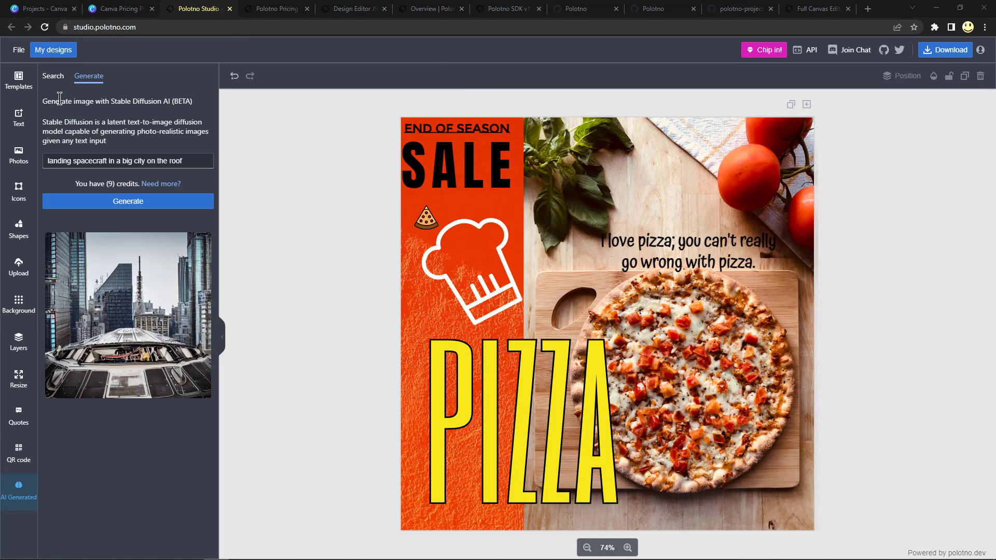
pyautogui.moveTo(24, 455)
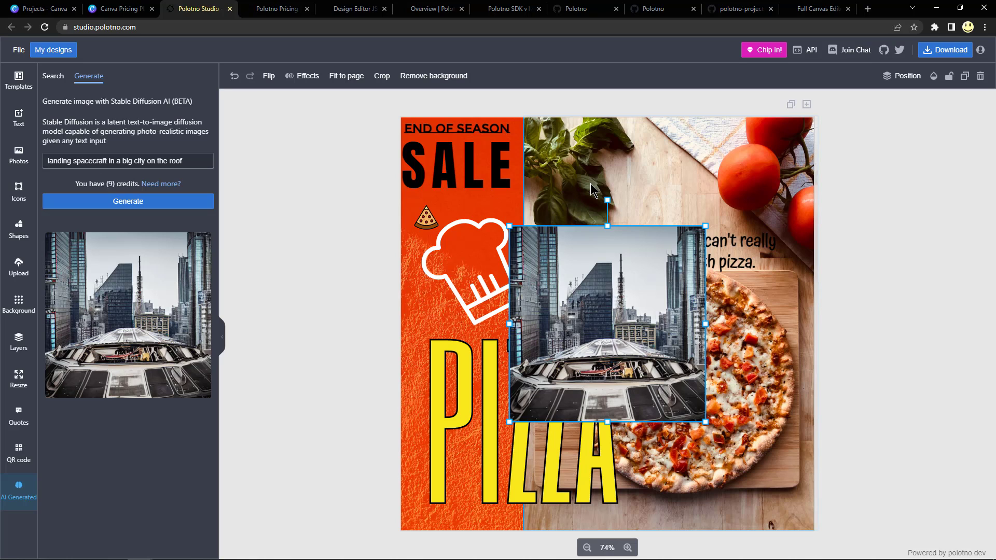
pyautogui.moveTo(589, 368)
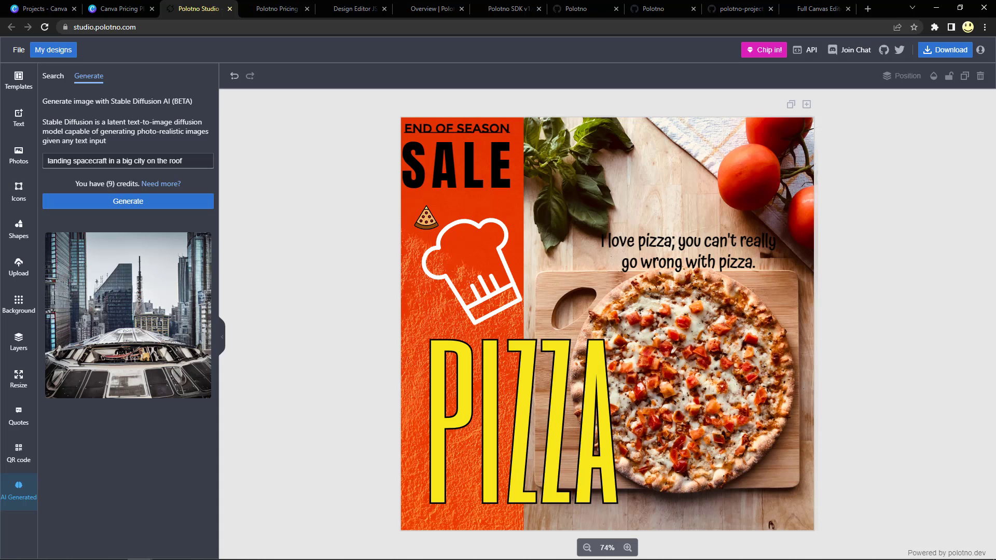
pyautogui.click(53, 76)
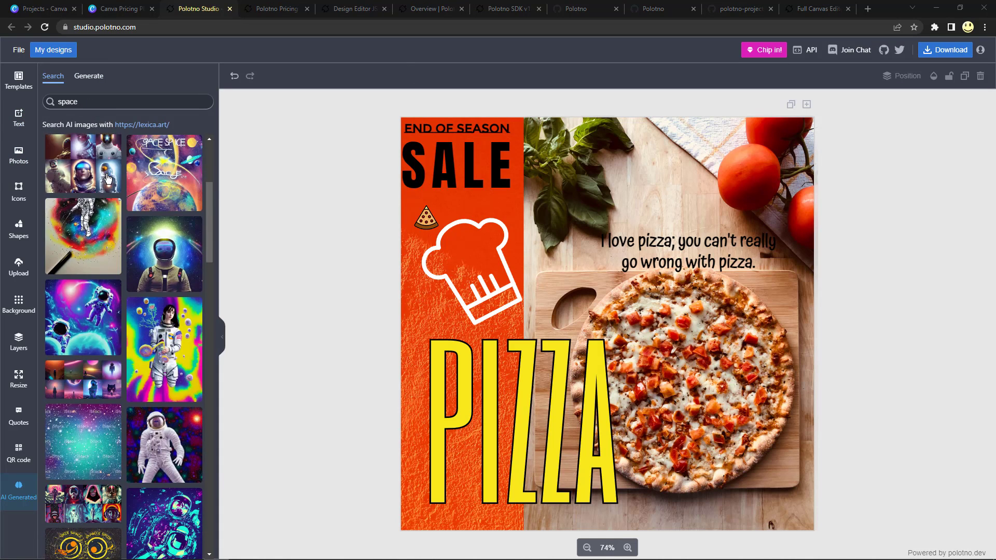
pyautogui.scroll(-3)
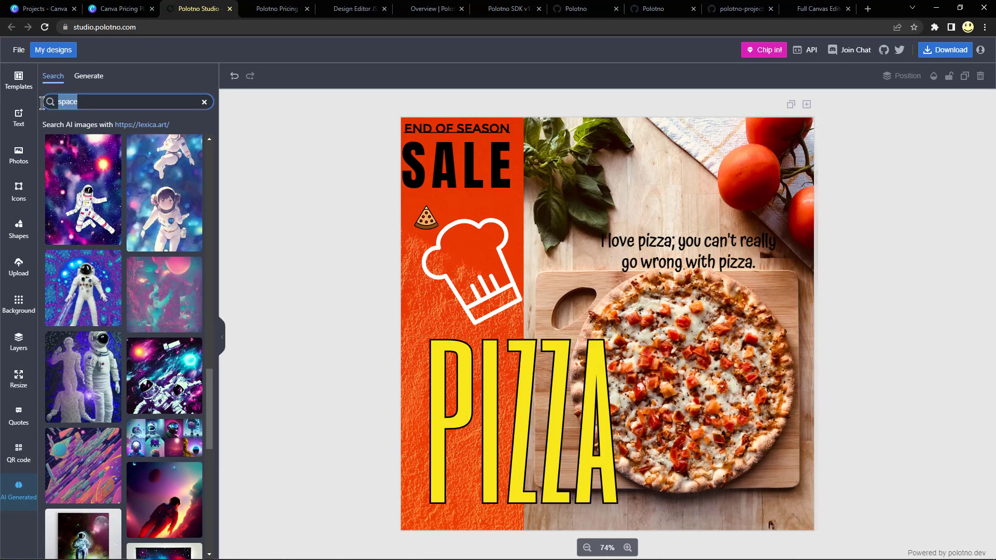
pyautogui.write('outer')
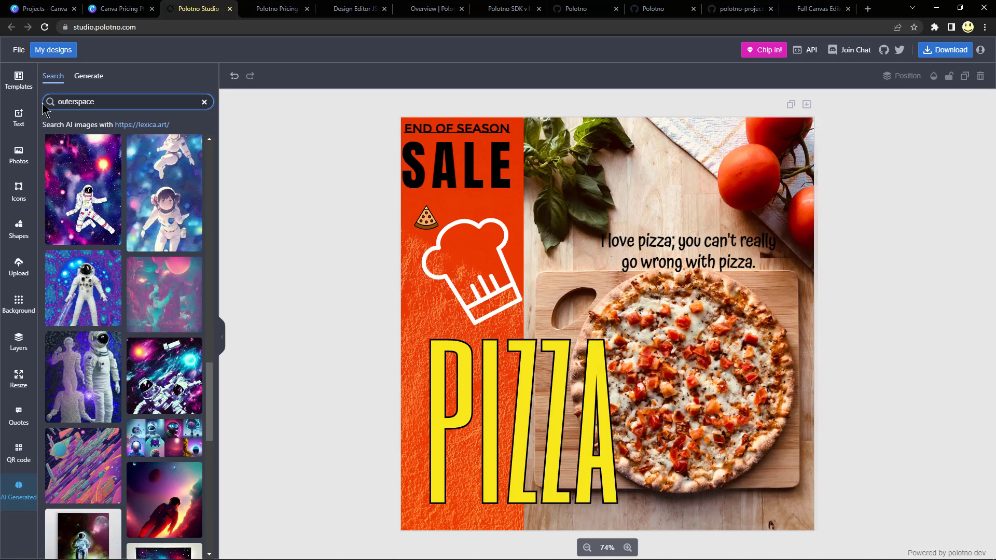
pyautogui.scroll(-3)
pyautogui.write('sp')
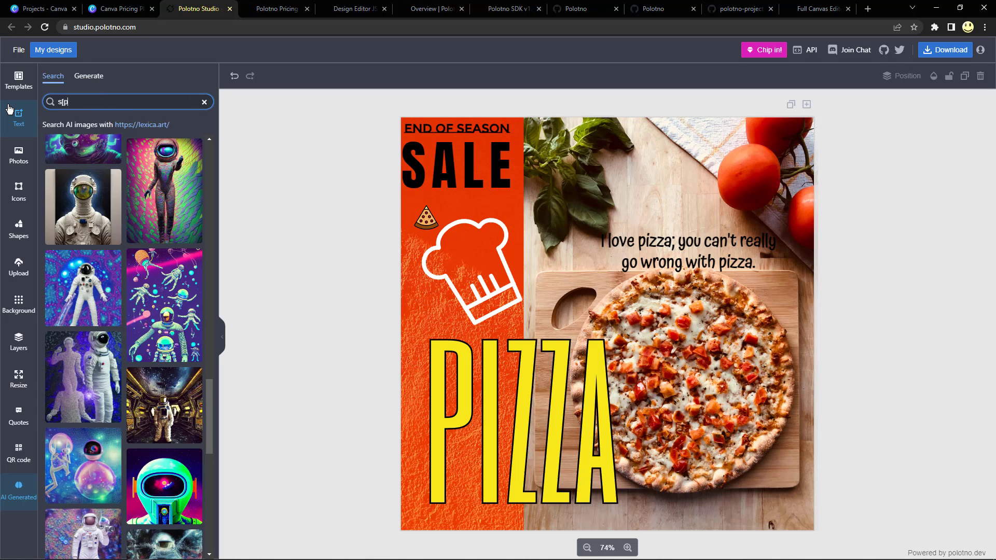
pyautogui.press('Backspace')
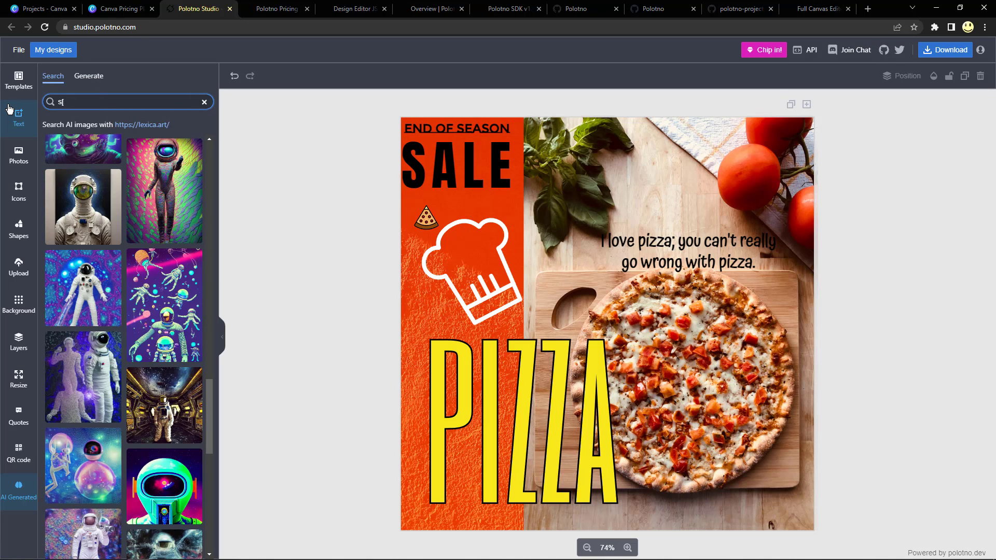
pyautogui.write('spaceship')
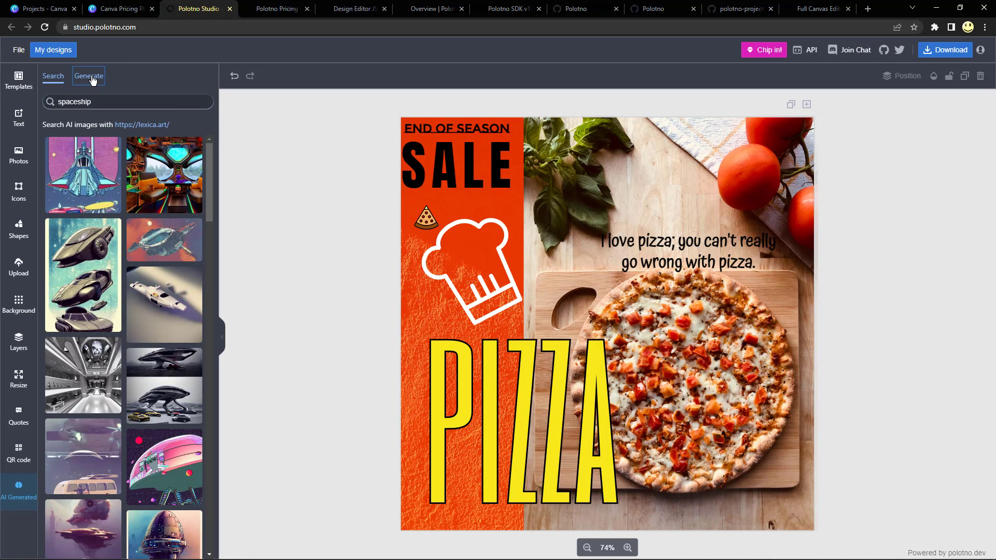
pyautogui.click(89, 76)
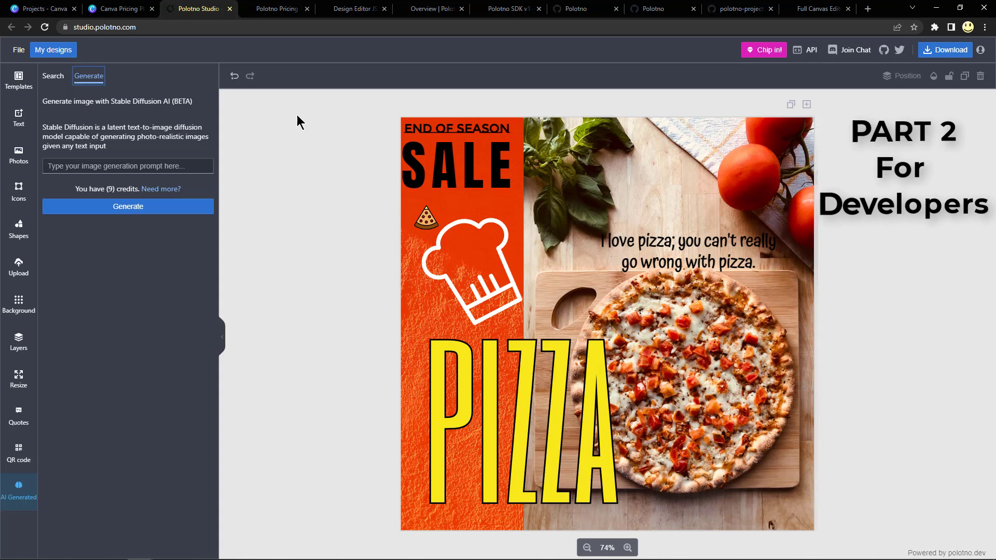
pyautogui.moveTo(352, 9)
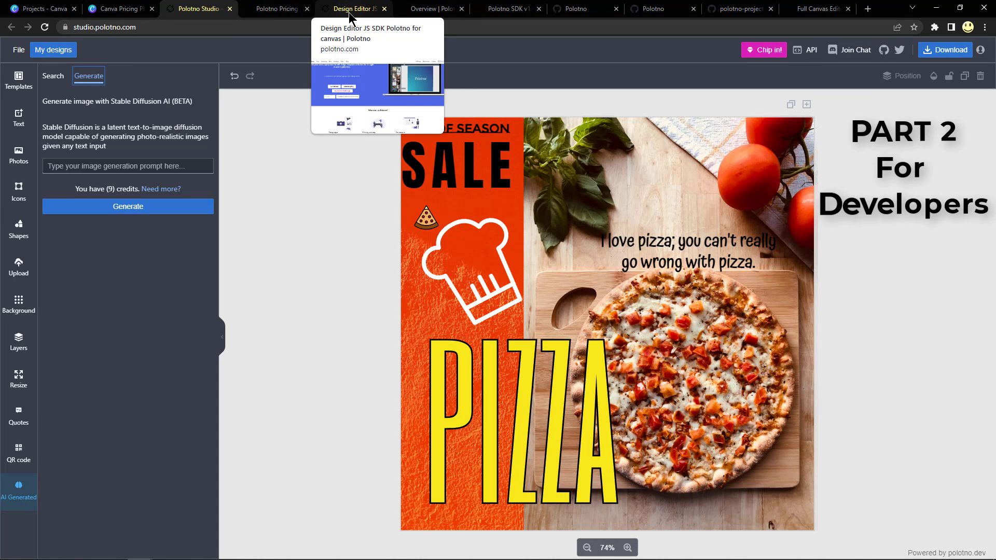
pyautogui.moveTo(434, 9)
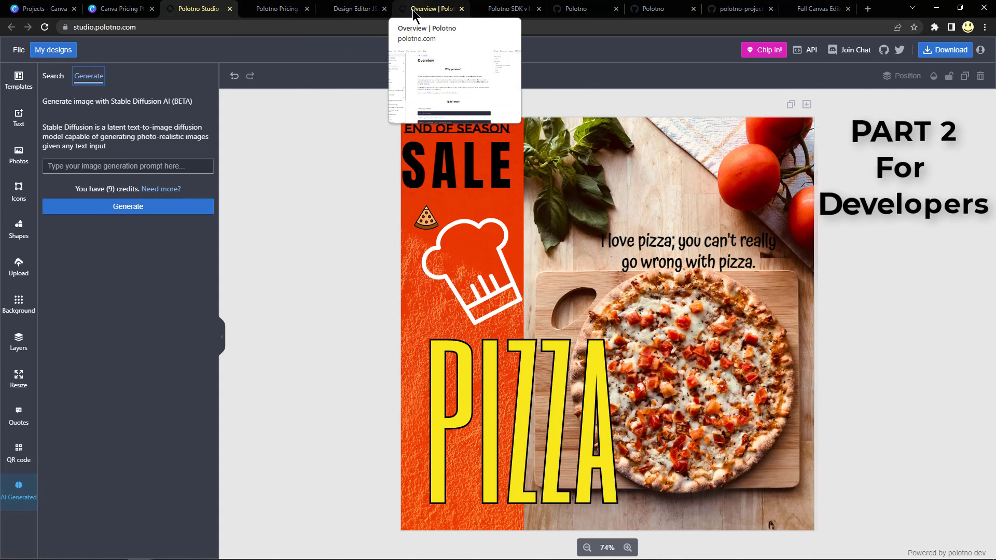
pyautogui.moveTo(509, 10)
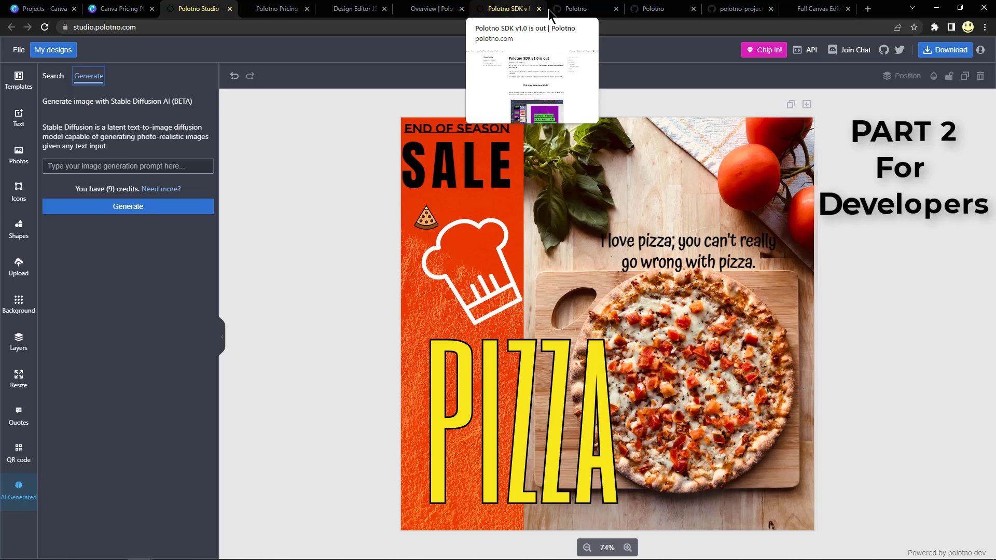
# Bring up the Polotno GitHub organisation page in the browser.
pyautogui.click(578, 9)
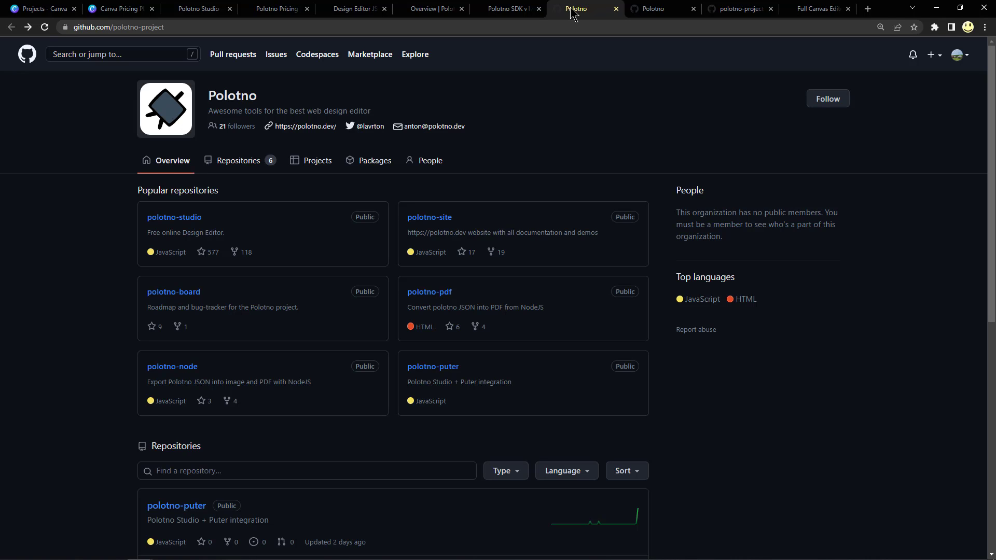
# View the polotno-board project roadmap, then the polotno-studio repository page.
pyautogui.click(661, 8)
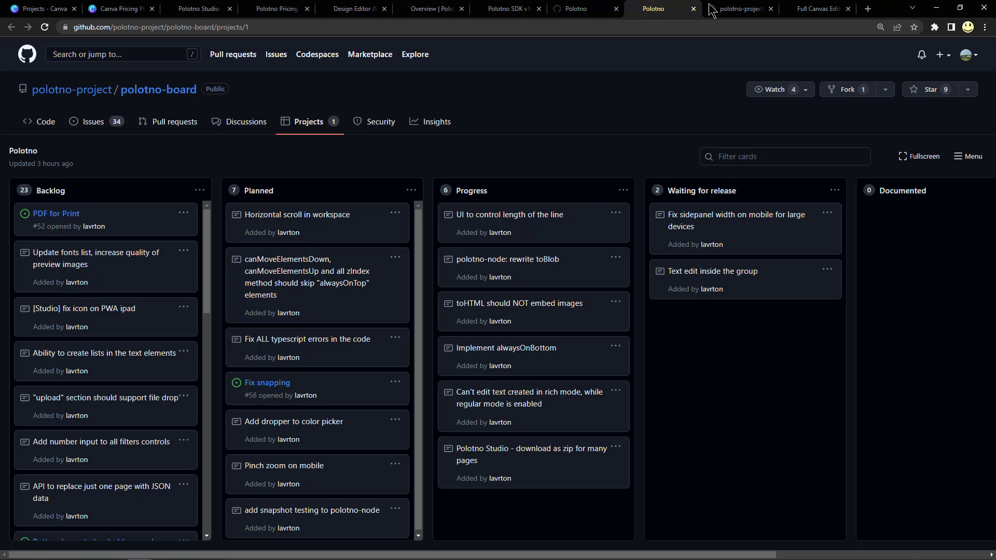
pyautogui.click(737, 8)
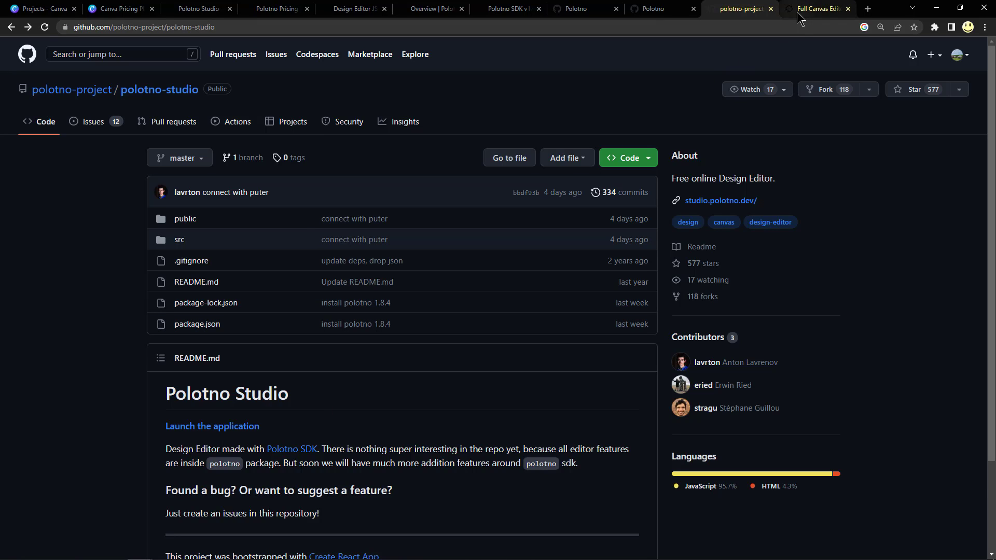
# Browse the Full Canvas Editor demo's Photos, Elements, Background and Upload panels, ending on Templates.
pyautogui.click(816, 8)
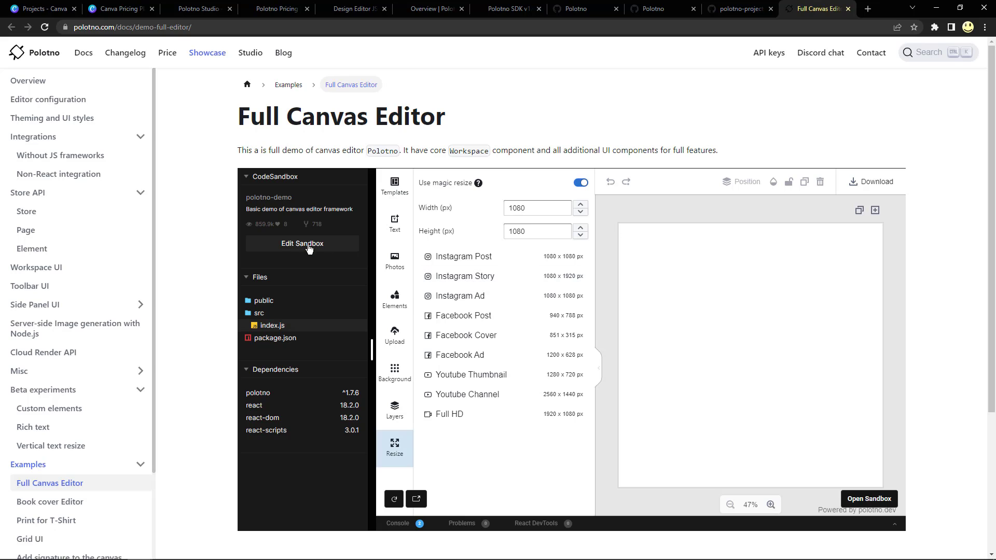
pyautogui.moveTo(308, 265)
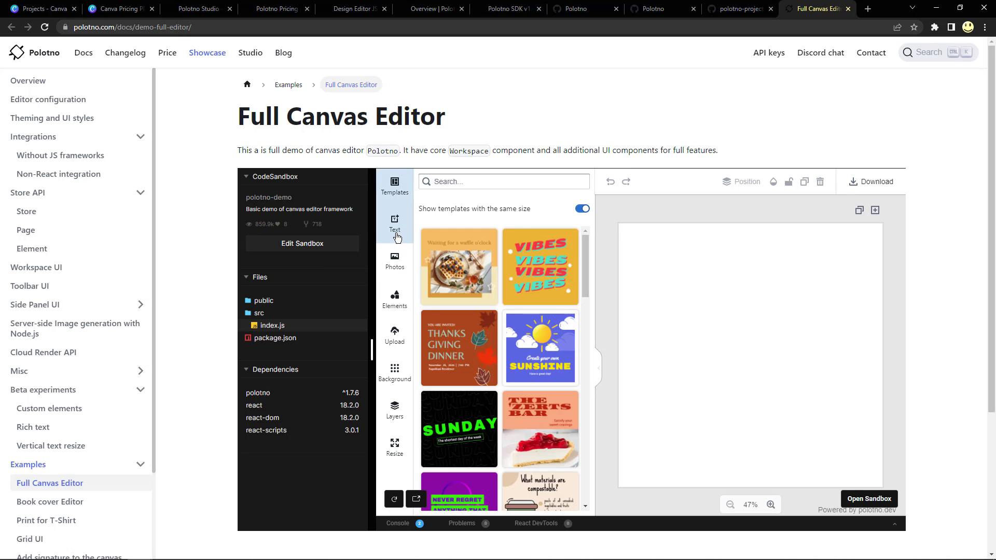
pyautogui.click(394, 260)
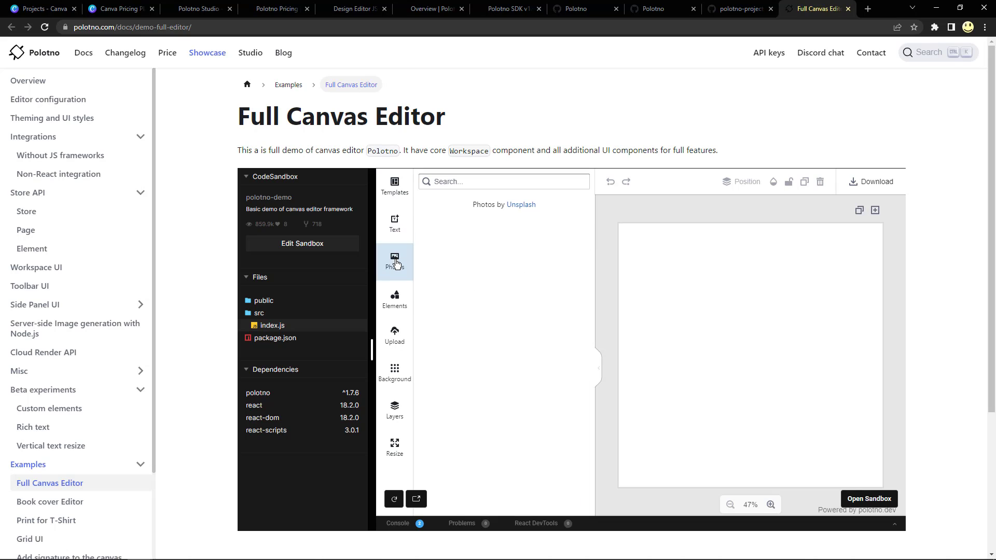
pyautogui.click(394, 299)
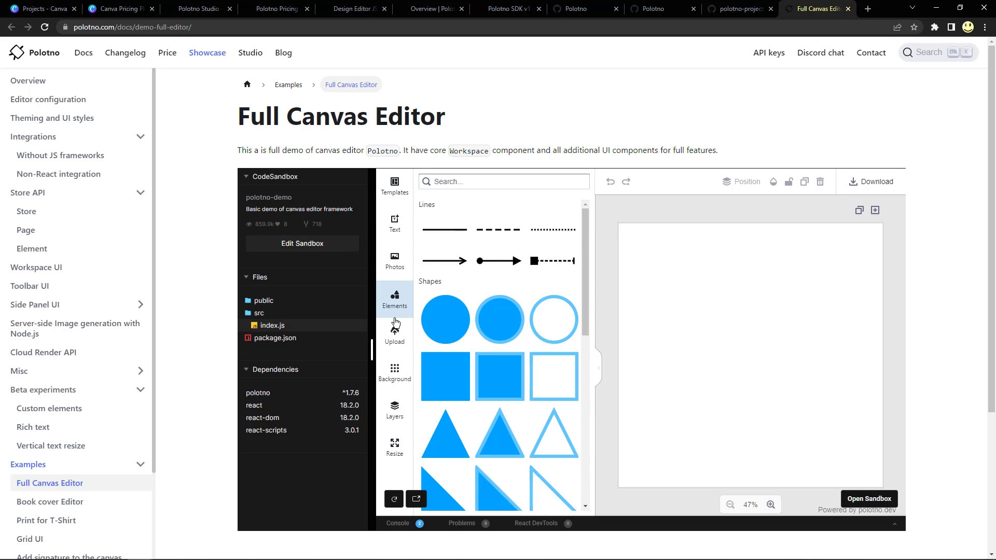
pyautogui.click(395, 373)
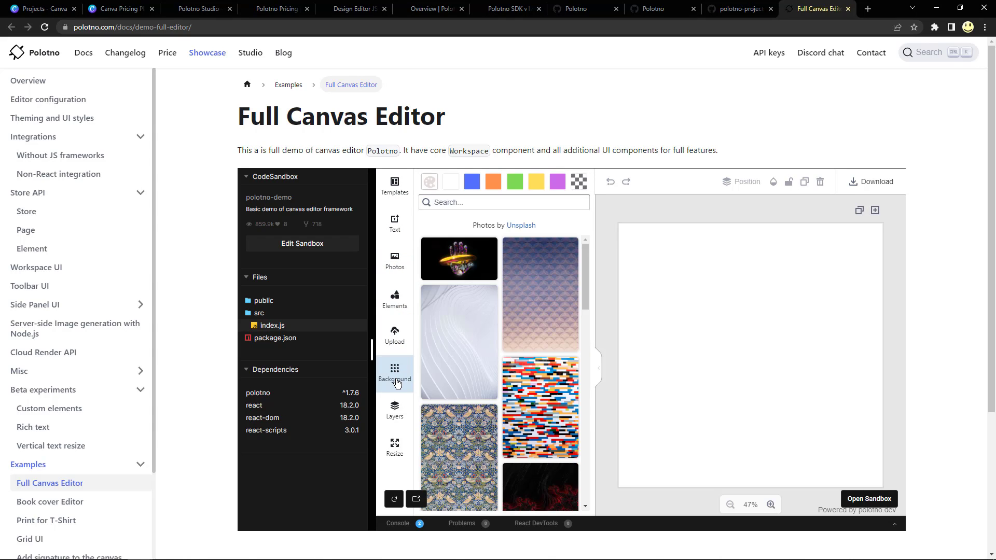
pyautogui.click(394, 410)
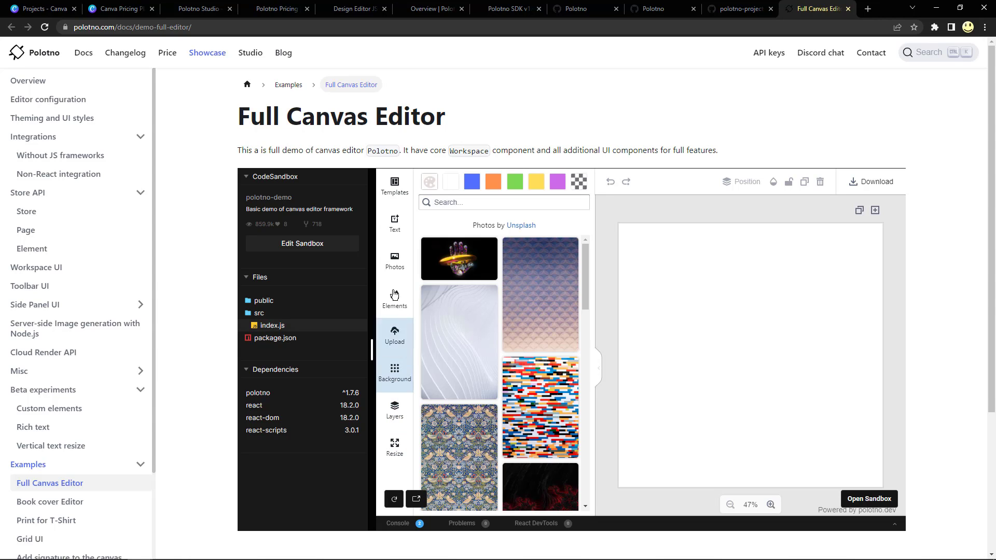
pyautogui.click(394, 185)
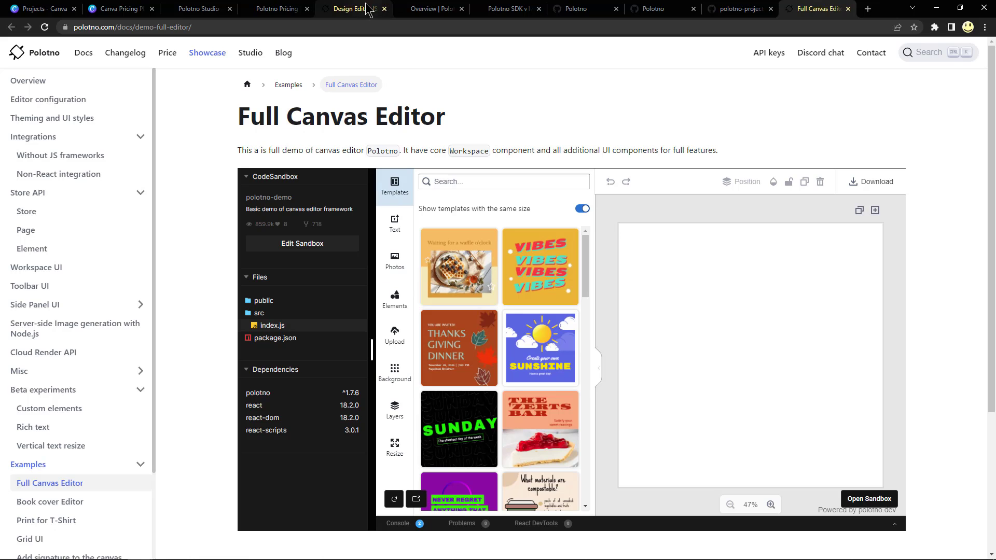
# Scroll the Polotno SDK home page through 'Where to use' and 'Why use Polotno?'.
pyautogui.click(274, 8)
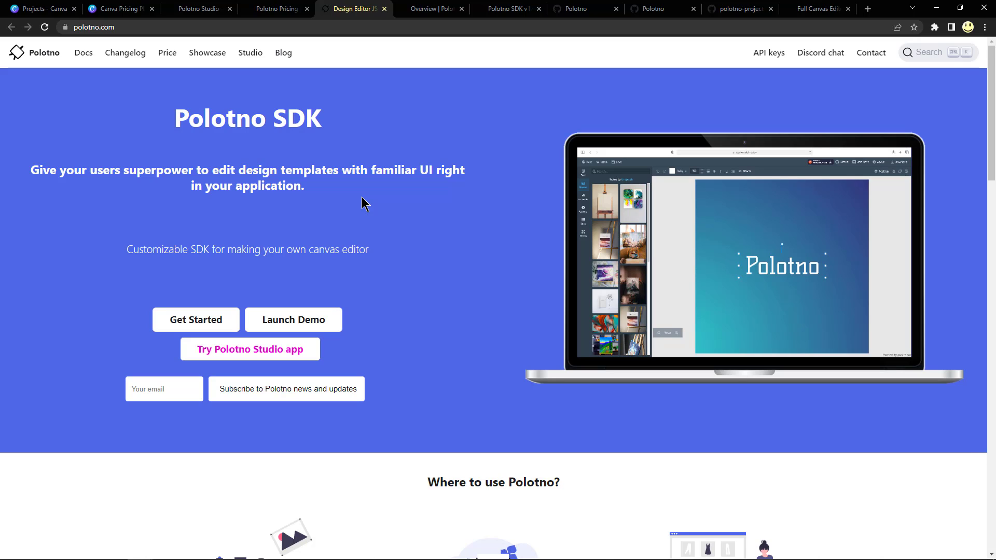
pyautogui.scroll(-3)
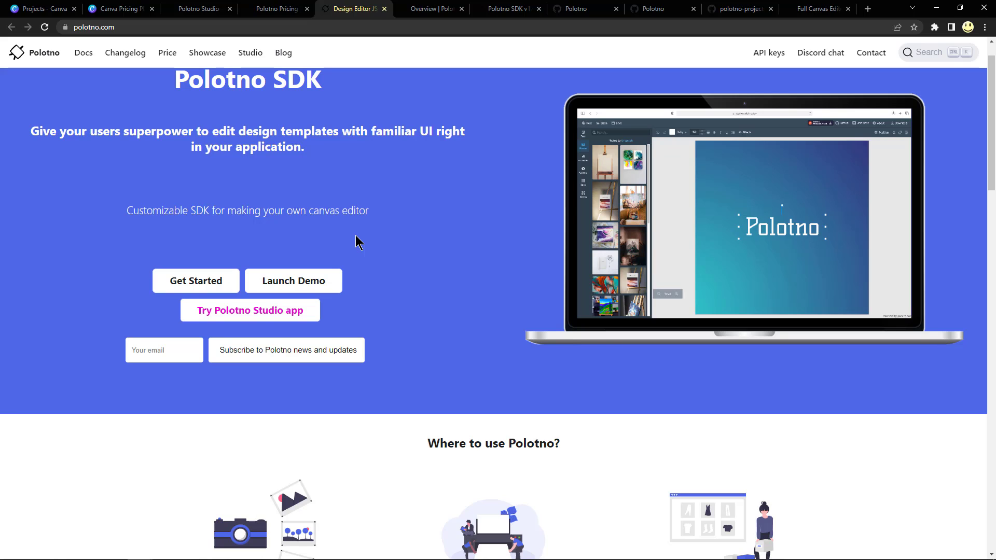
pyautogui.scroll(-3)
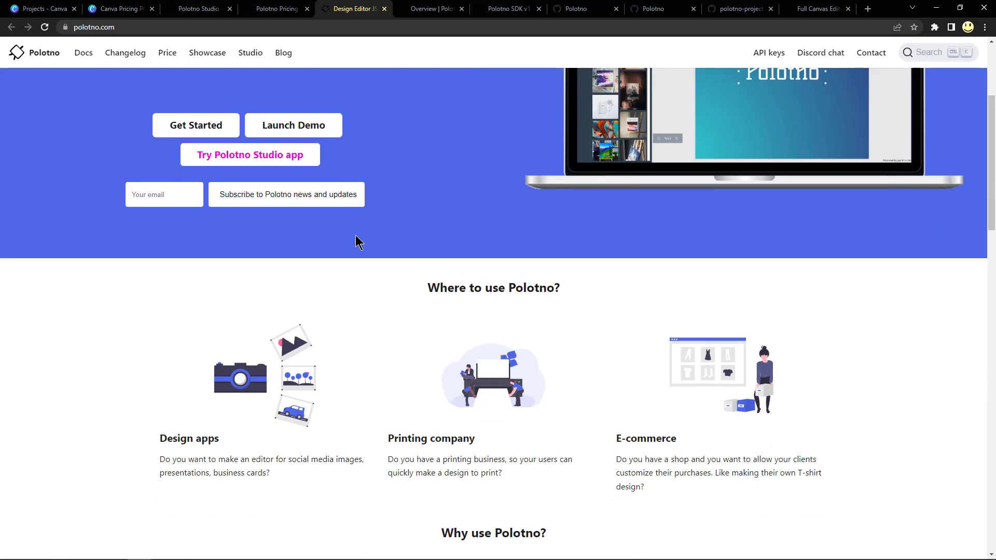
pyautogui.scroll(-3)
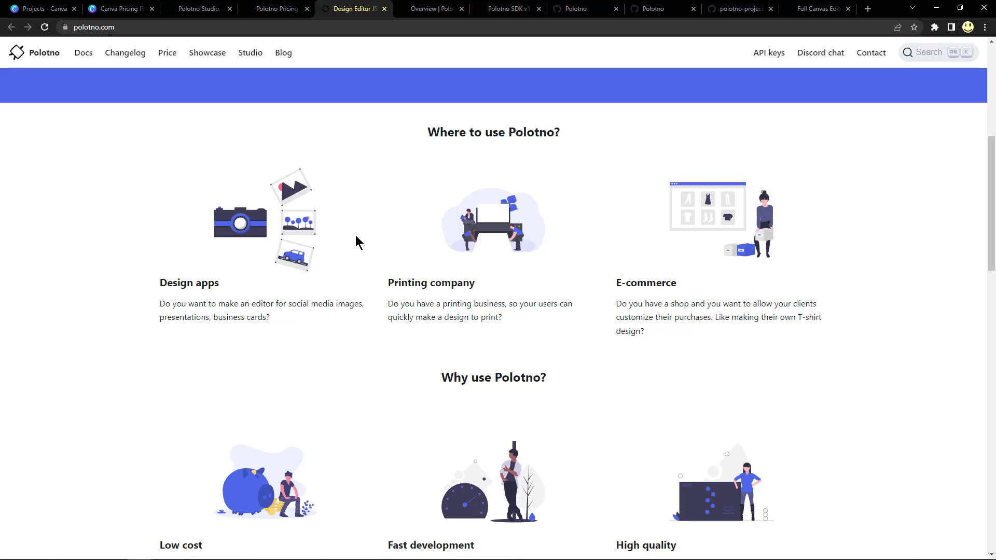
pyautogui.moveTo(372, 240)
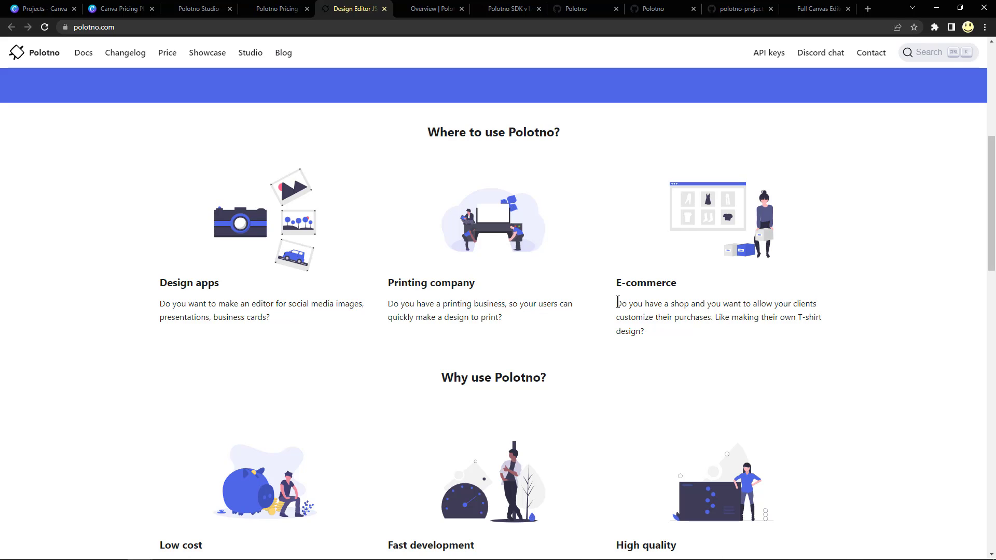
pyautogui.scroll(-3)
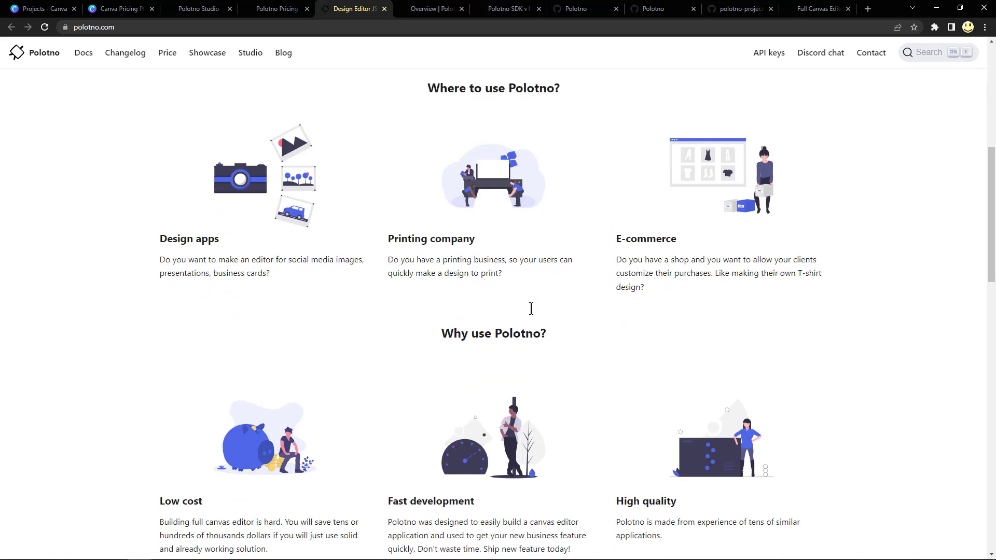
pyautogui.scroll(-3)
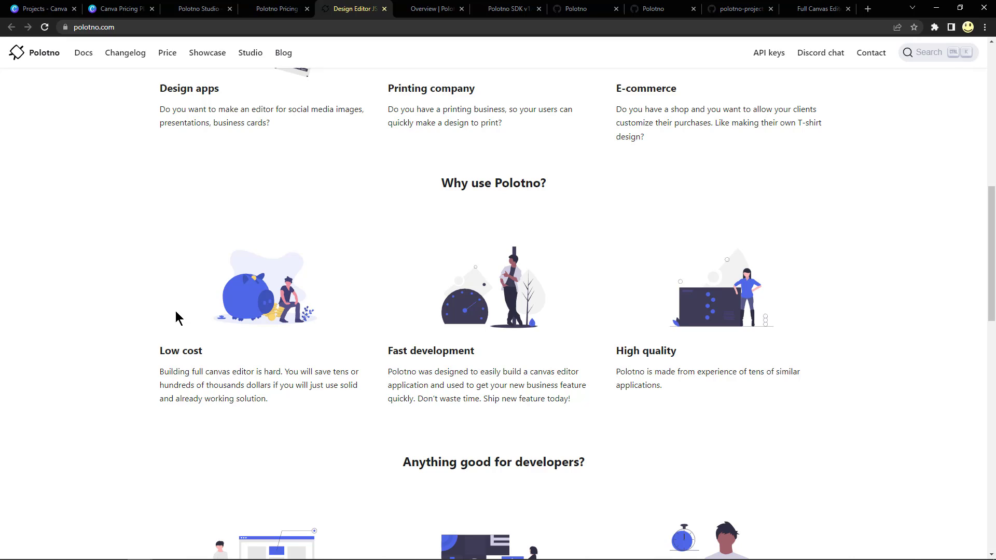
pyautogui.moveTo(317, 336)
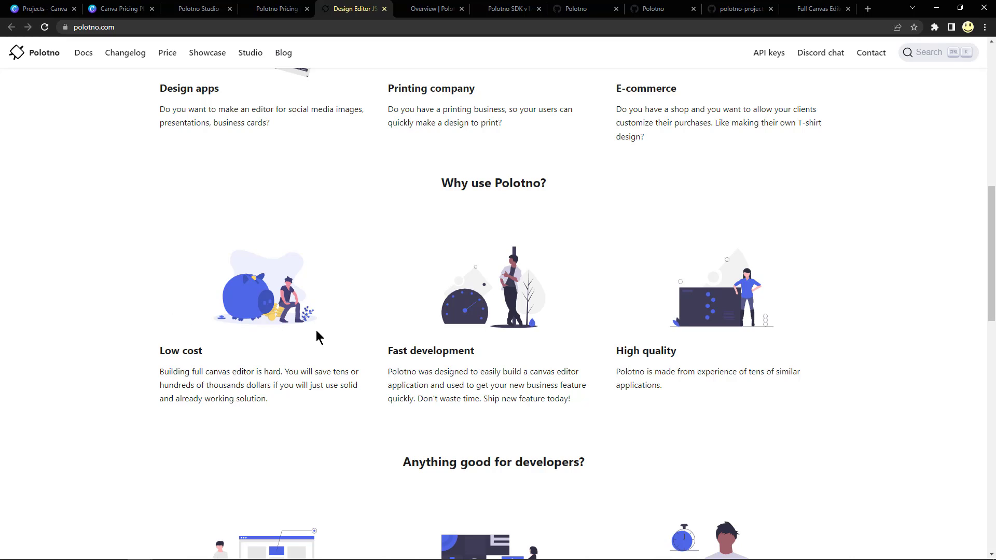
pyautogui.moveTo(355, 338)
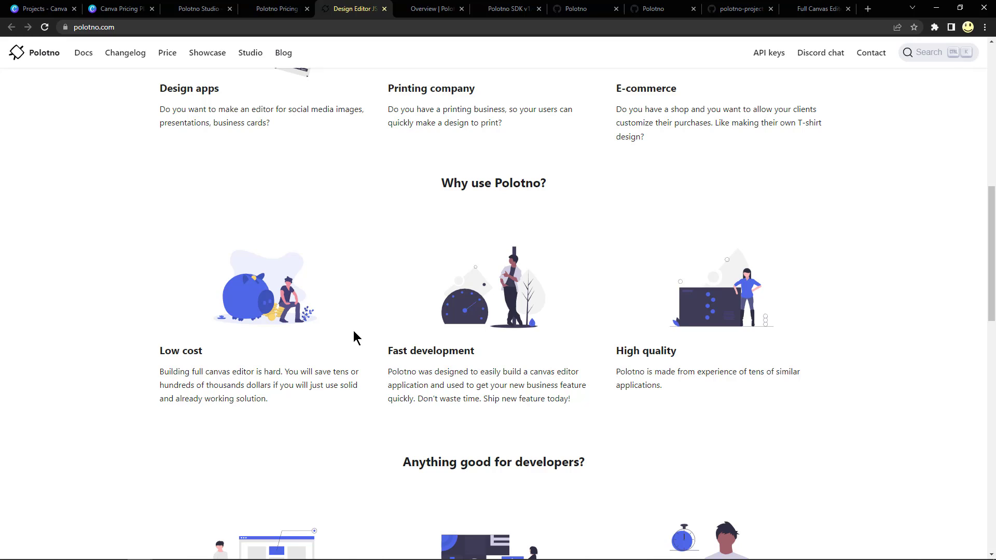
pyautogui.moveTo(360, 344)
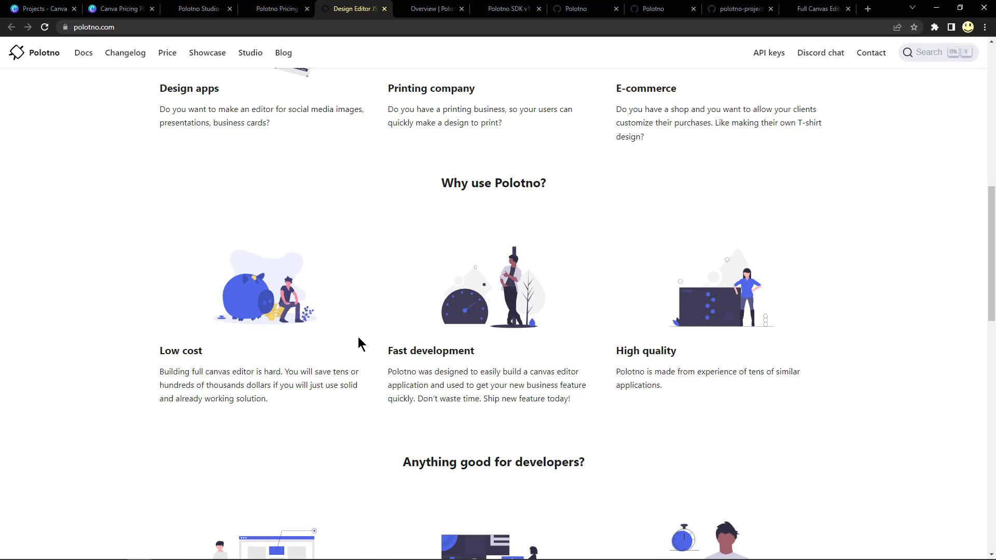
pyautogui.moveTo(621, 402)
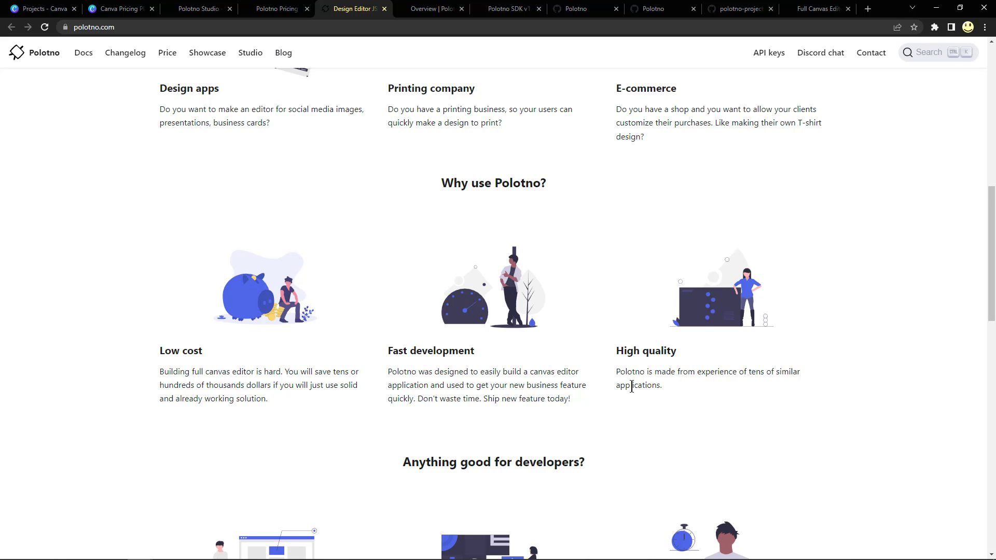
# Scroll past 'Anything good for developers?' to the 'Who is using Polotno?' logos and testimonials.
pyautogui.scroll(-3)
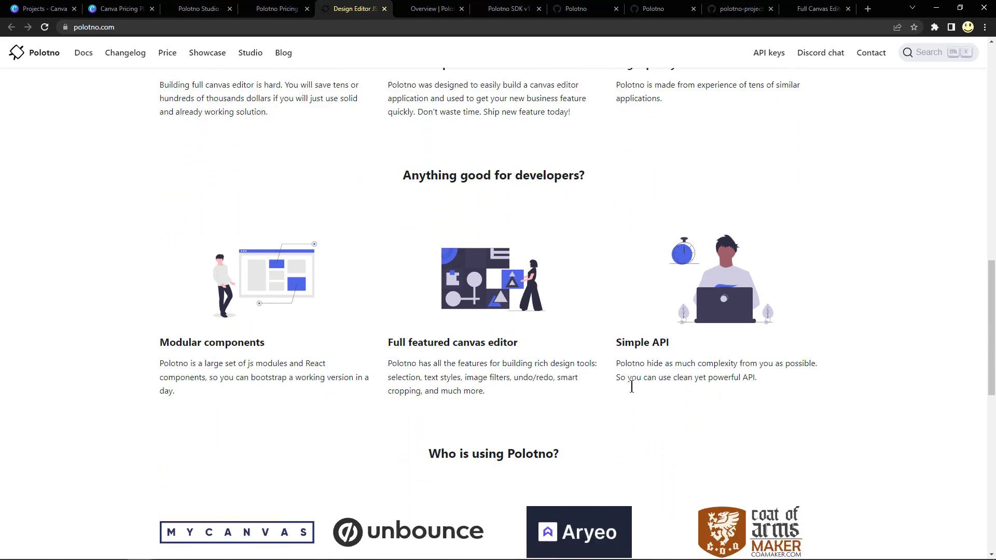
pyautogui.scroll(-3)
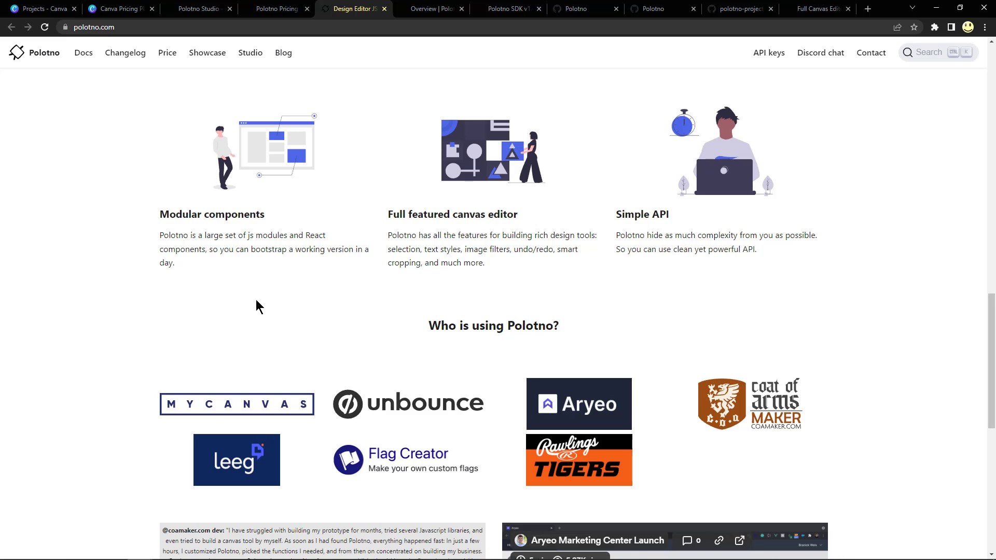
pyautogui.moveTo(407, 274)
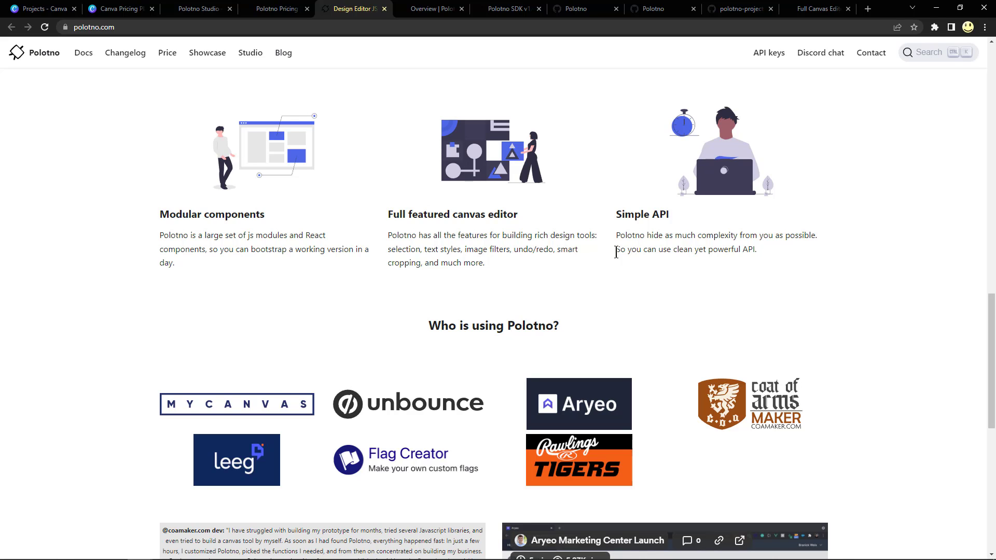
pyautogui.scroll(-3)
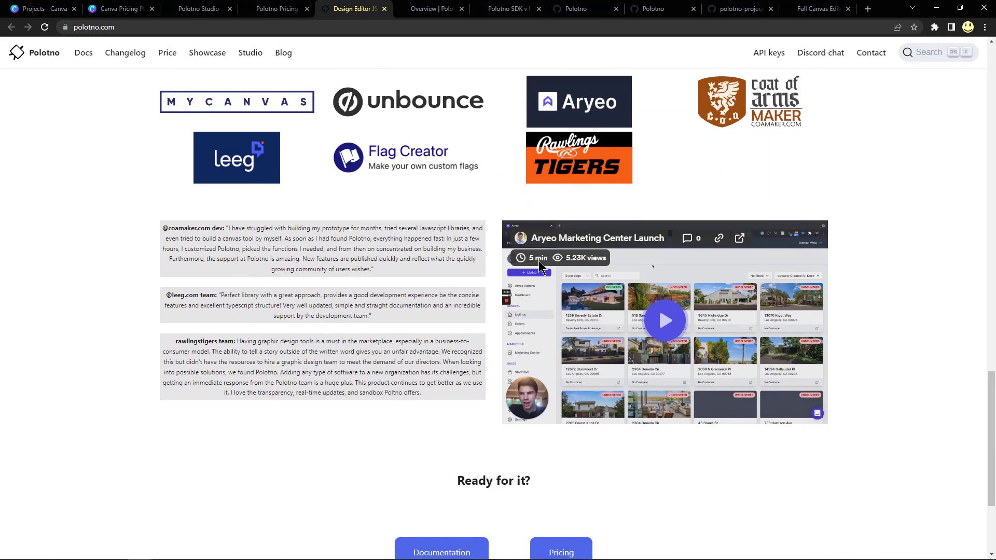
pyautogui.scroll(-3)
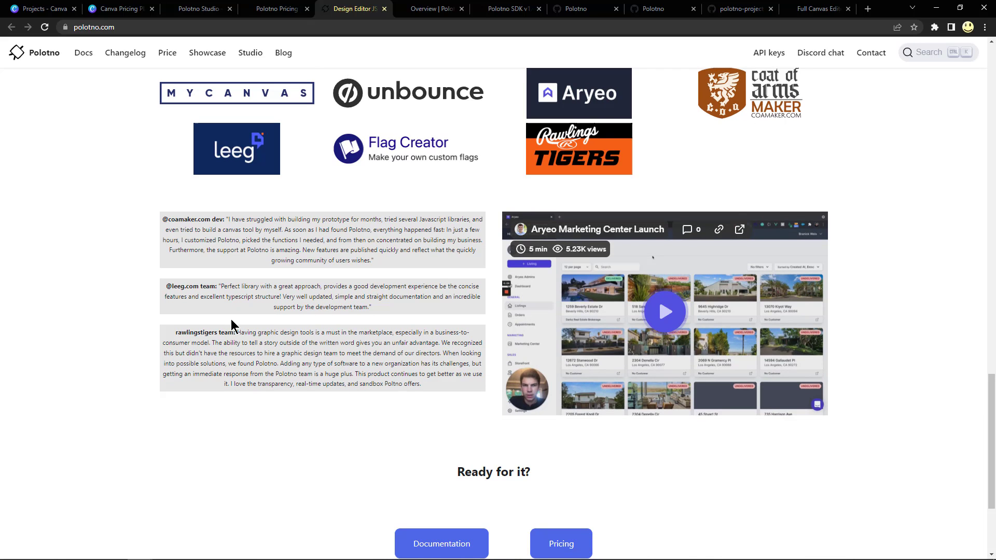
pyautogui.scroll(-3)
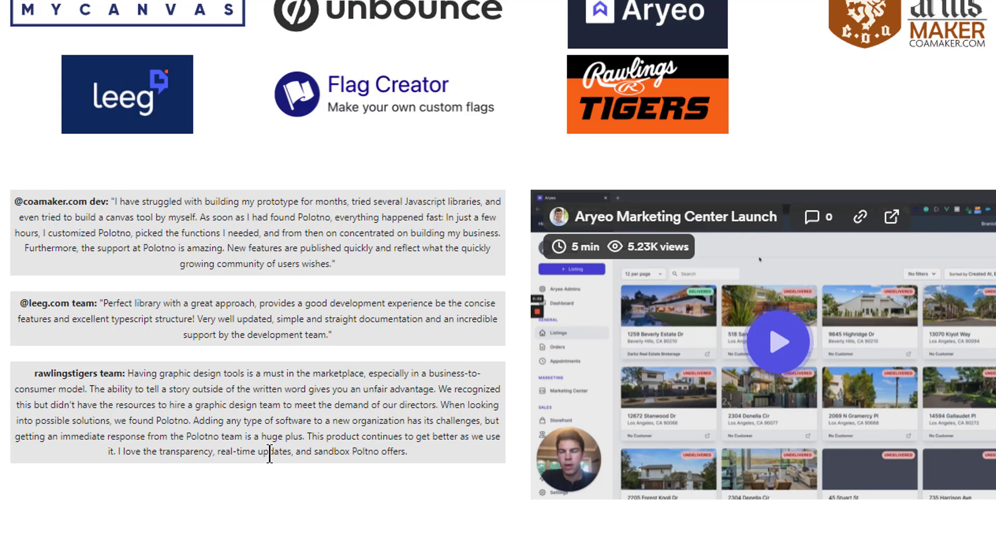
pyautogui.scroll(-3)
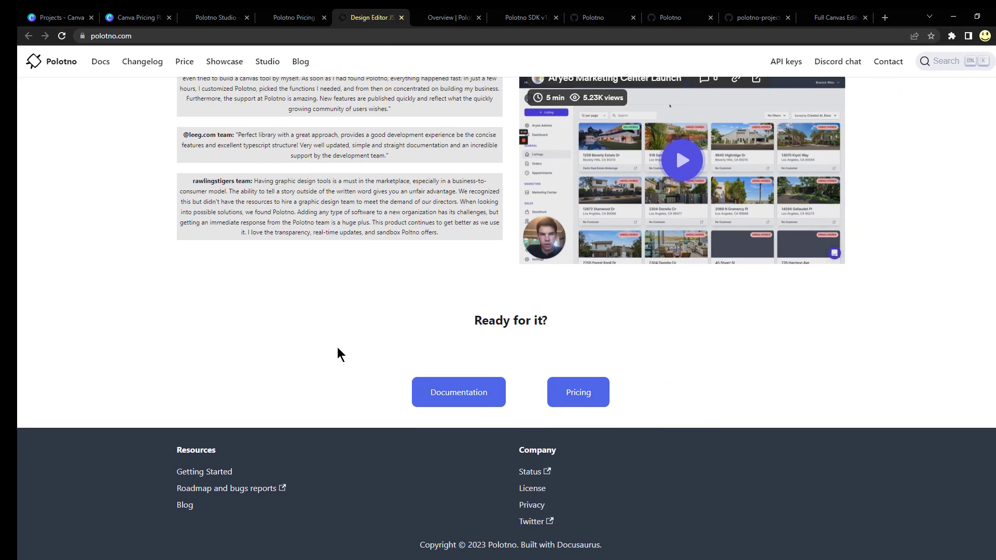
pyautogui.moveTo(458, 392)
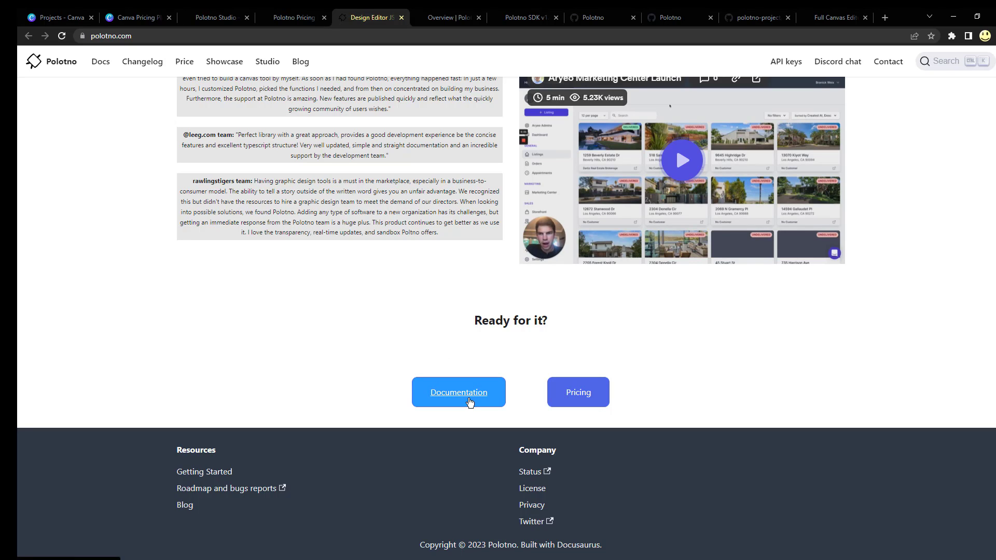
pyautogui.scroll(3)
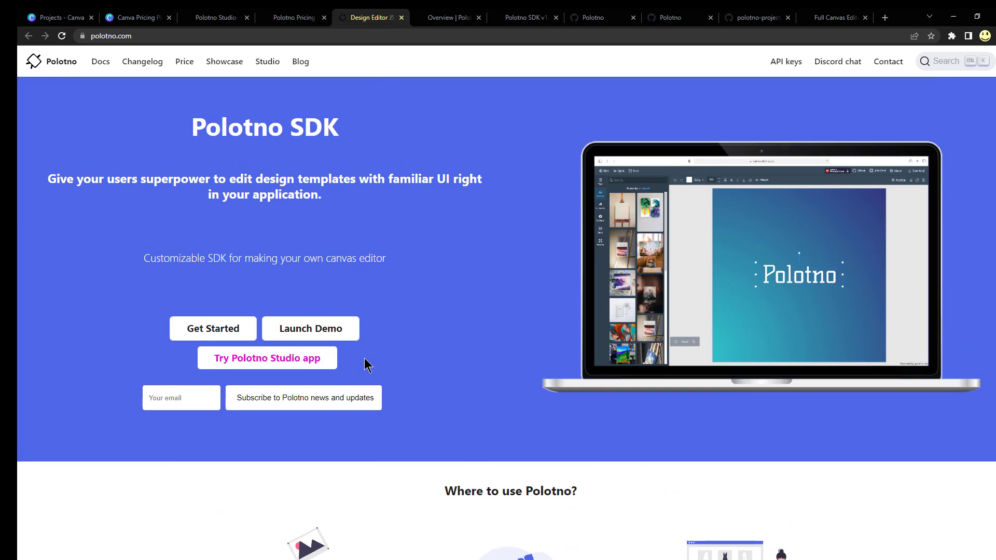
pyautogui.moveTo(450, 322)
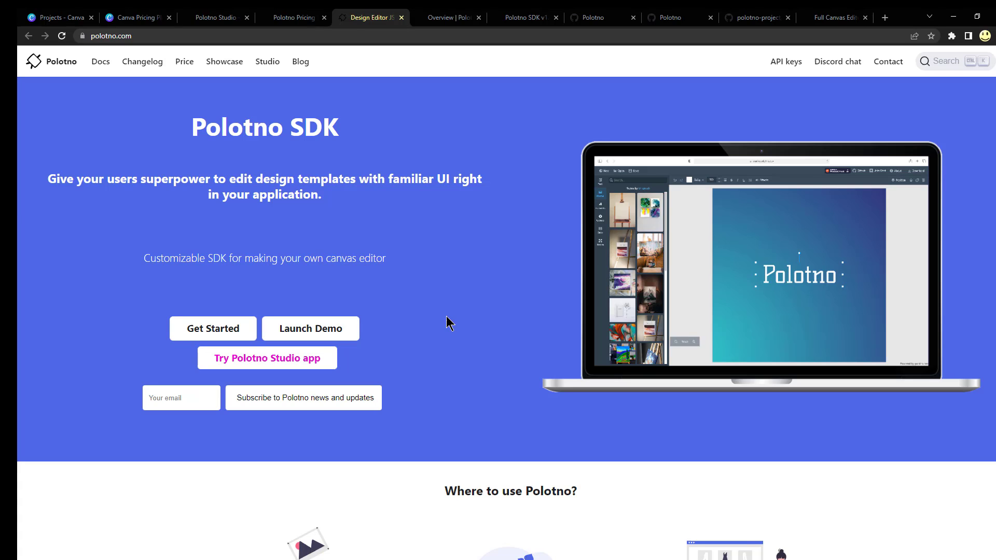
pyautogui.moveTo(409, 312)
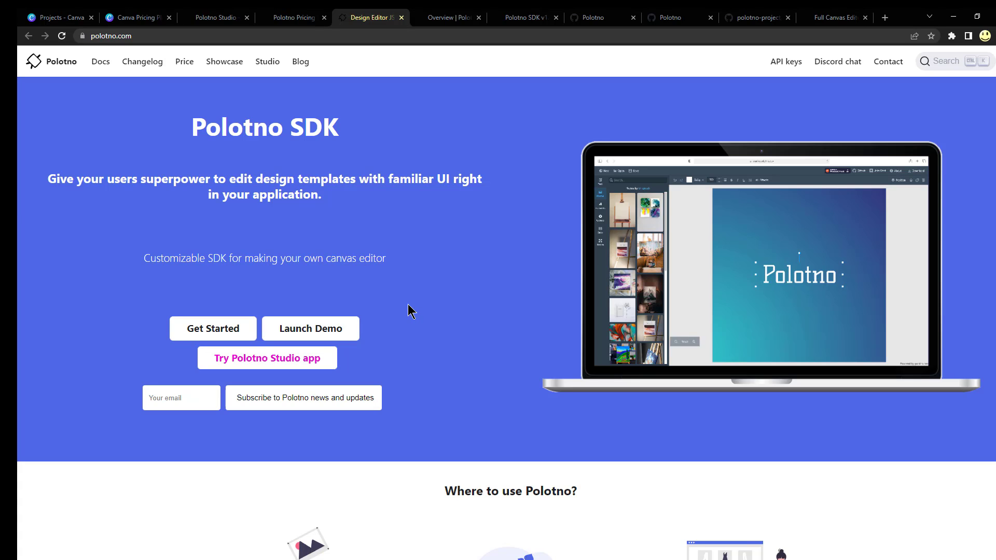
pyautogui.moveTo(379, 293)
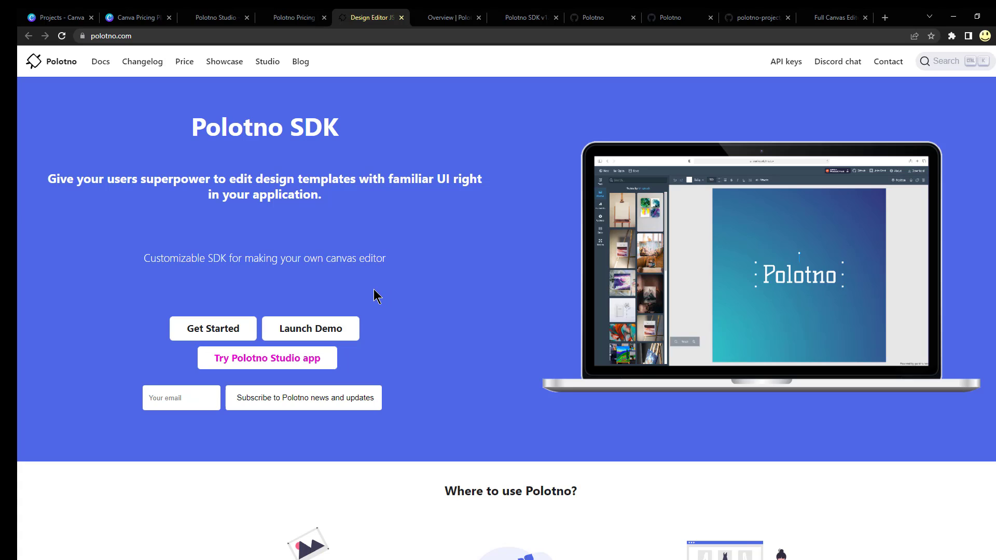
pyautogui.moveTo(329, 260)
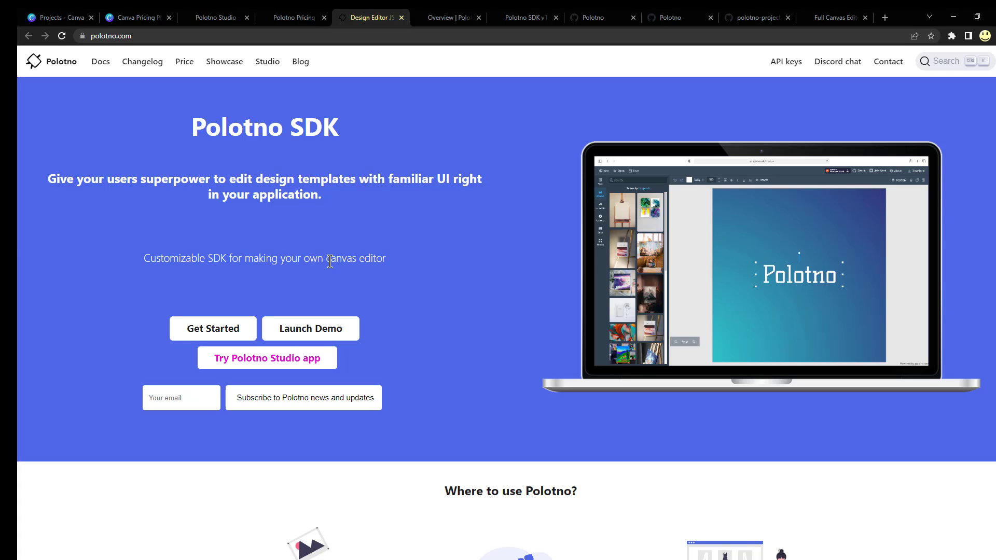
pyautogui.moveTo(319, 253)
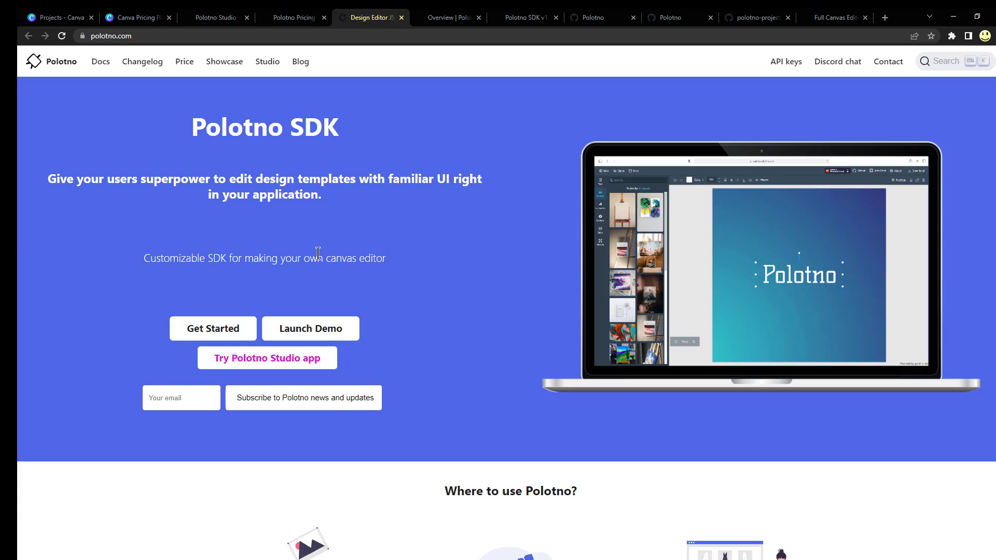